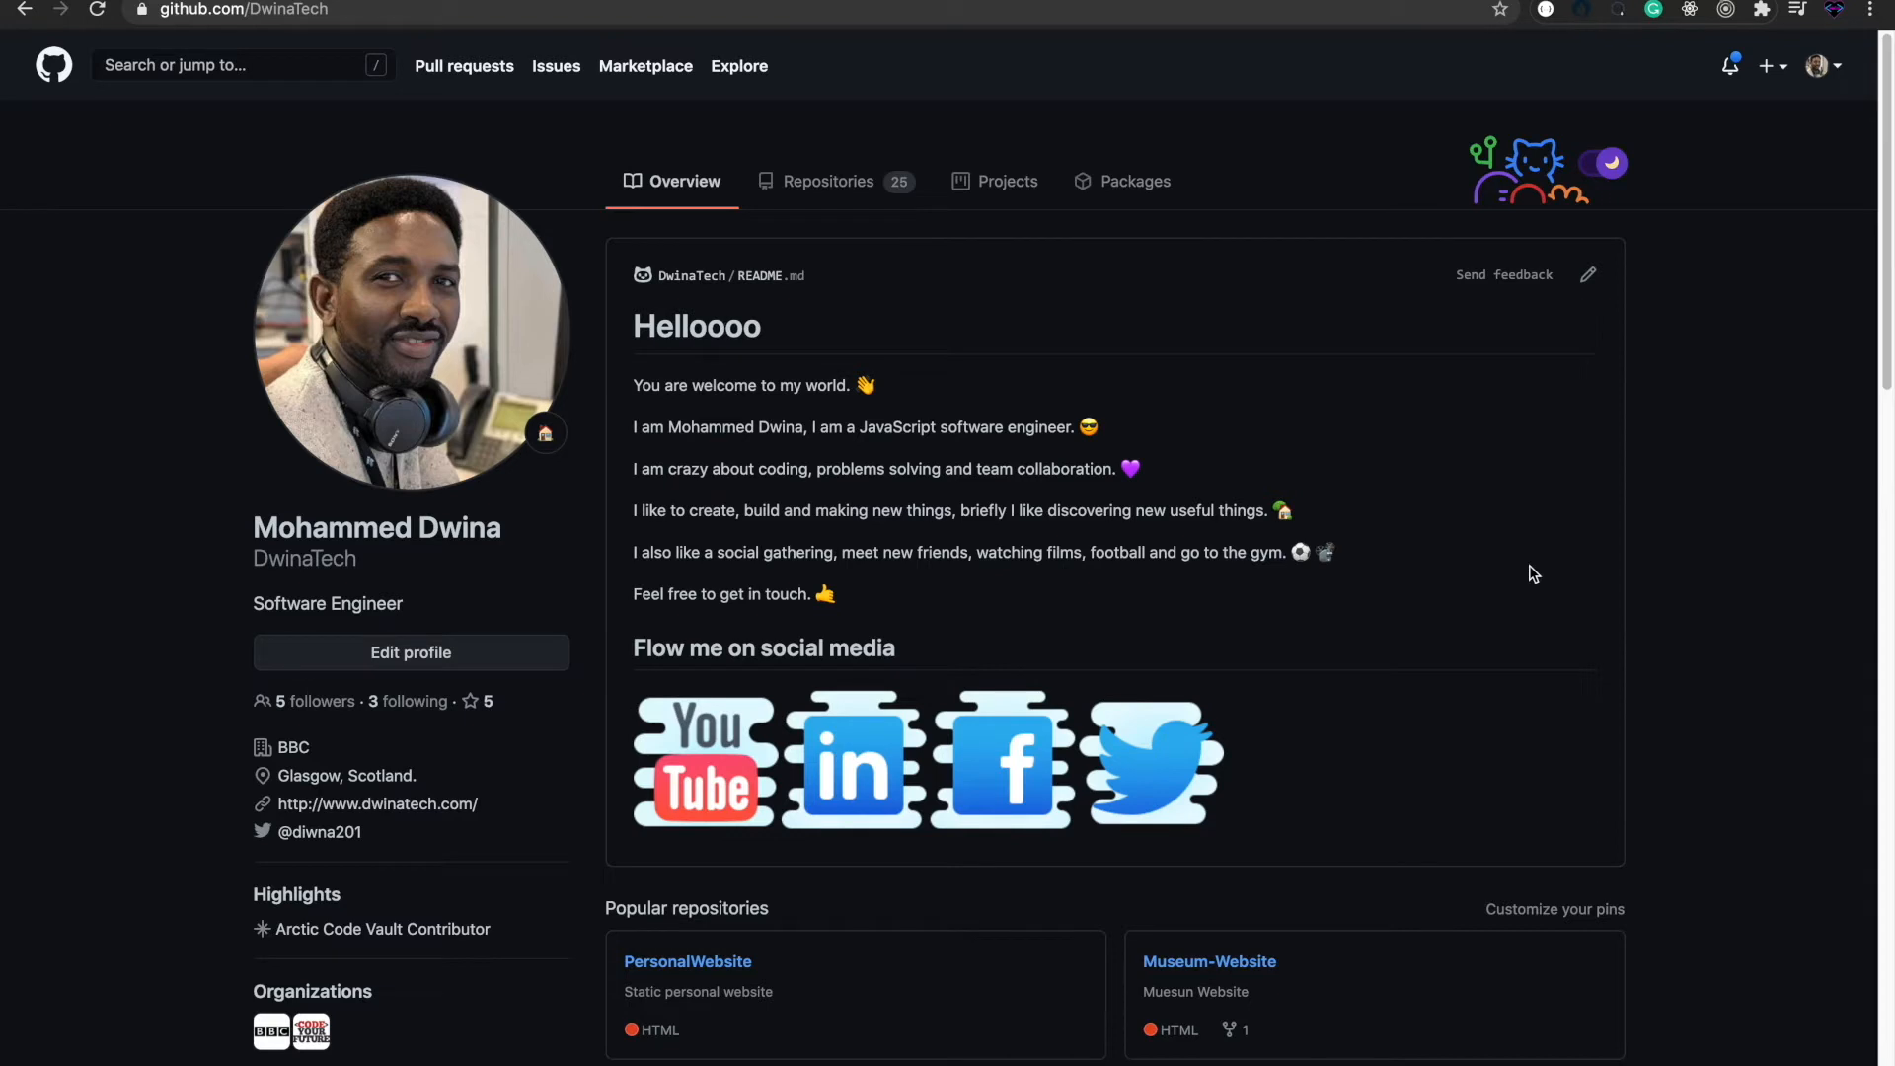
{"action": "mouse_move", "coordinate": [726, 332]}
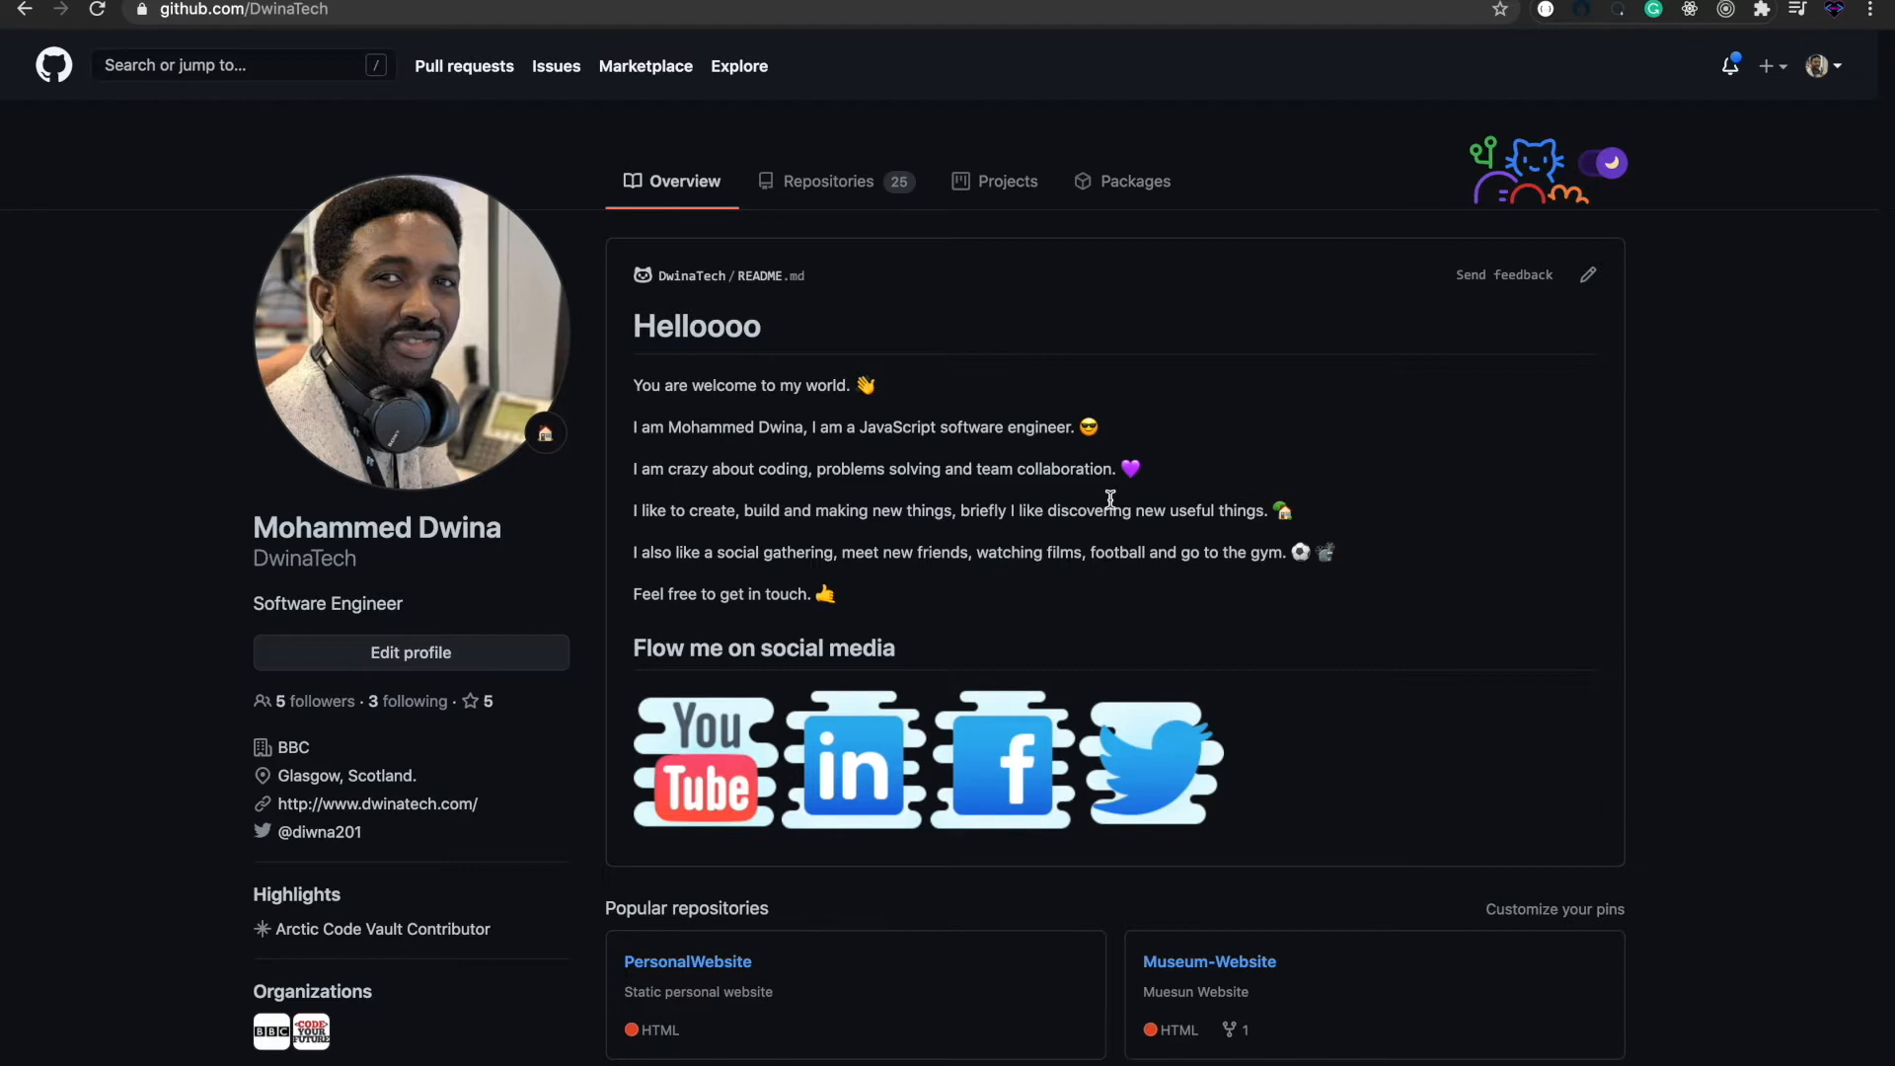
{"action": "mouse_move", "coordinate": [1082, 457]}
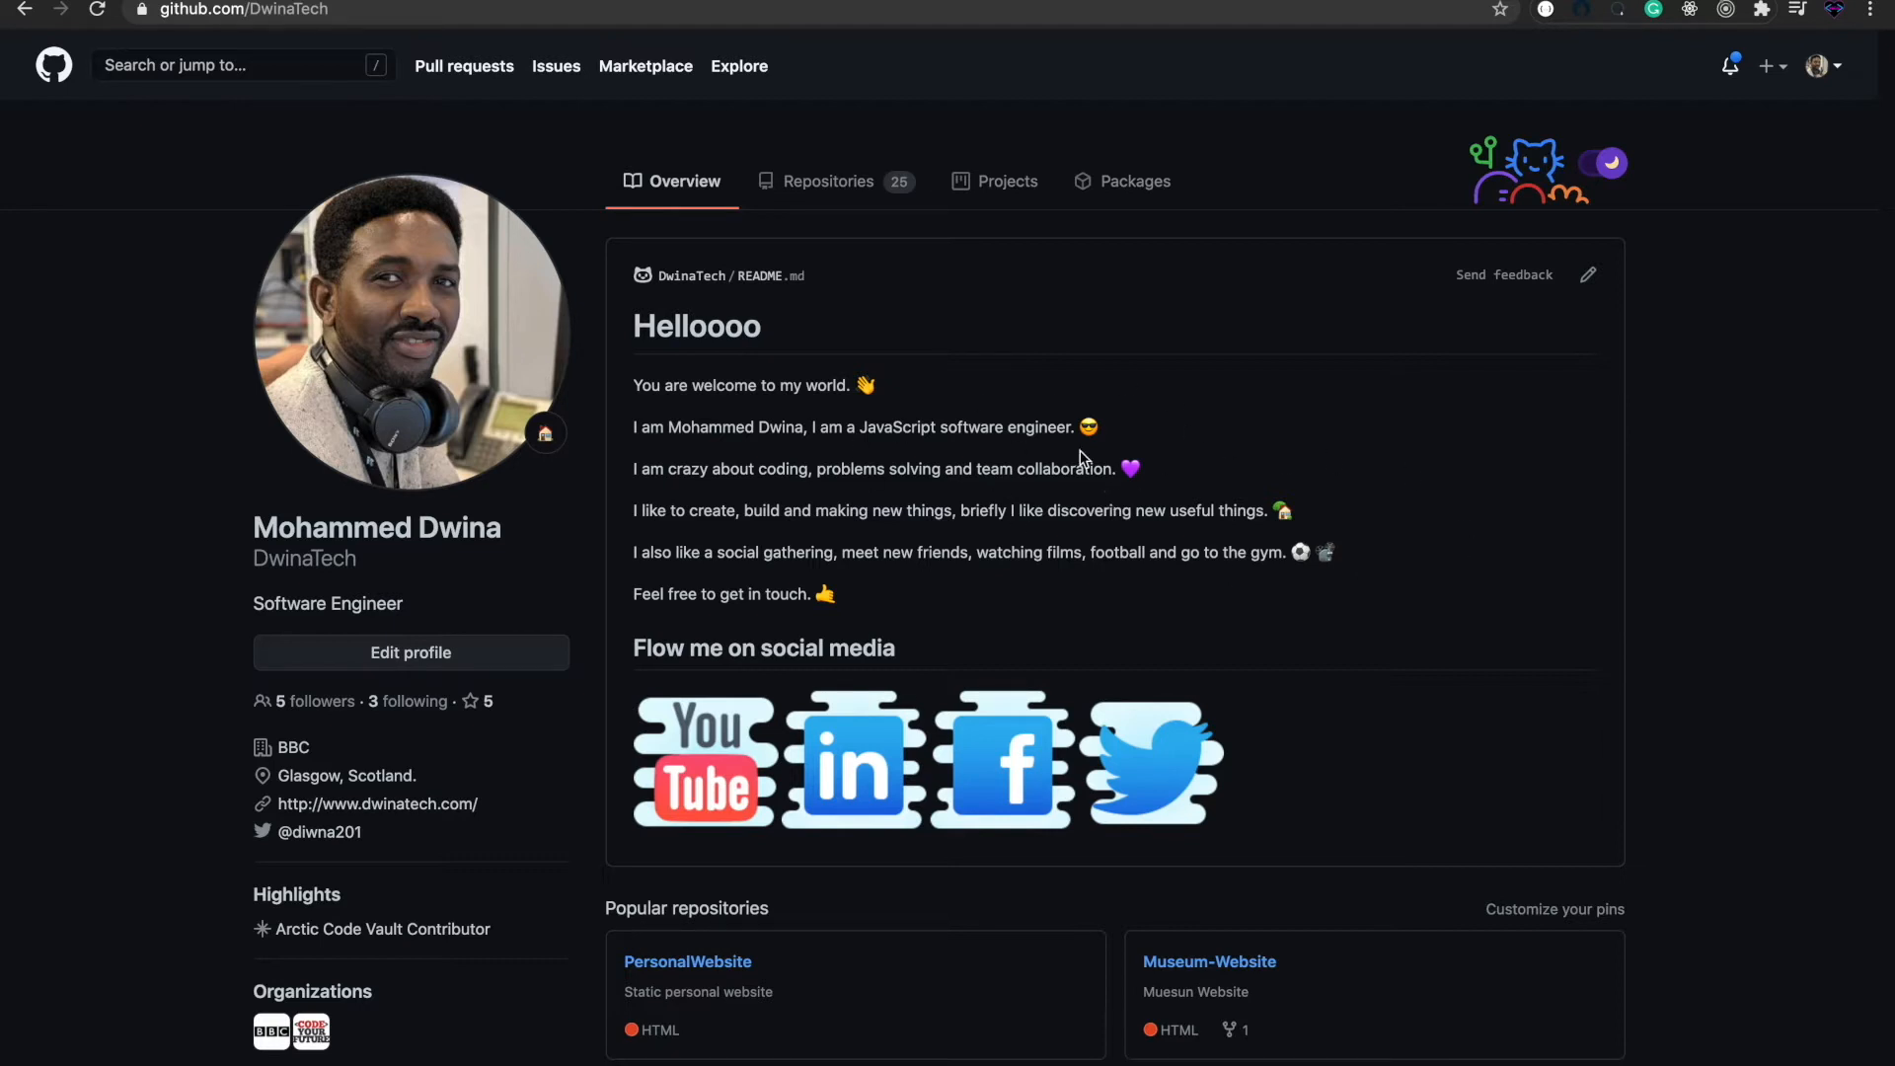
{"action": "mouse_move", "coordinate": [1027, 468]}
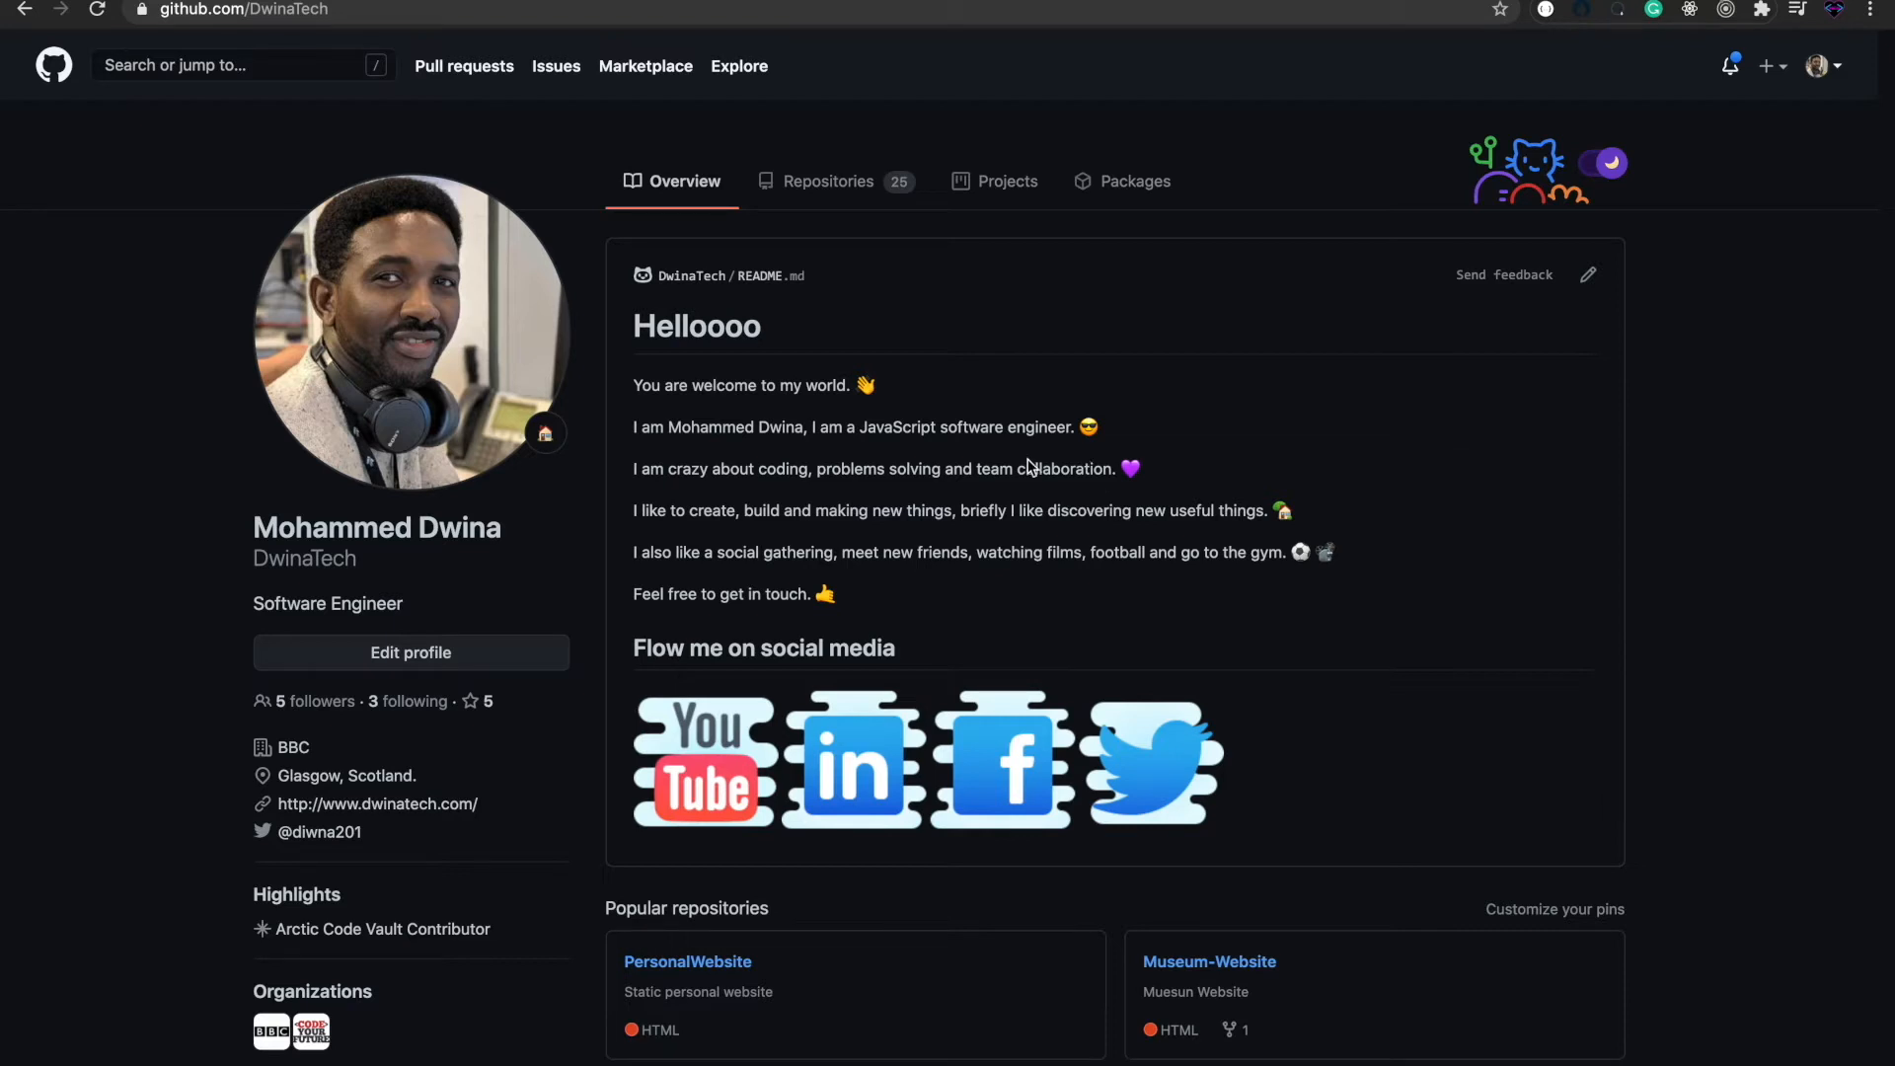
{"action": "mouse_move", "coordinate": [1347, 602]}
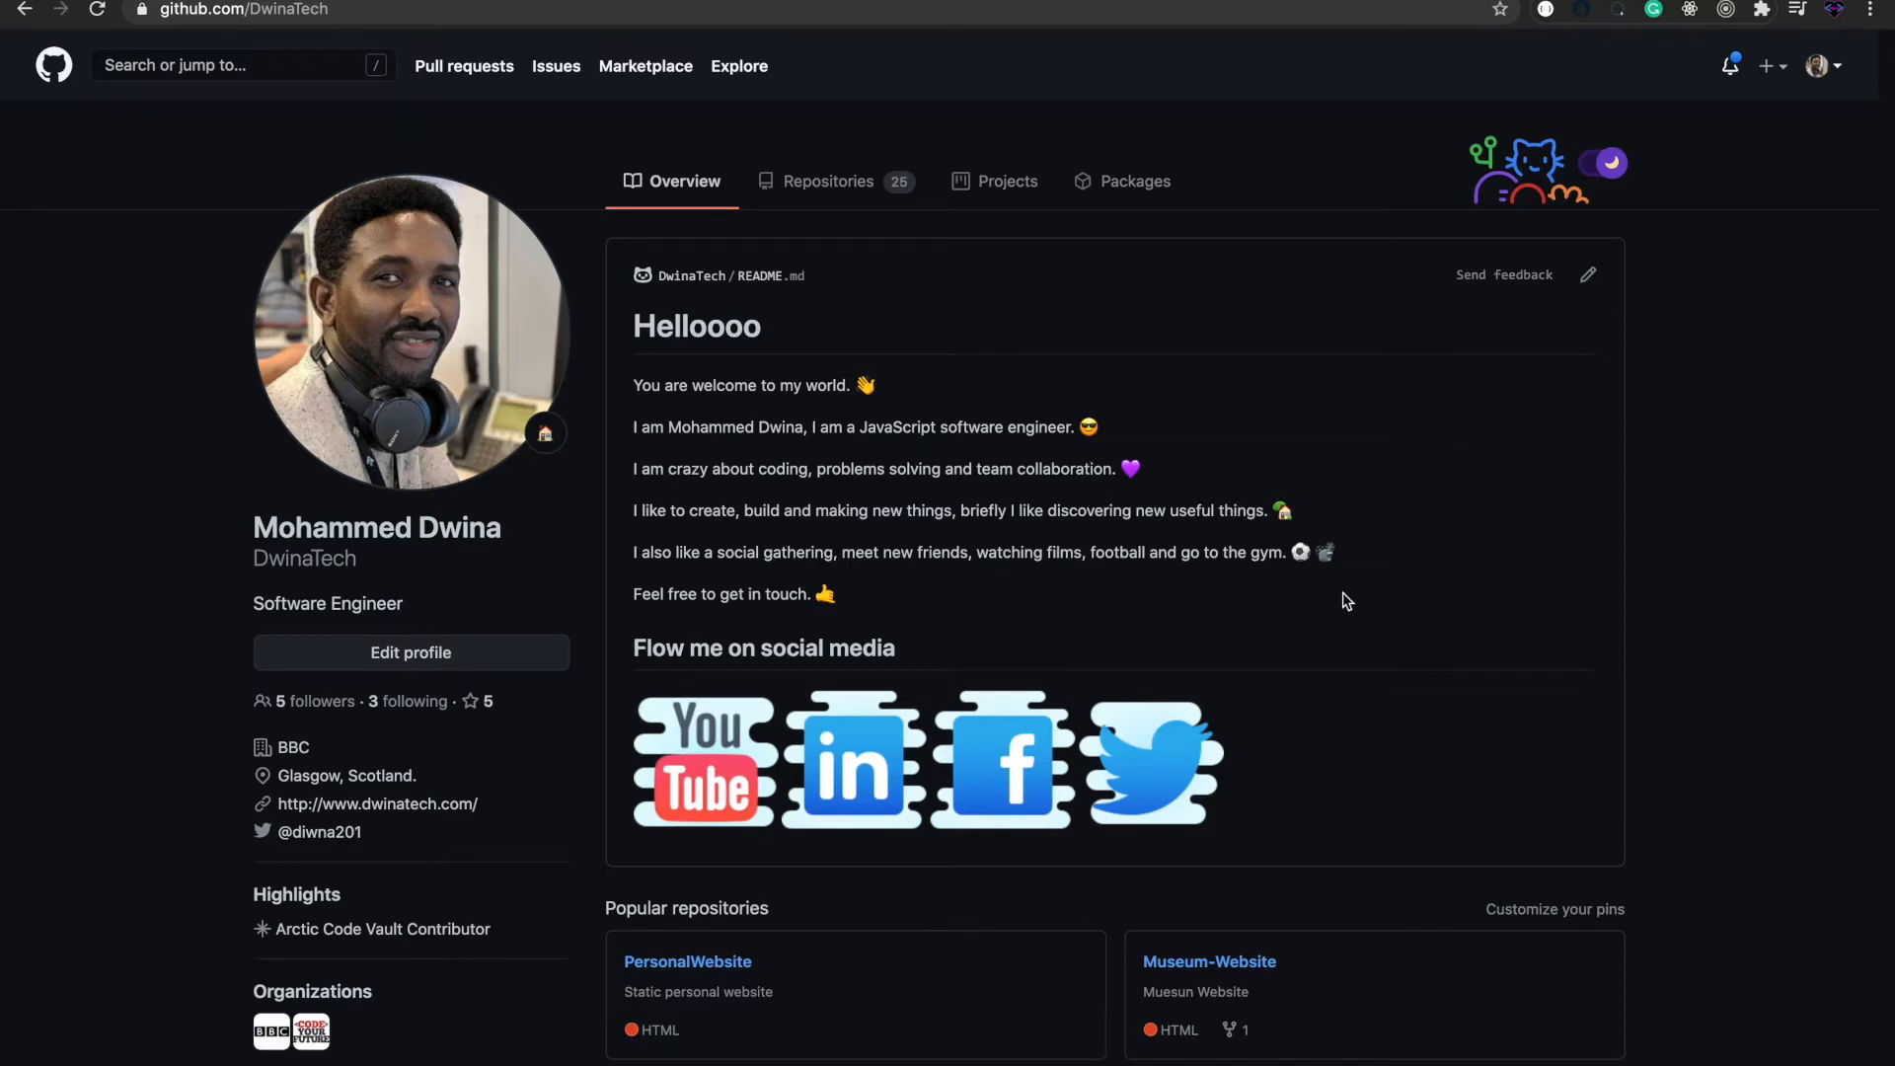
{"action": "mouse_move", "coordinate": [769, 454]}
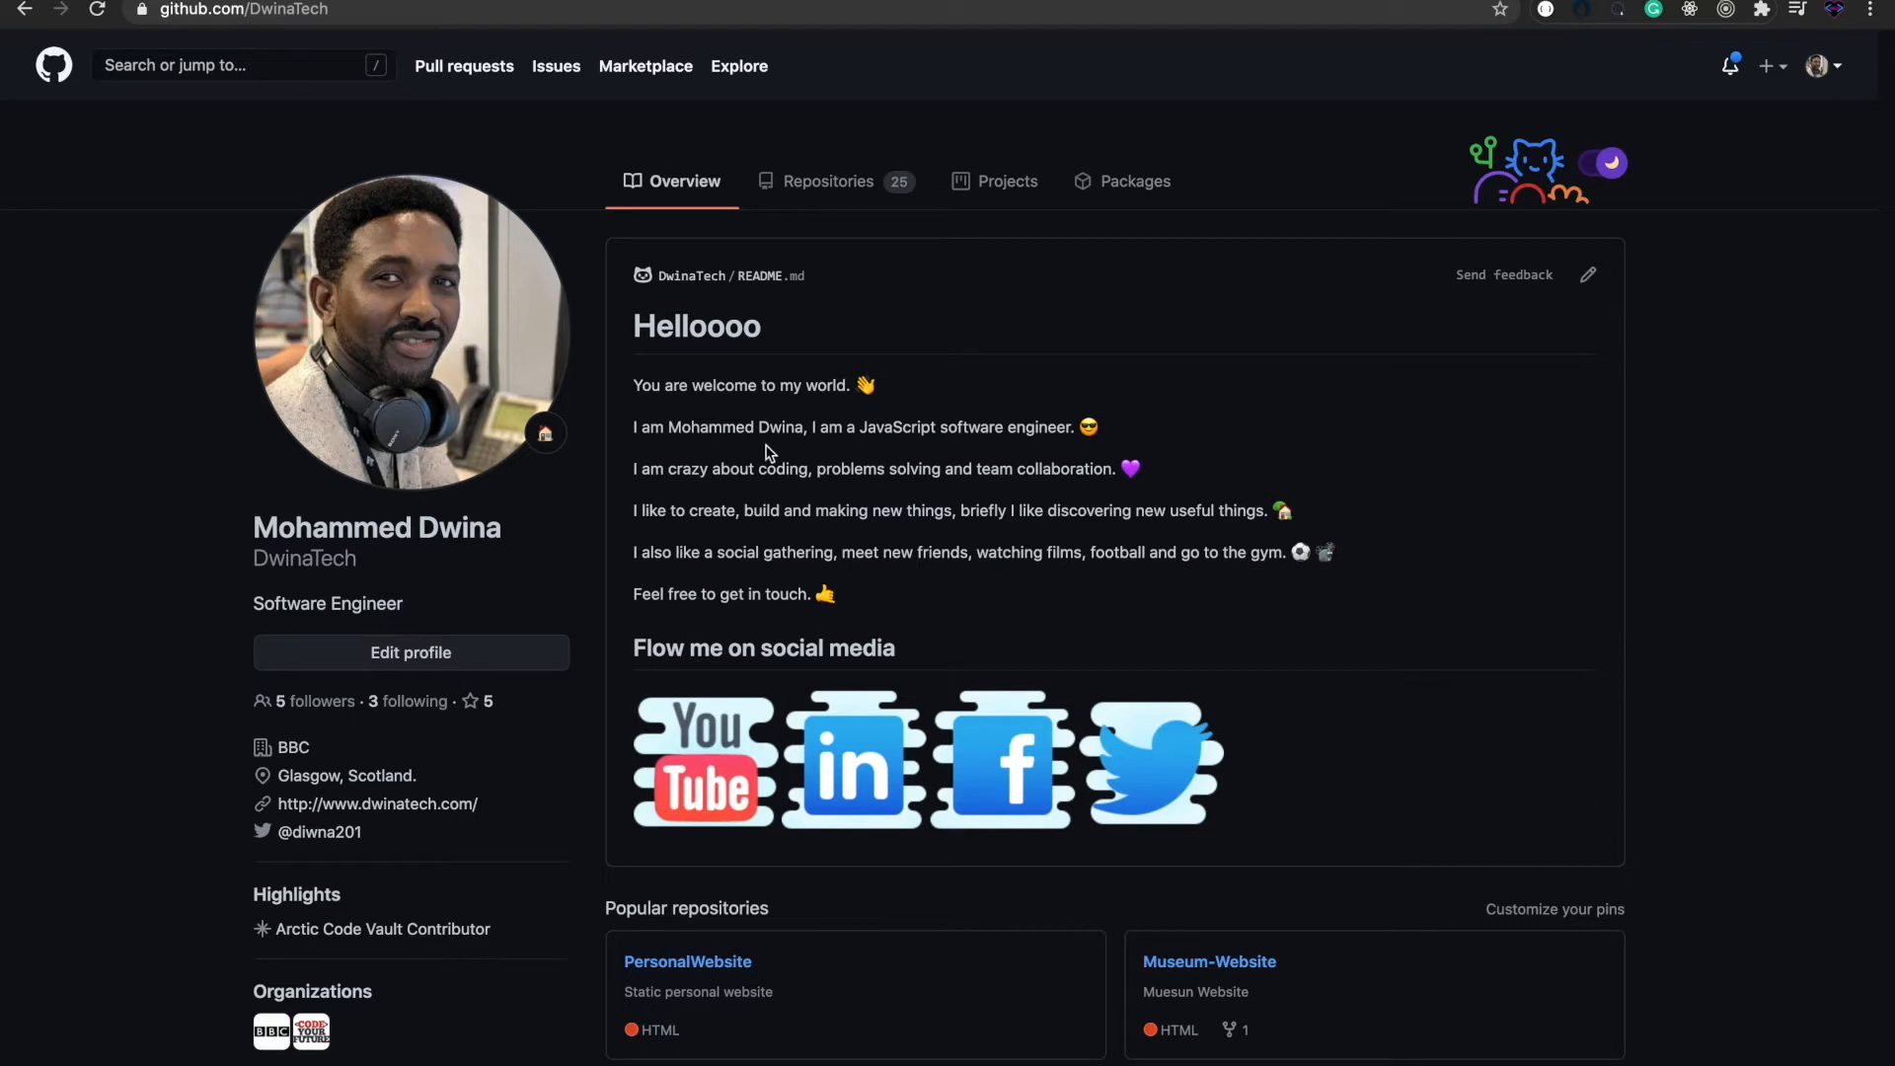
{"action": "mouse_move", "coordinate": [1051, 517]}
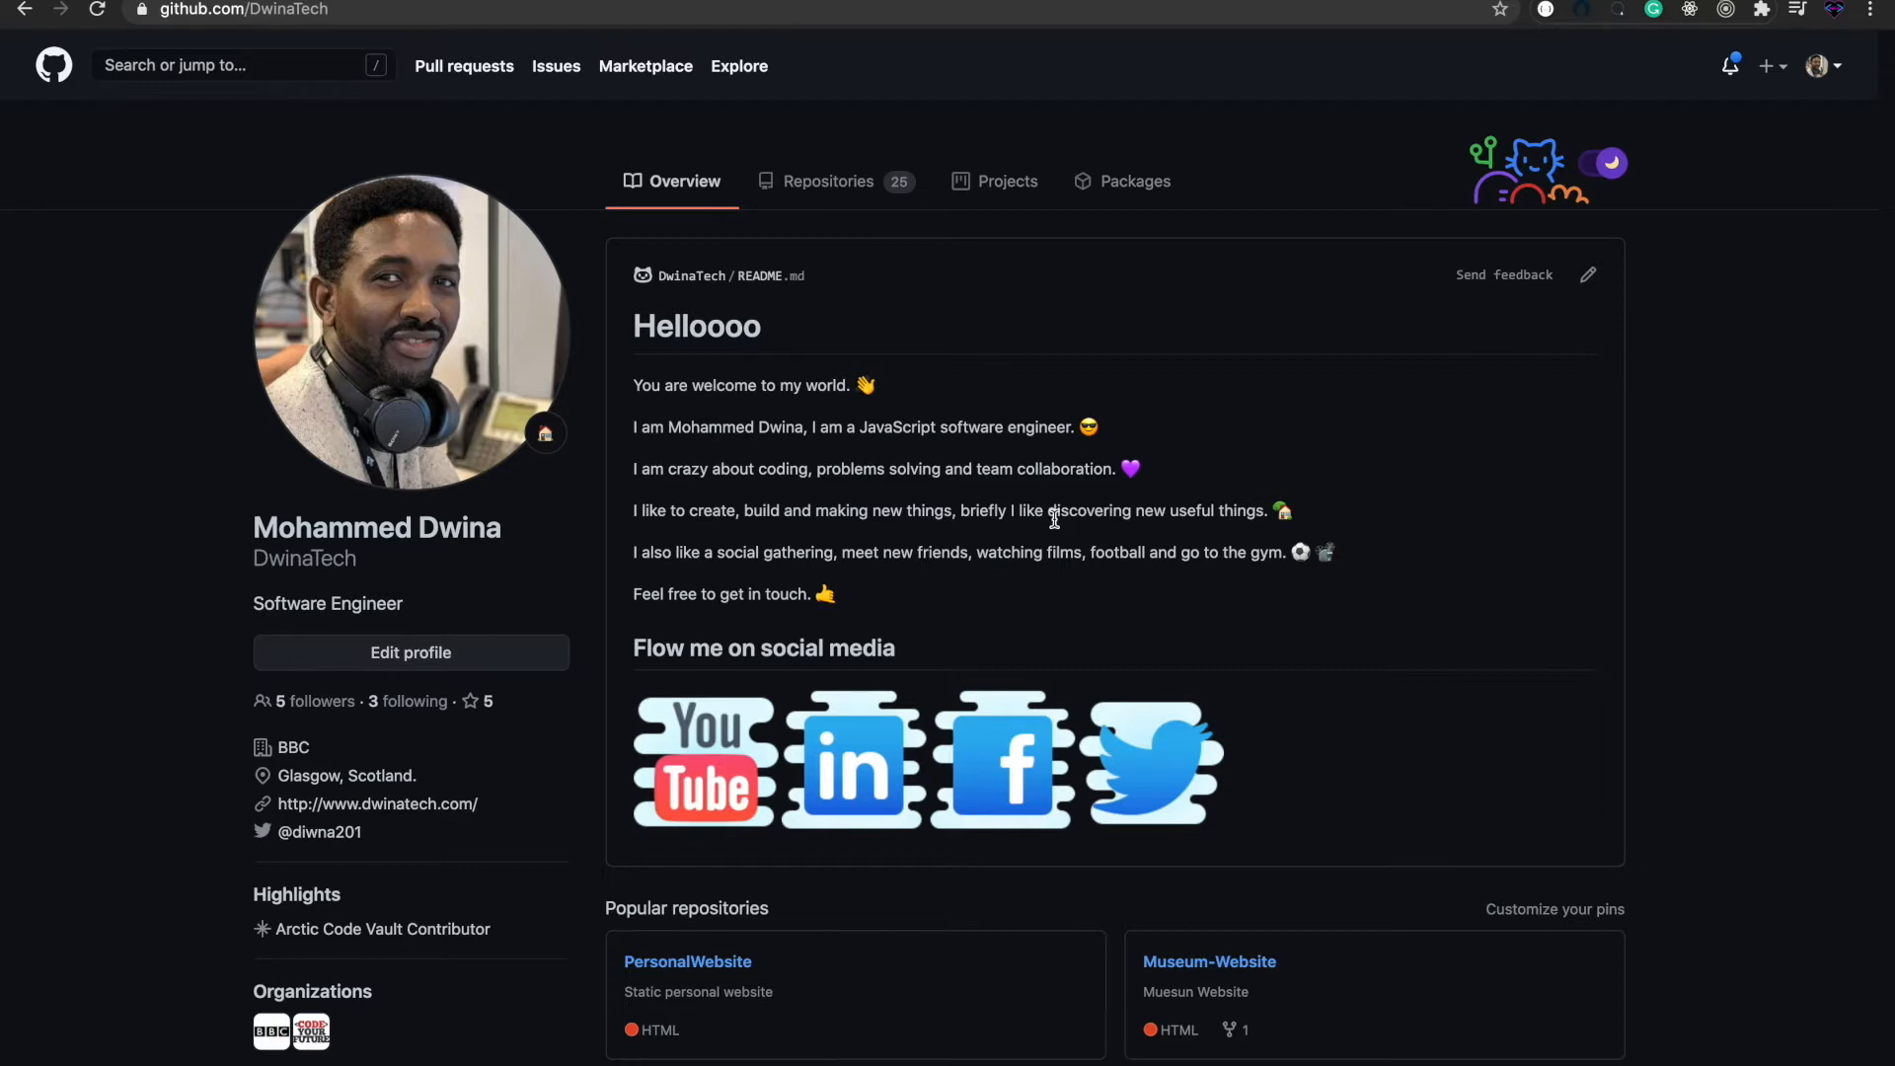
{"action": "mouse_move", "coordinate": [1060, 515]}
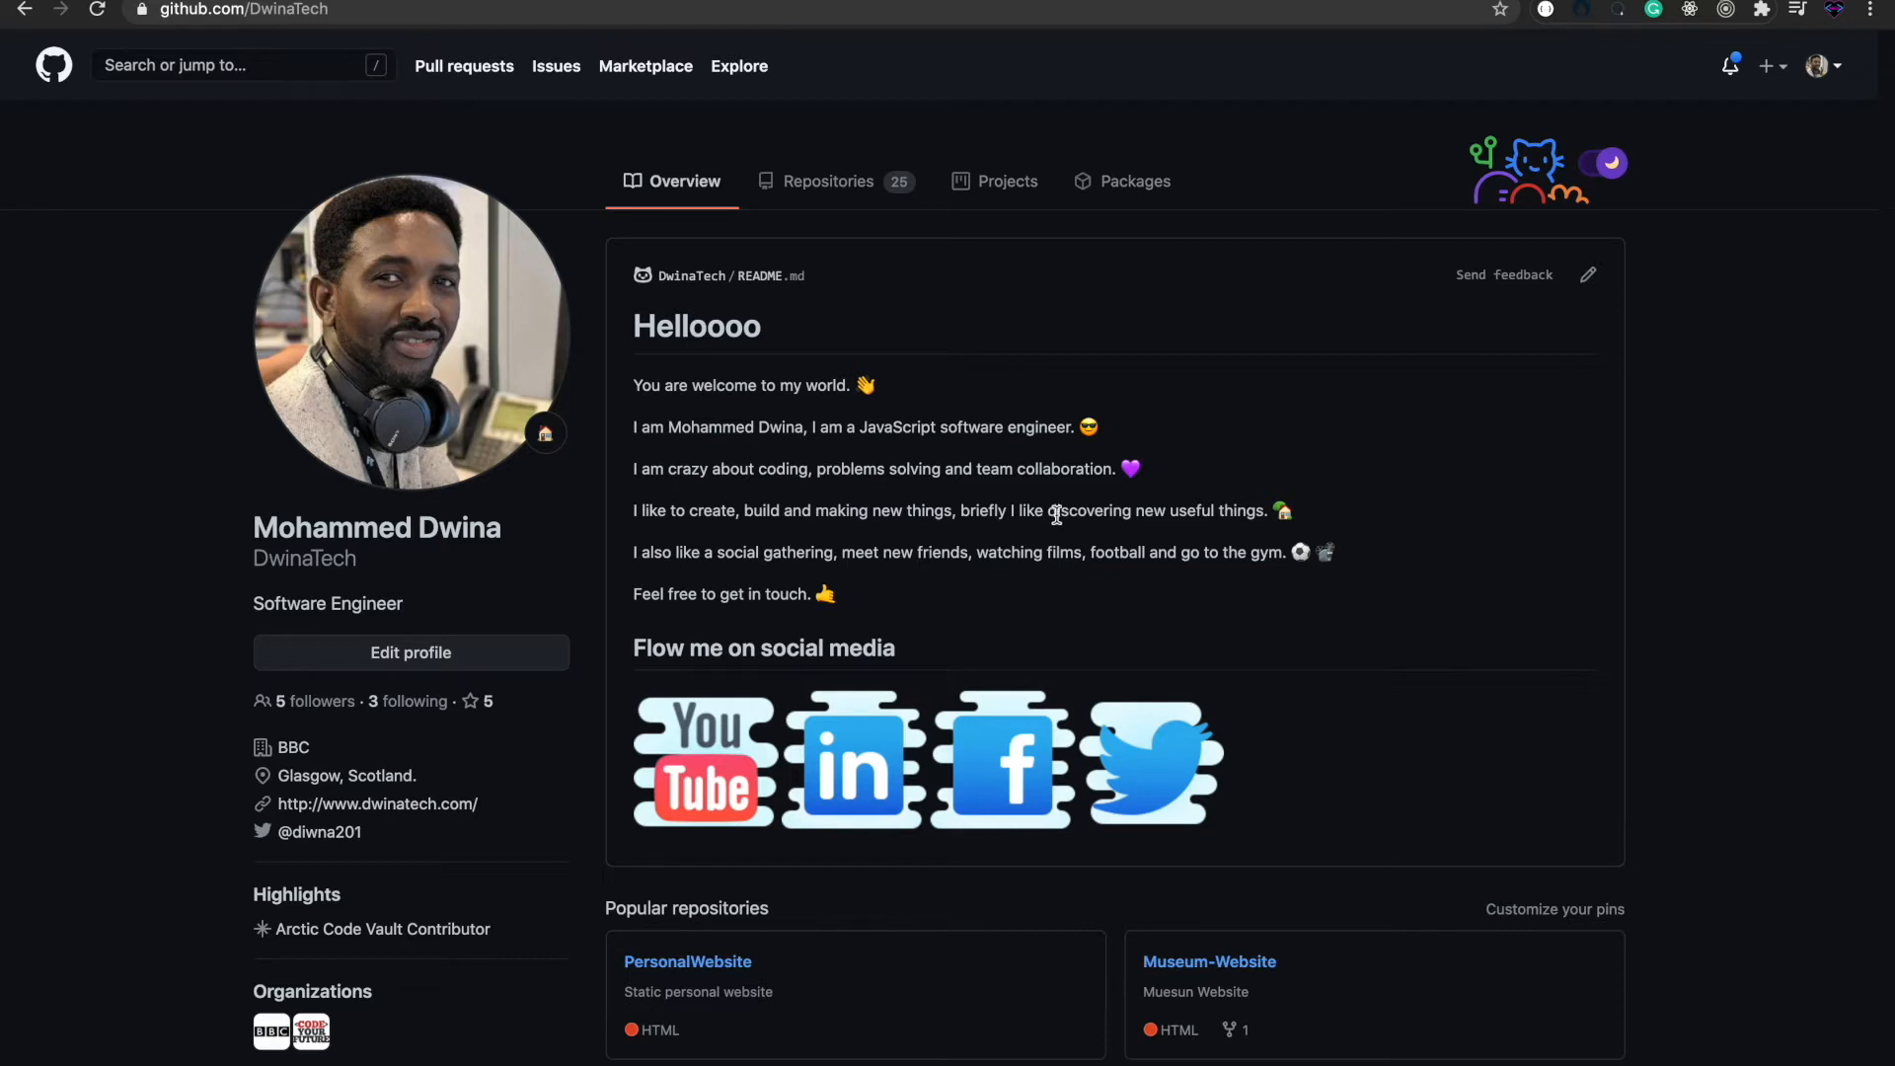
{"action": "mouse_move", "coordinate": [1036, 360]}
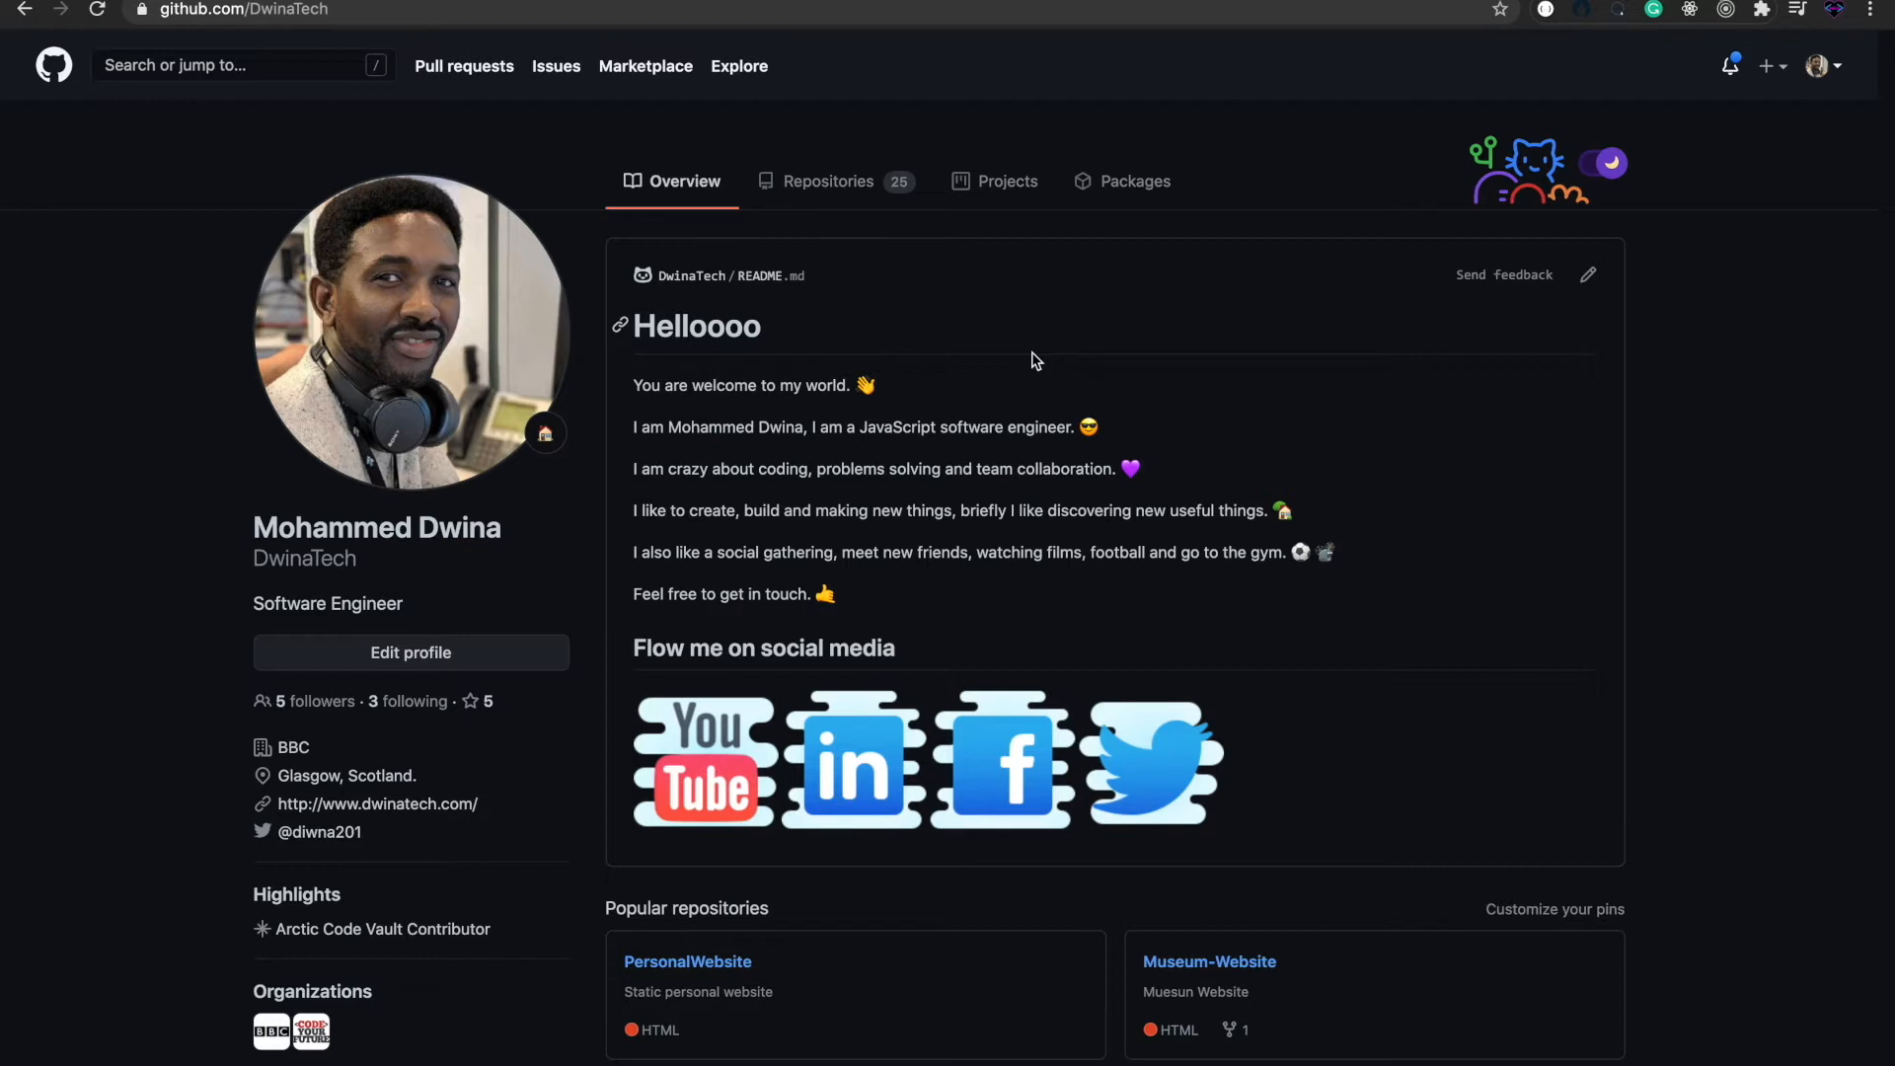
{"action": "mouse_move", "coordinate": [1566, 182]}
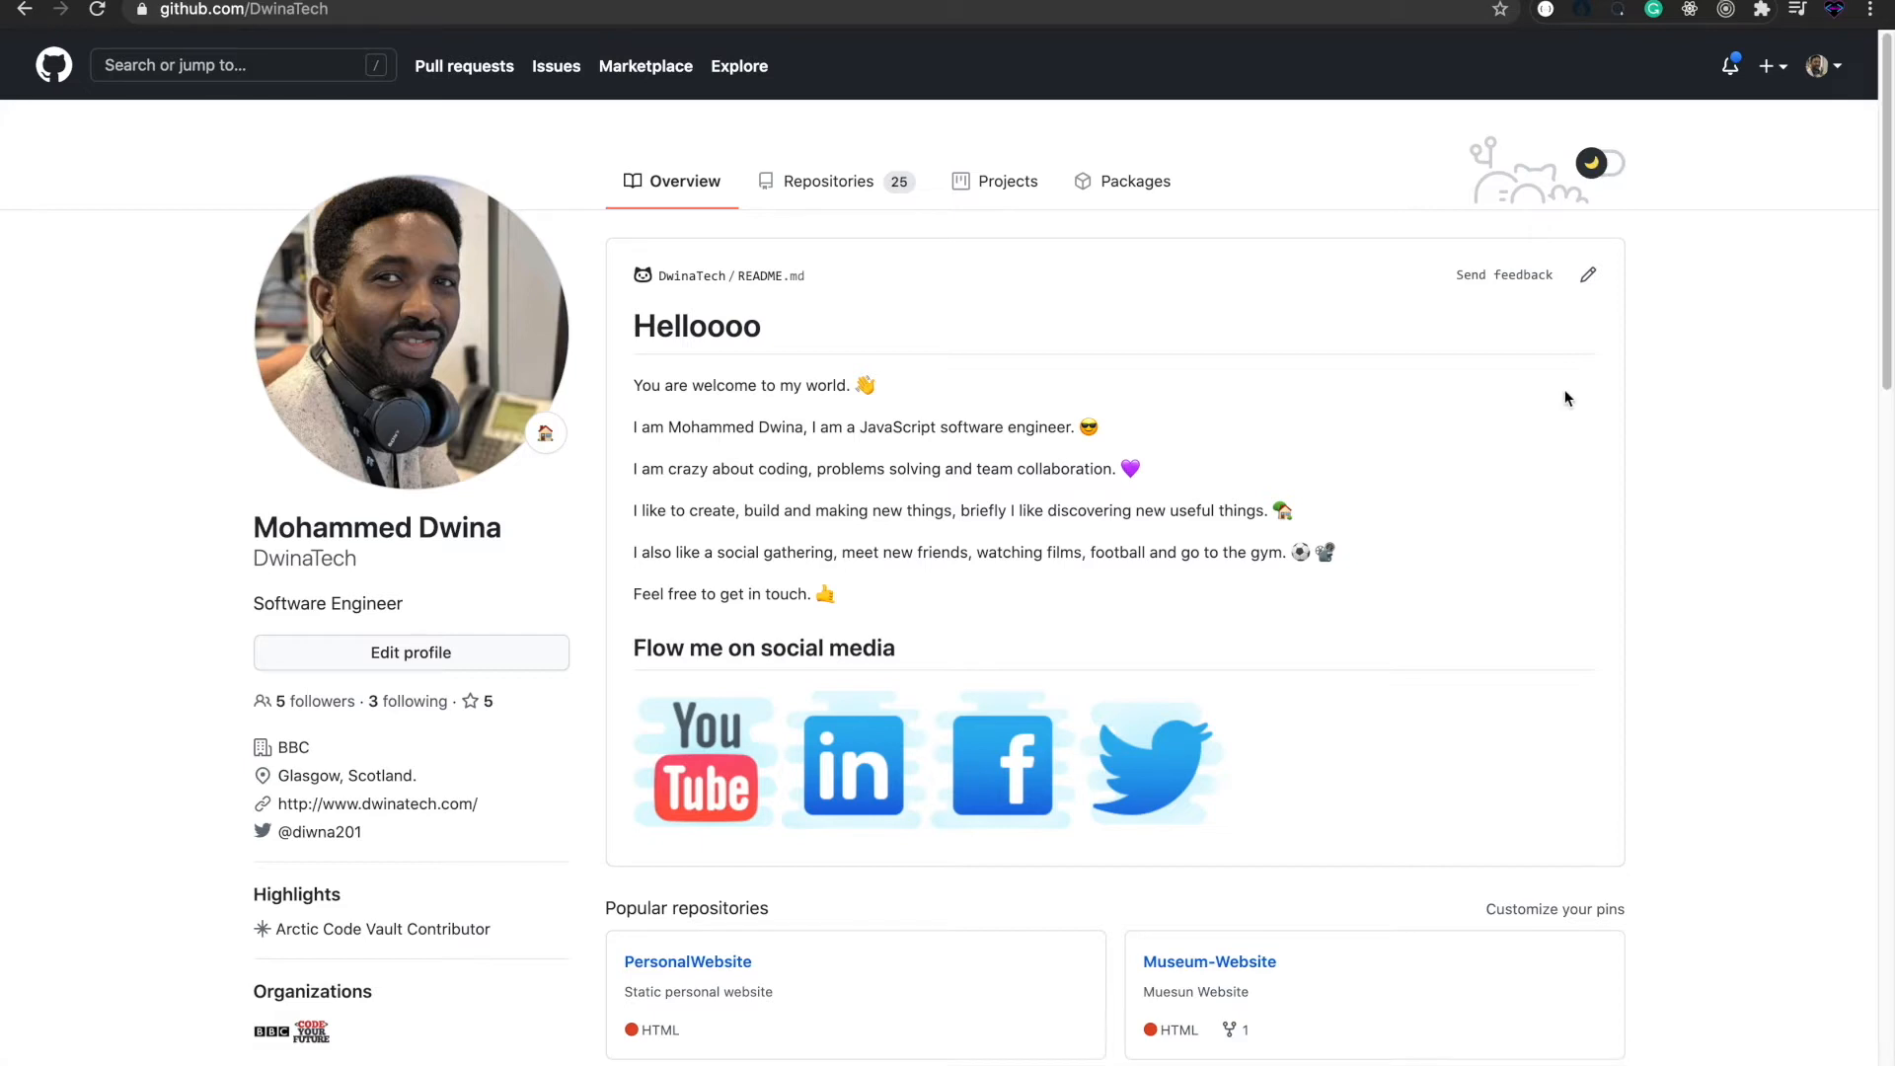
- Switch the profile page back to the dark theme with the header toggle
{"action": "left_click", "coordinate": [1598, 163]}
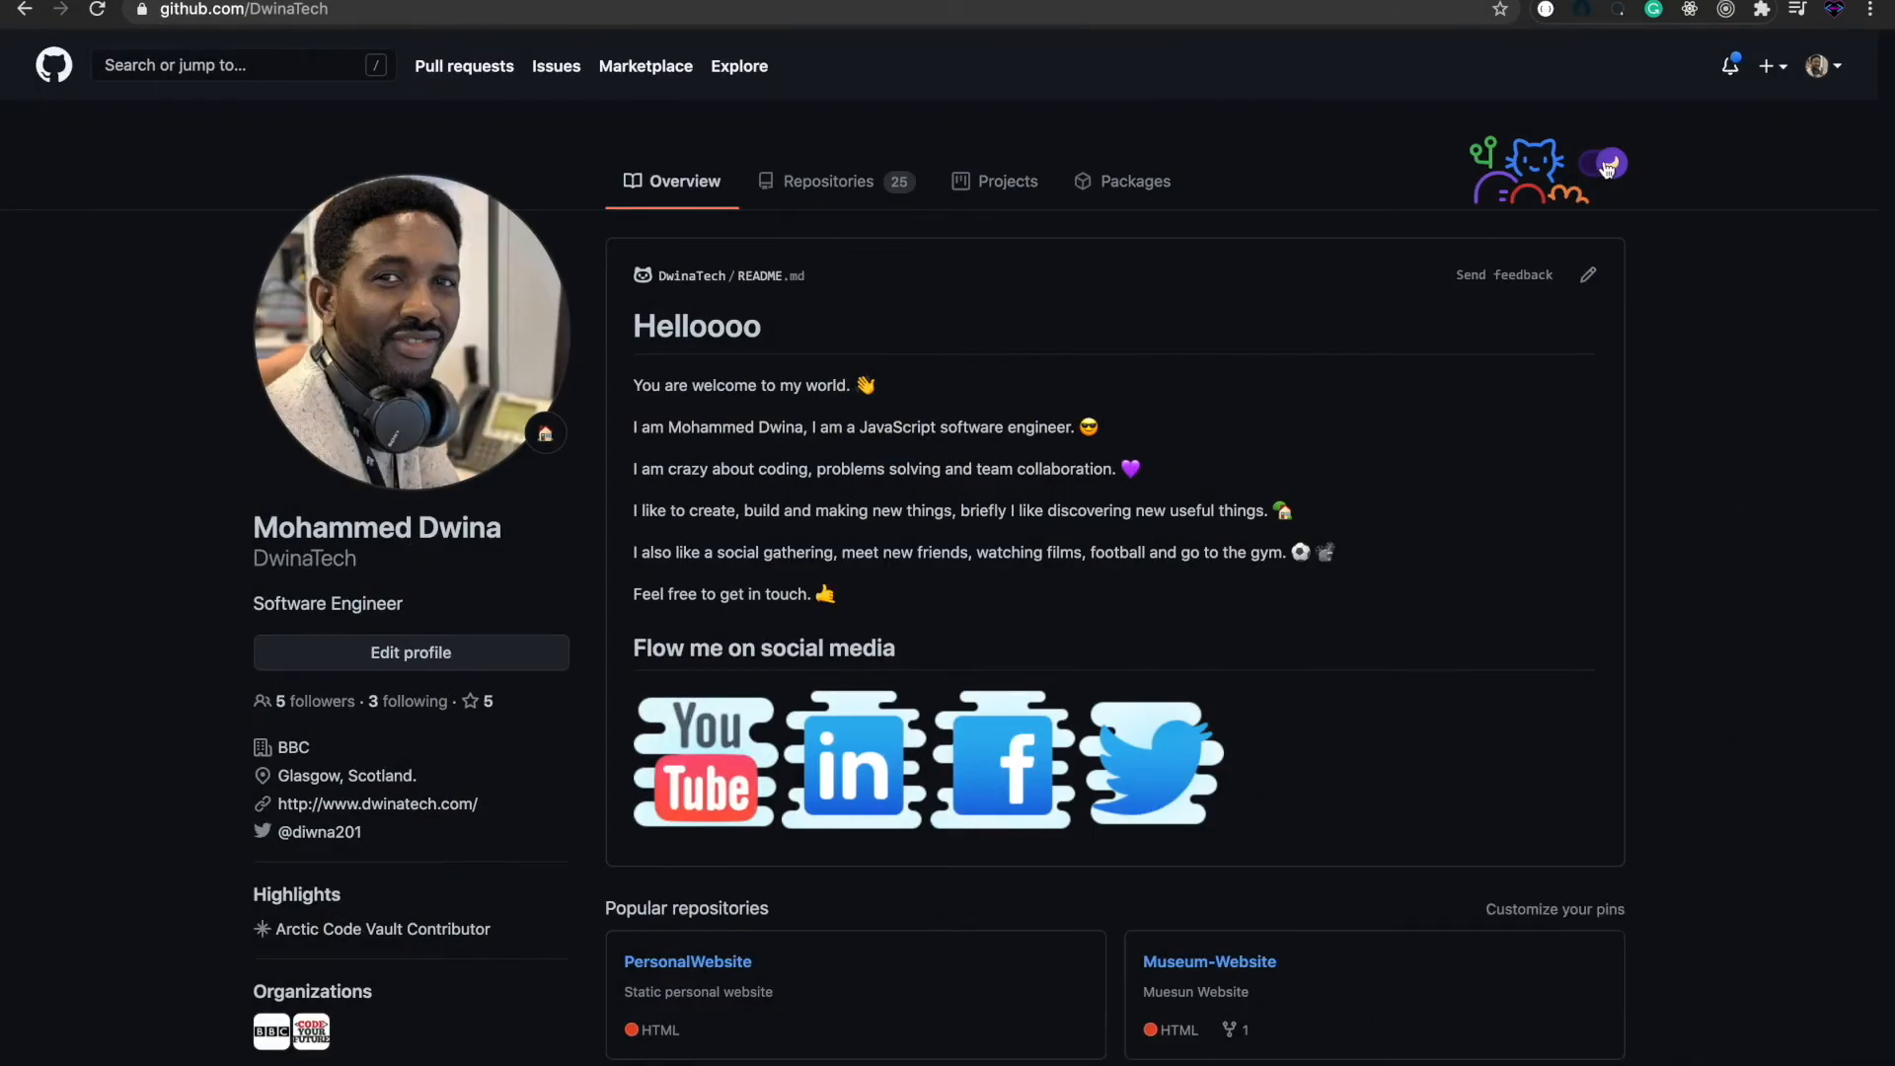
{"action": "mouse_move", "coordinate": [1777, 70]}
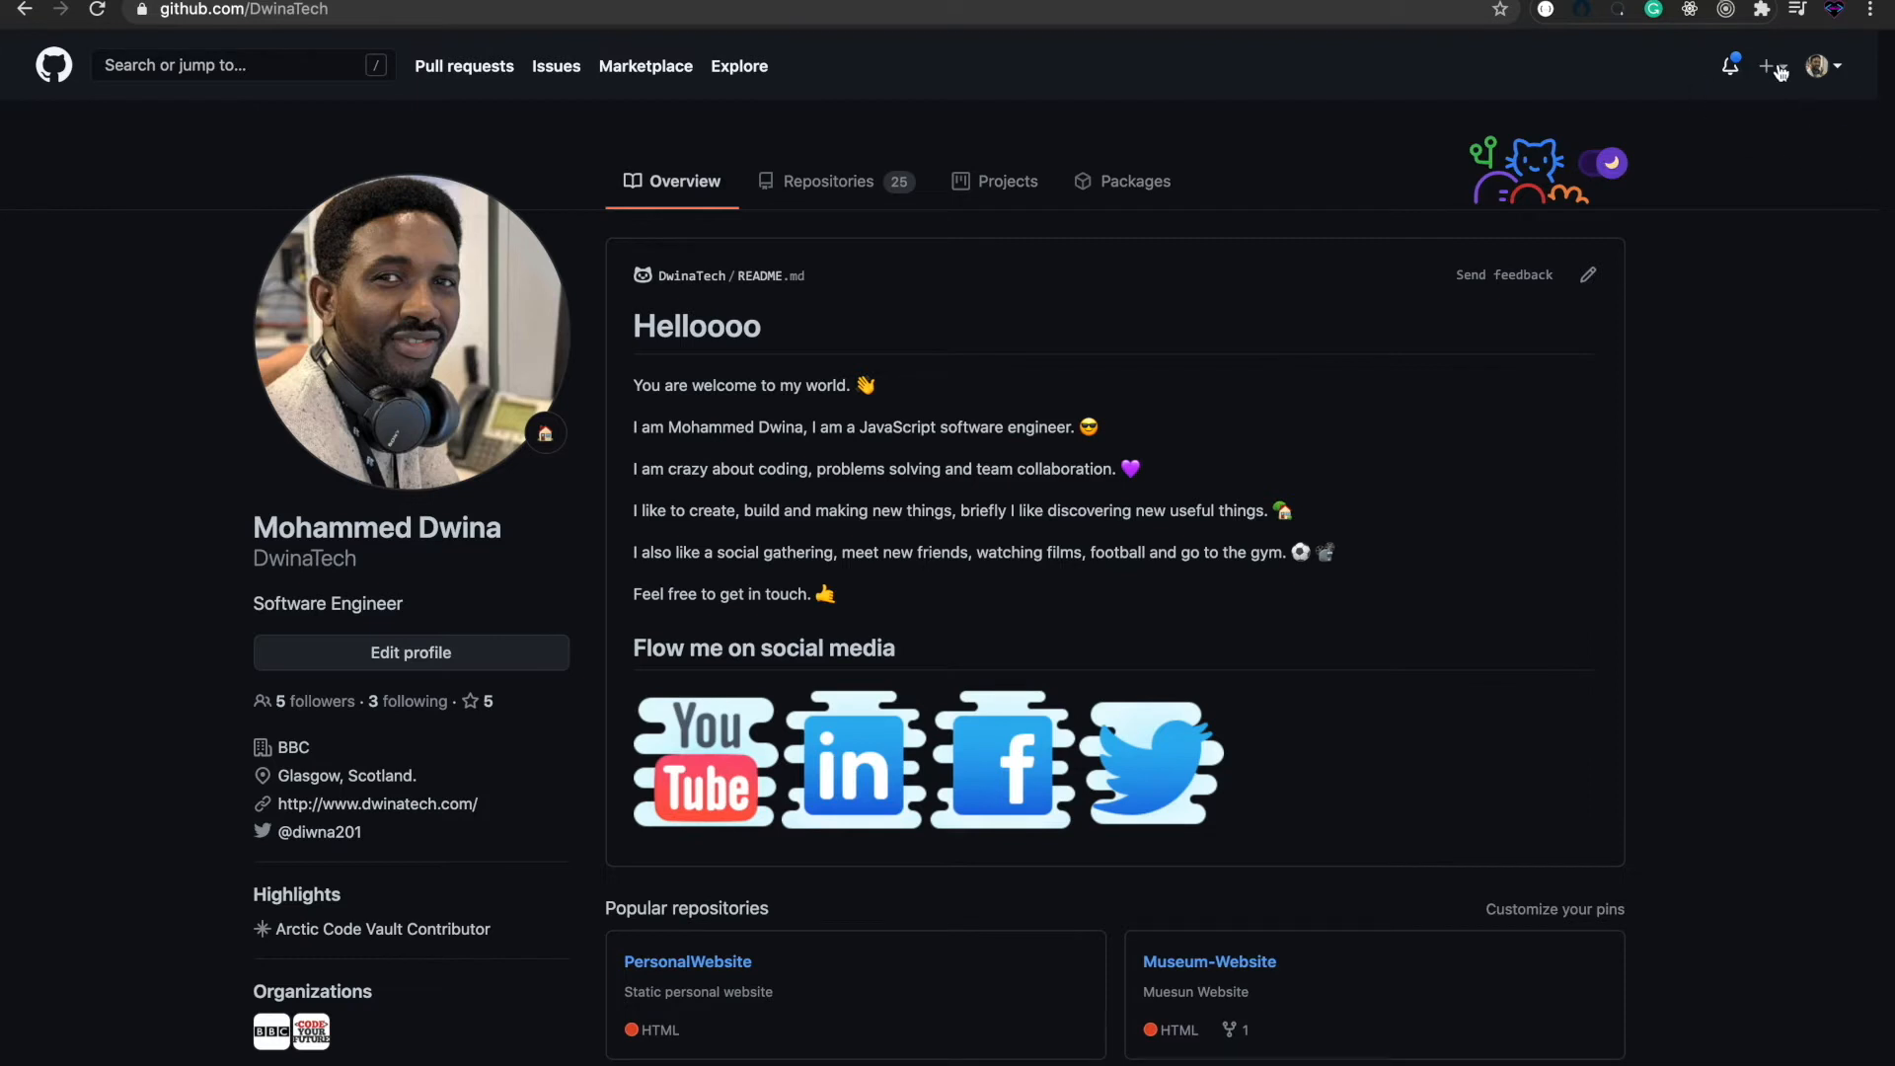
- Choose New repository from the top bar's + menu to reach the creation form
{"action": "left_click", "coordinate": [1770, 65]}
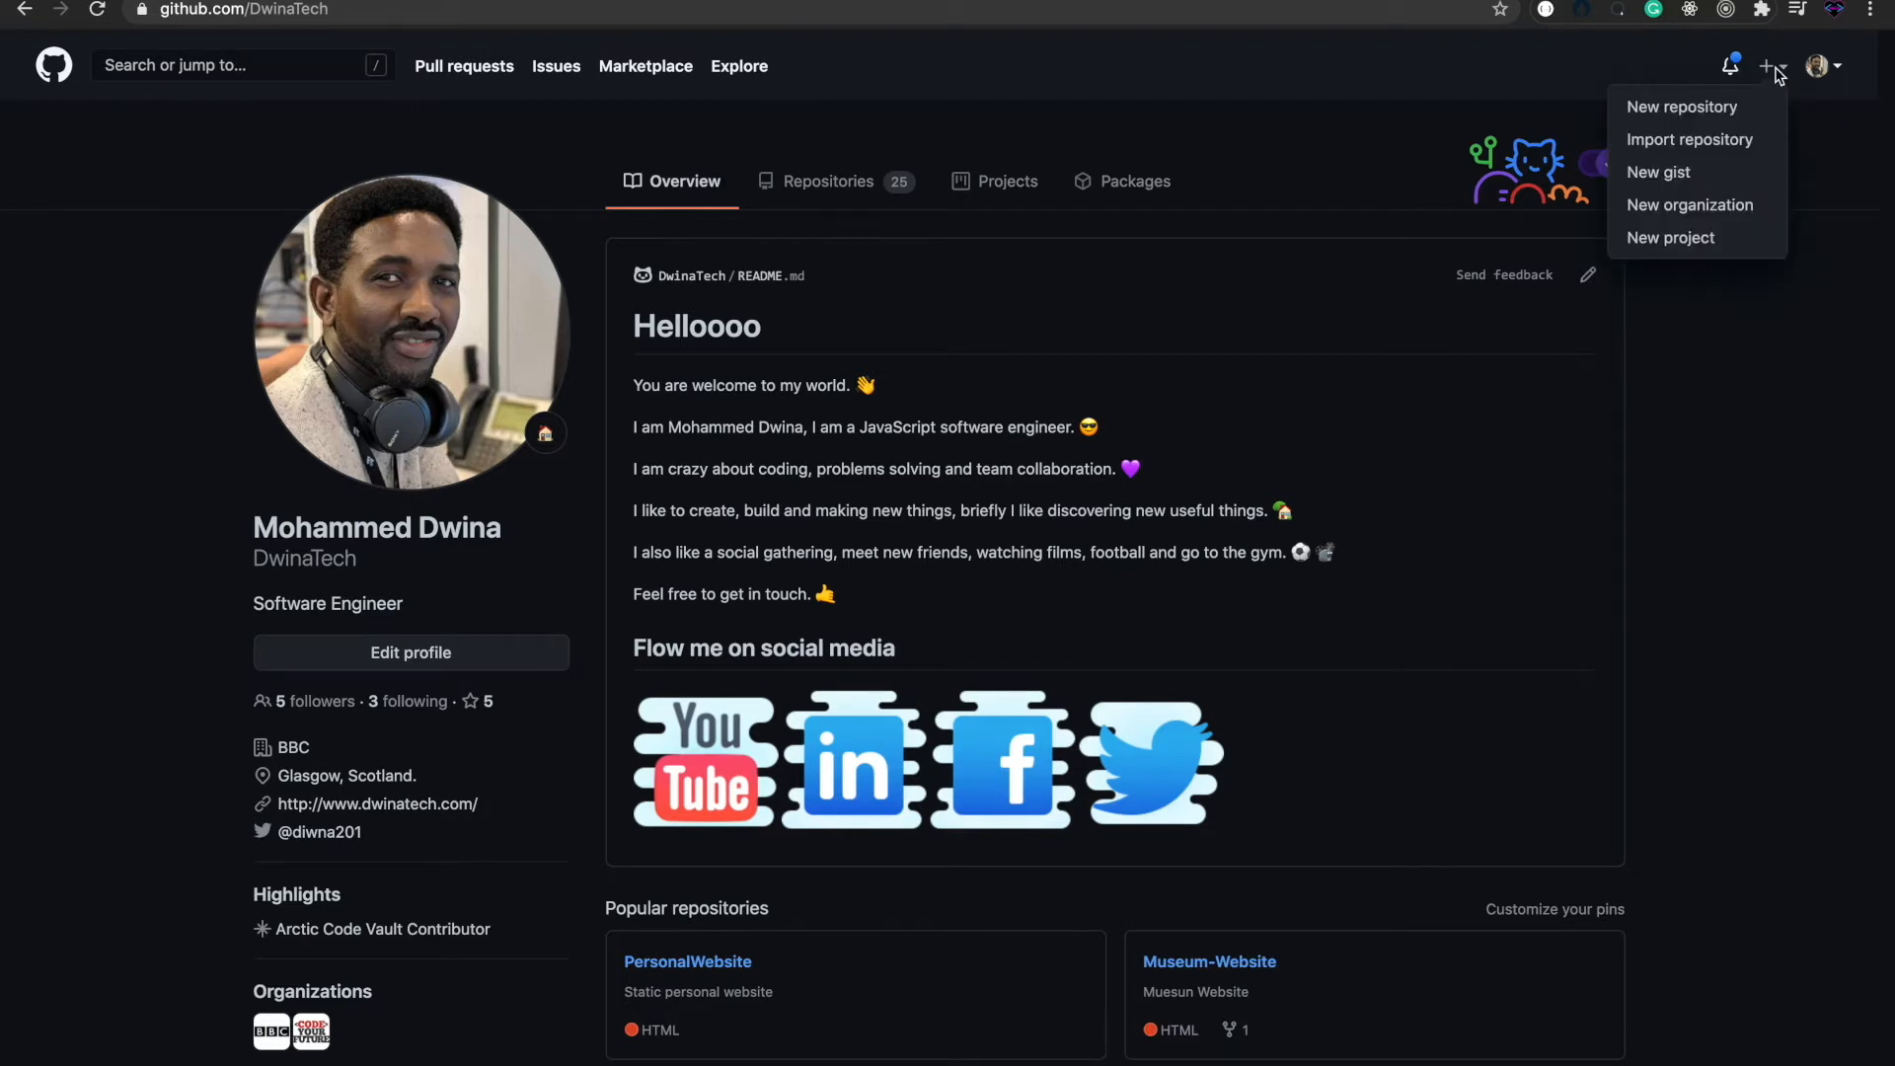
{"action": "mouse_move", "coordinate": [1681, 107]}
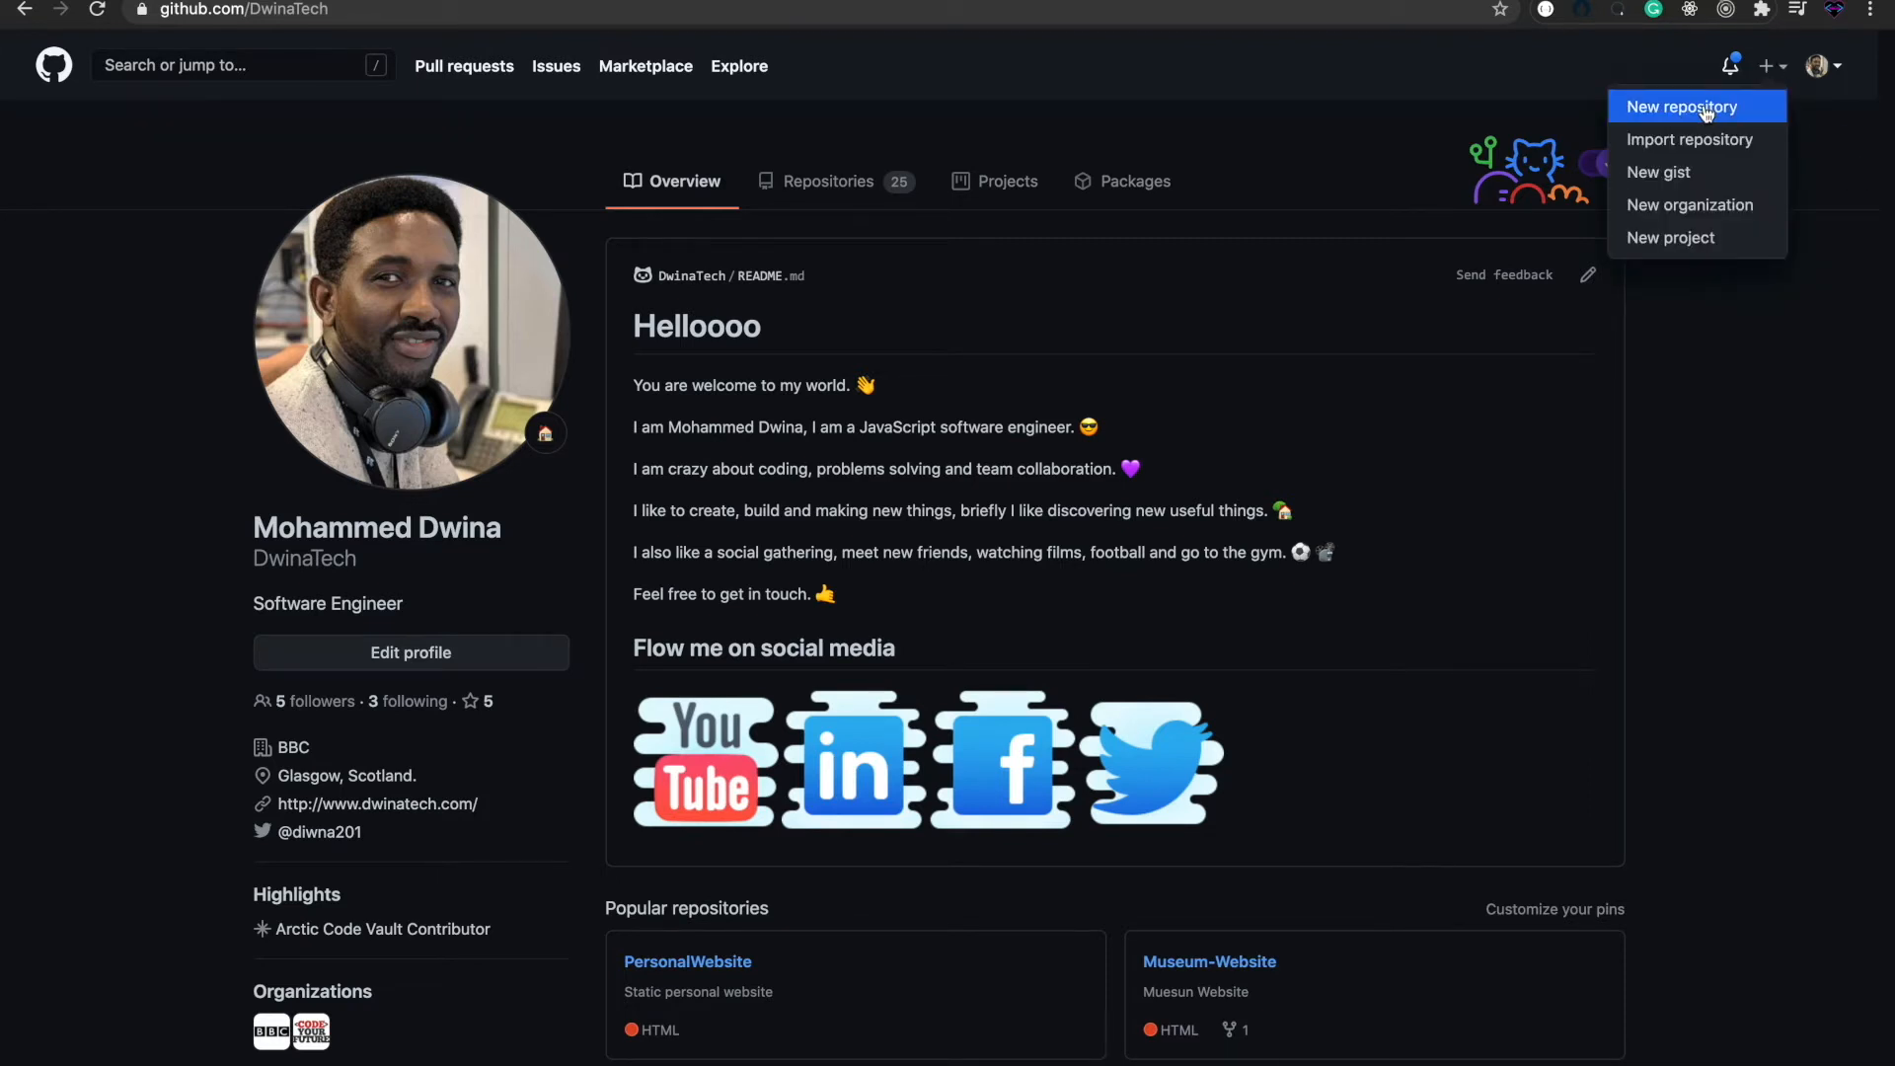
{"action": "left_click", "coordinate": [1680, 106]}
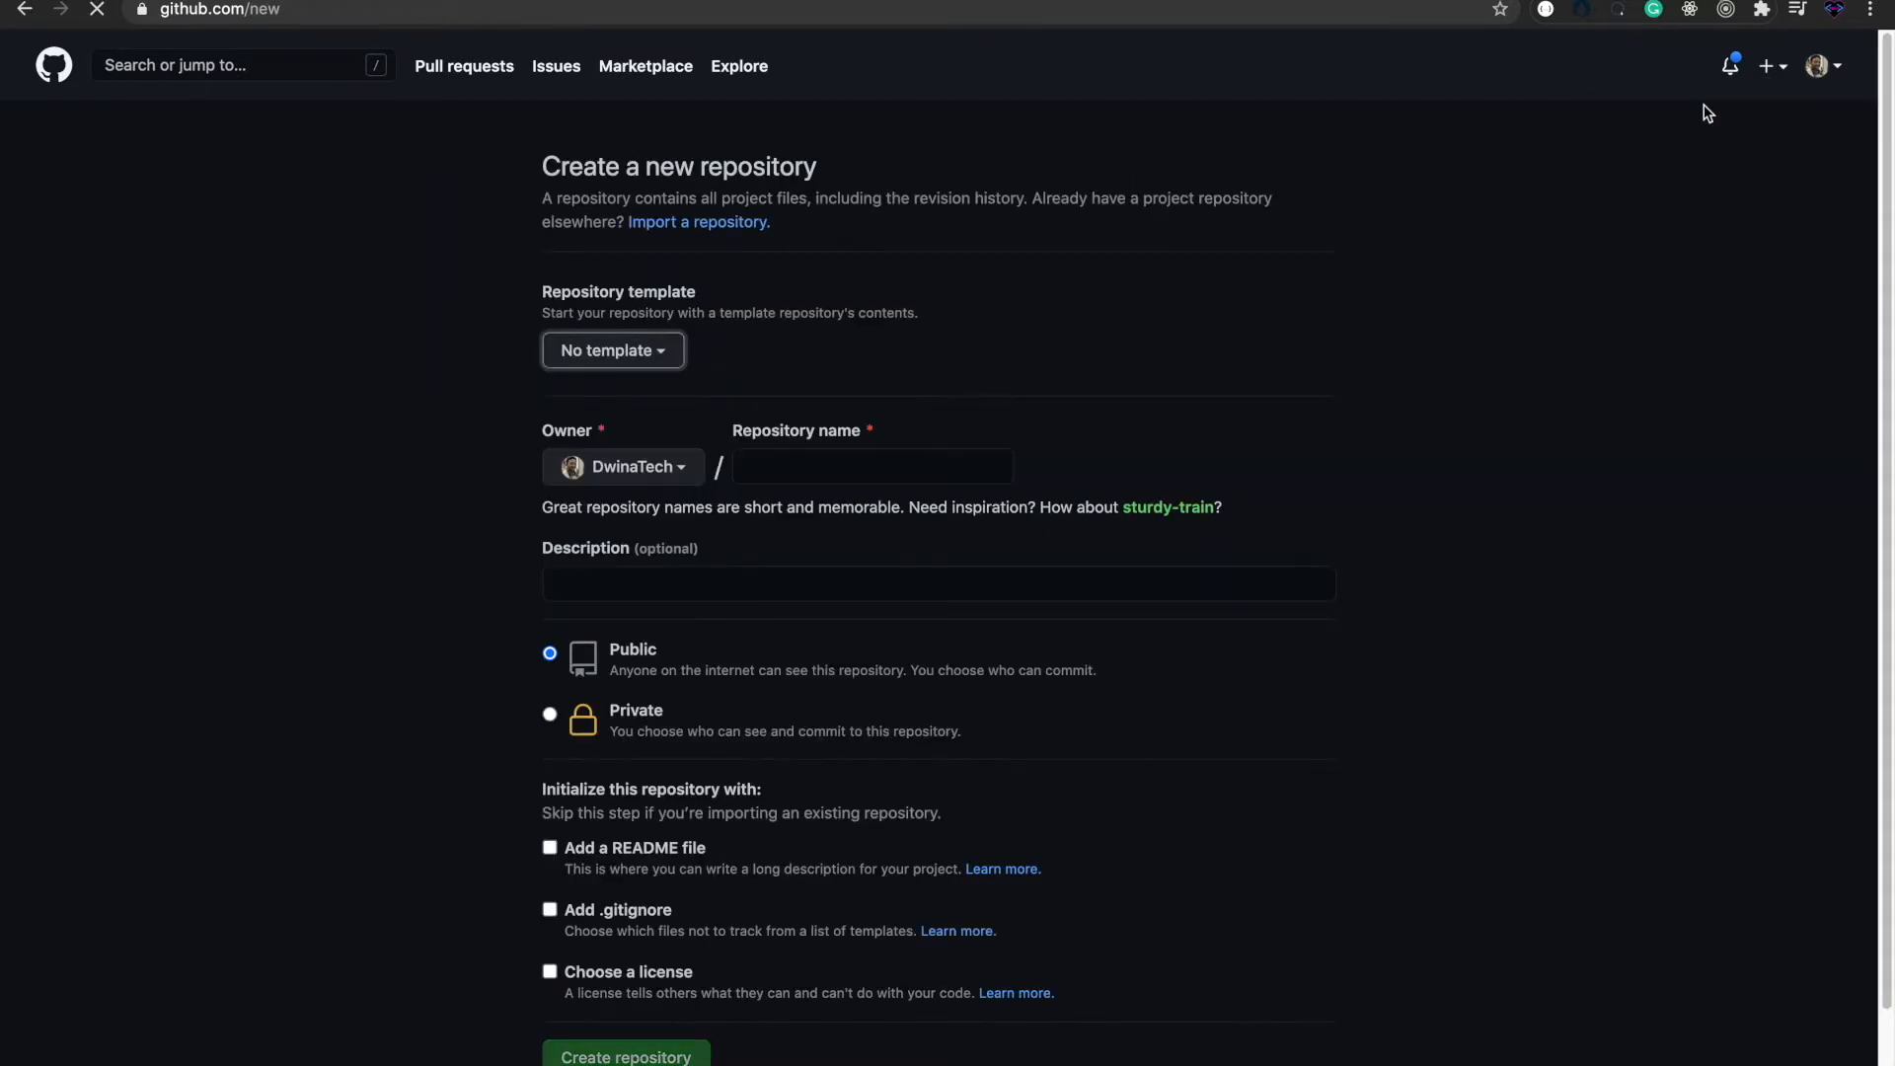
{"action": "mouse_move", "coordinate": [921, 411]}
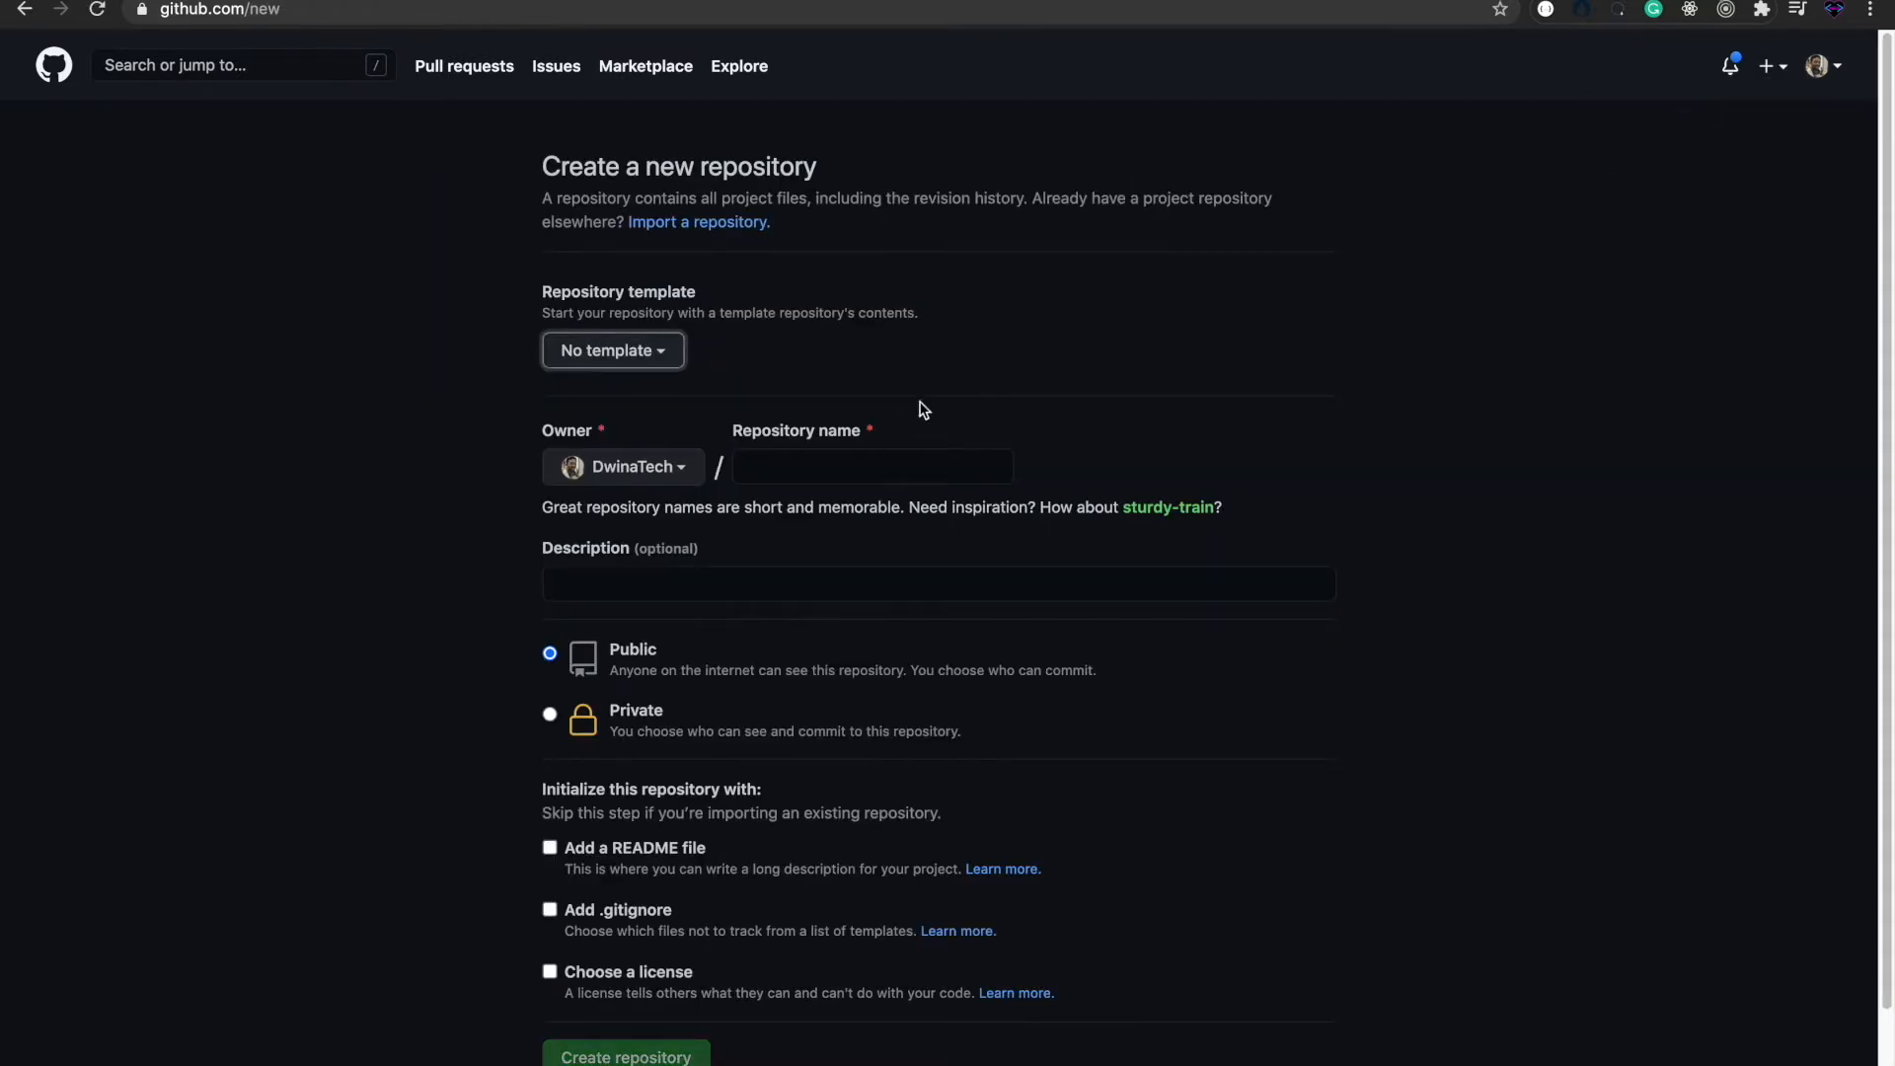
{"action": "mouse_move", "coordinate": [802, 473]}
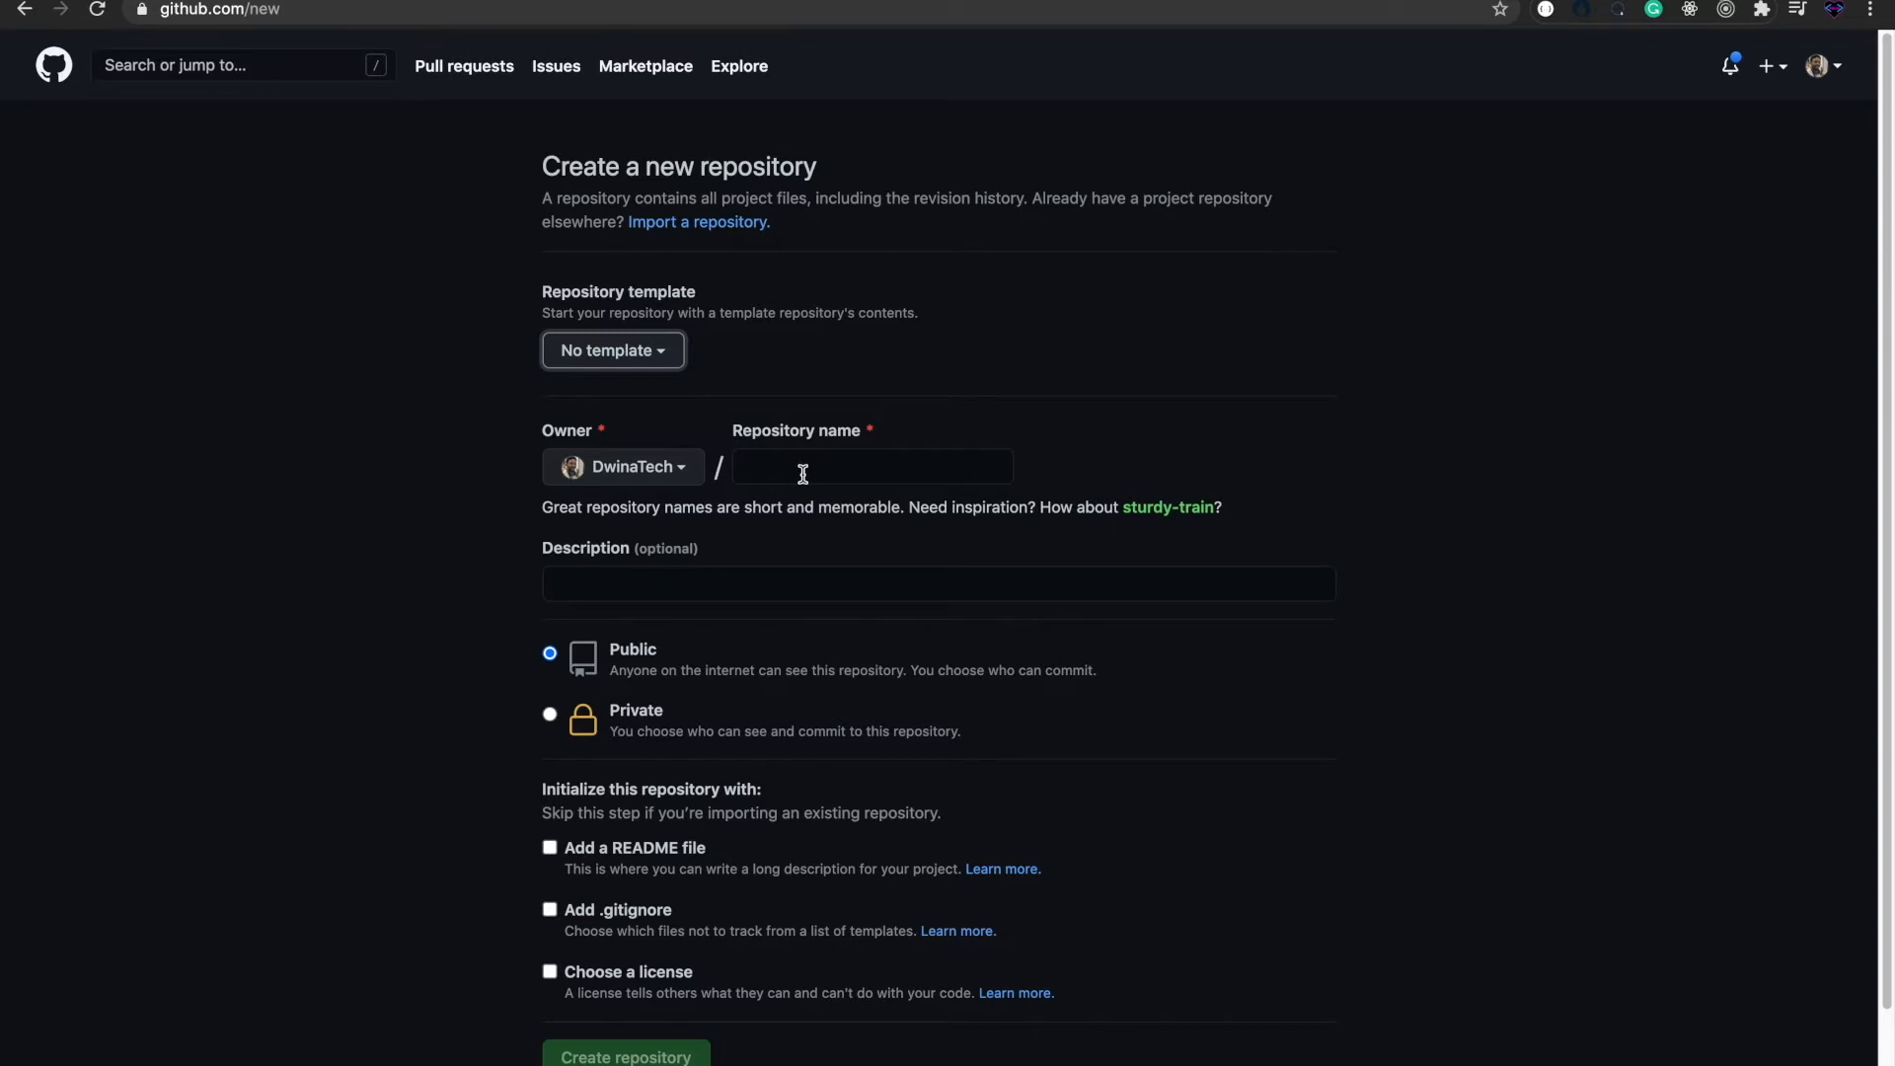
{"action": "left_click", "coordinate": [625, 1056]}
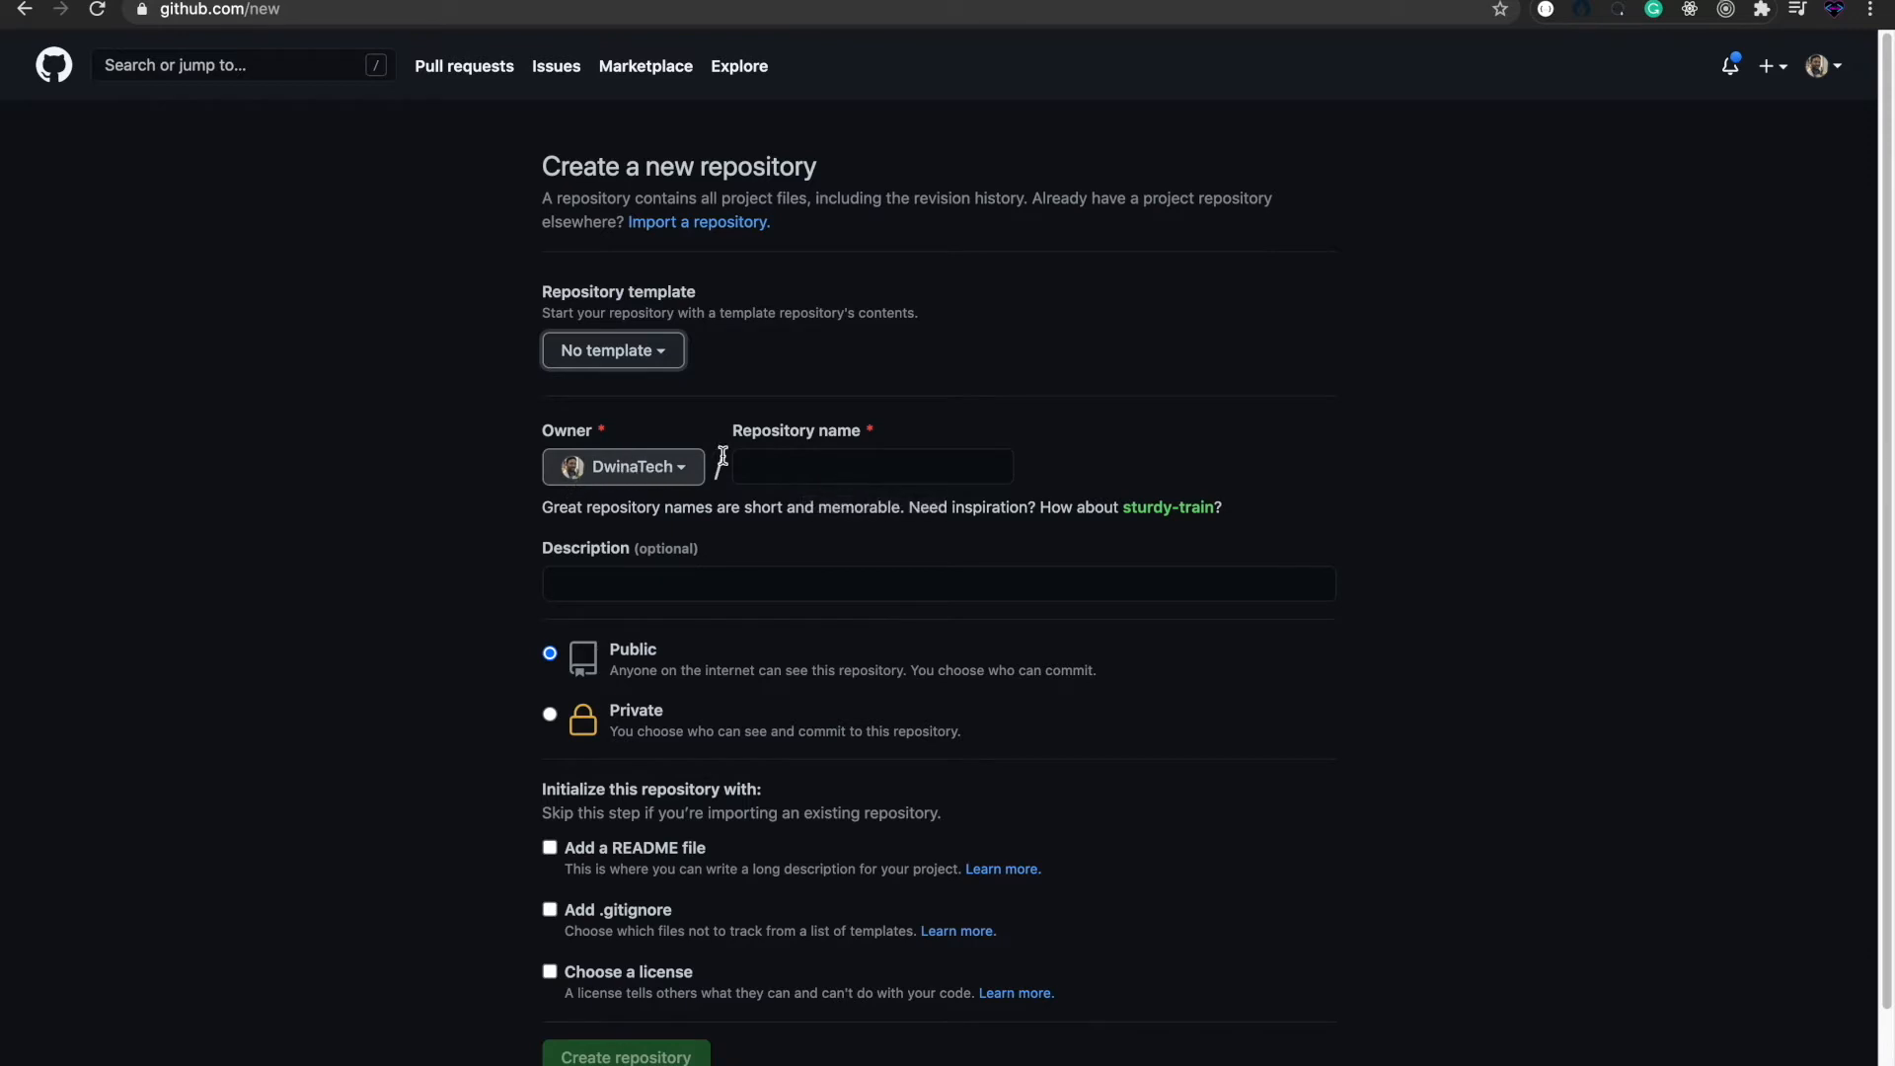
- Name the repository 'Dwinatech', keep it Public, and include a README file
{"action": "left_click", "coordinate": [872, 466]}
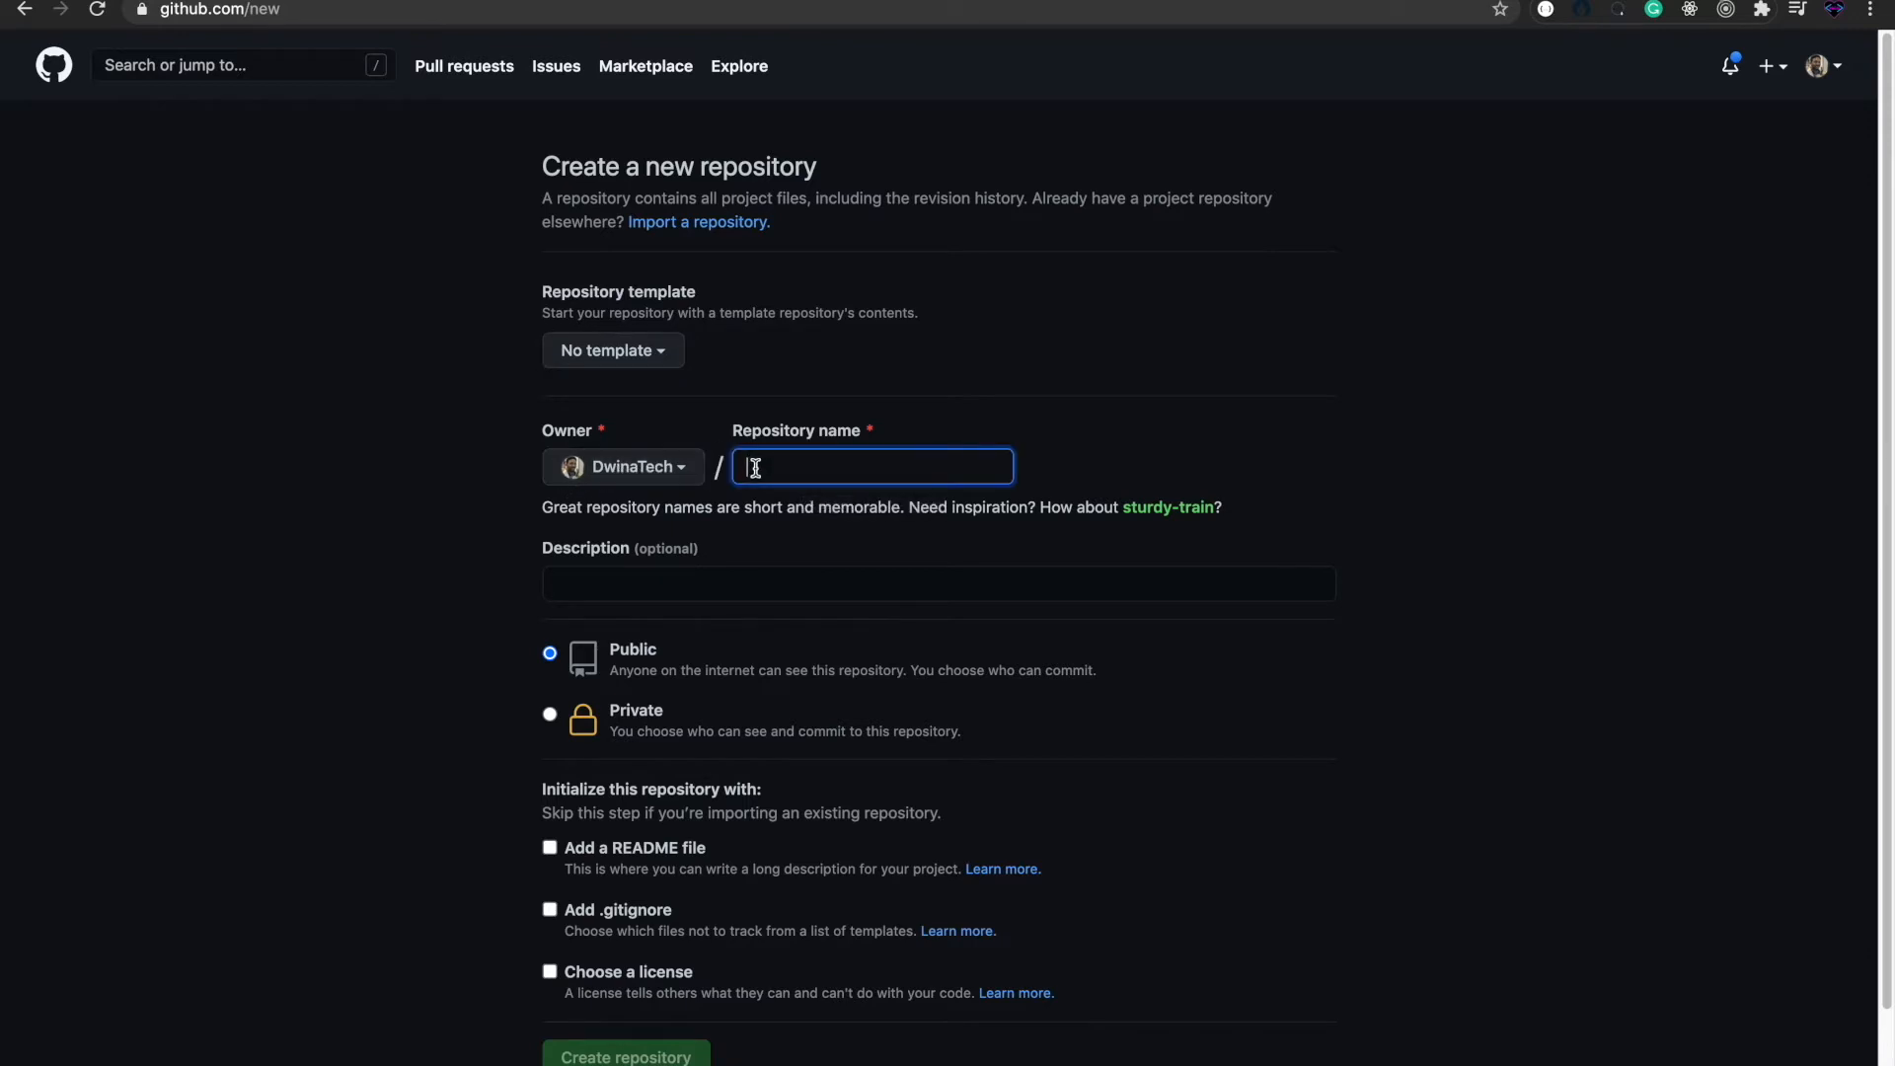
{"action": "type", "text": "D"}
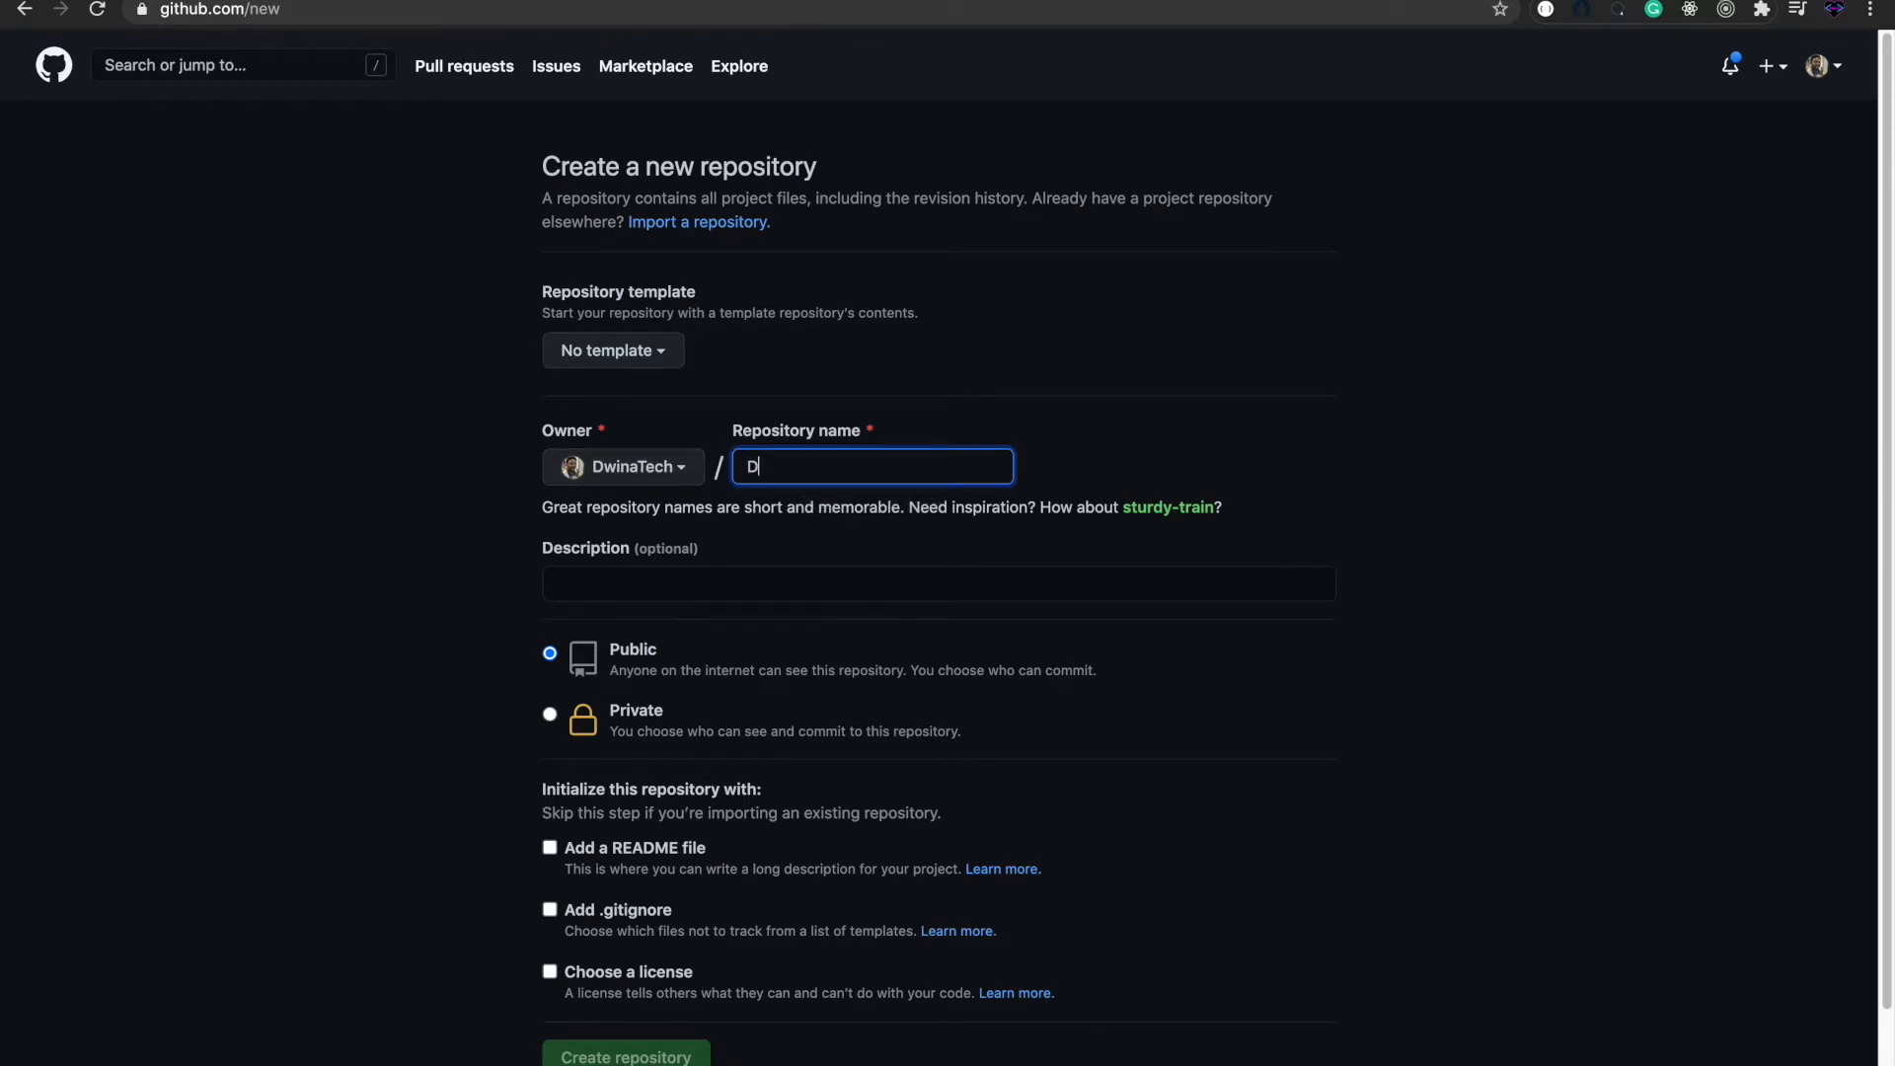
{"action": "type", "text": "winate"}
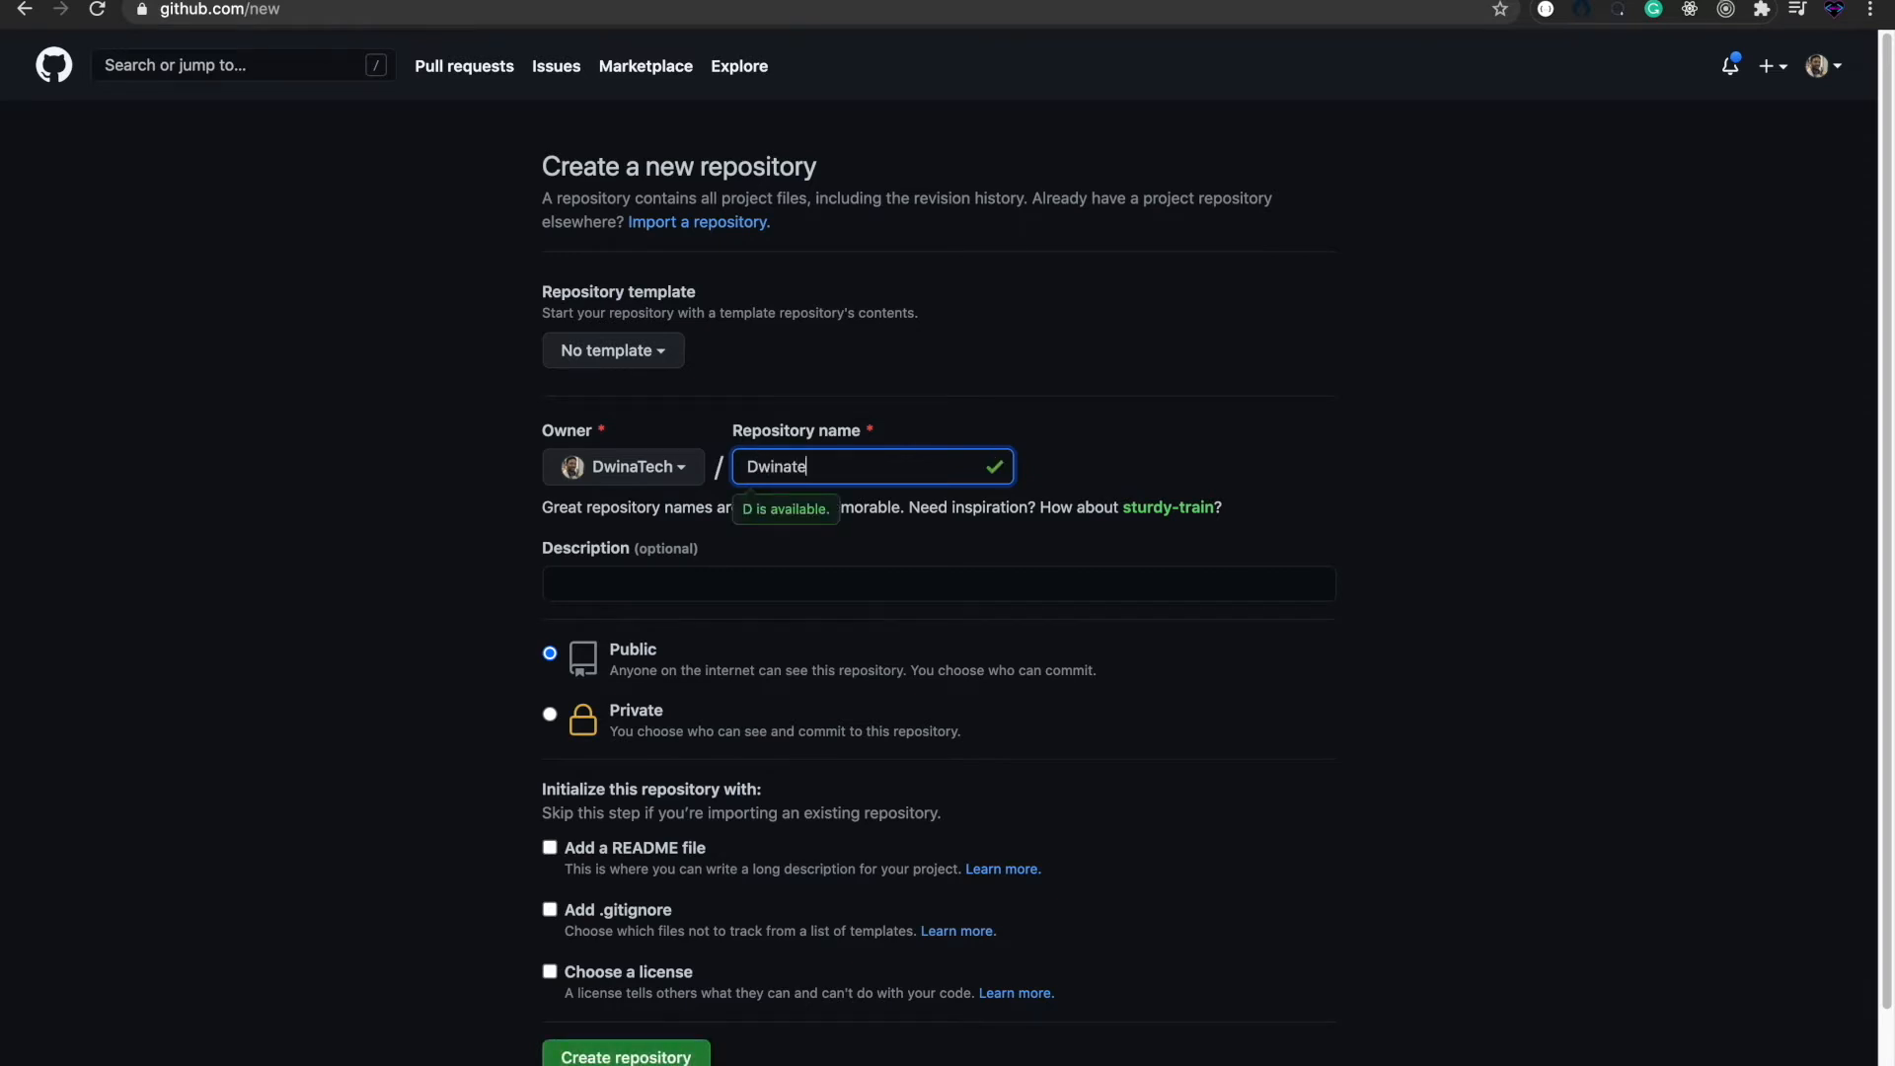
{"action": "type", "text": "ch"}
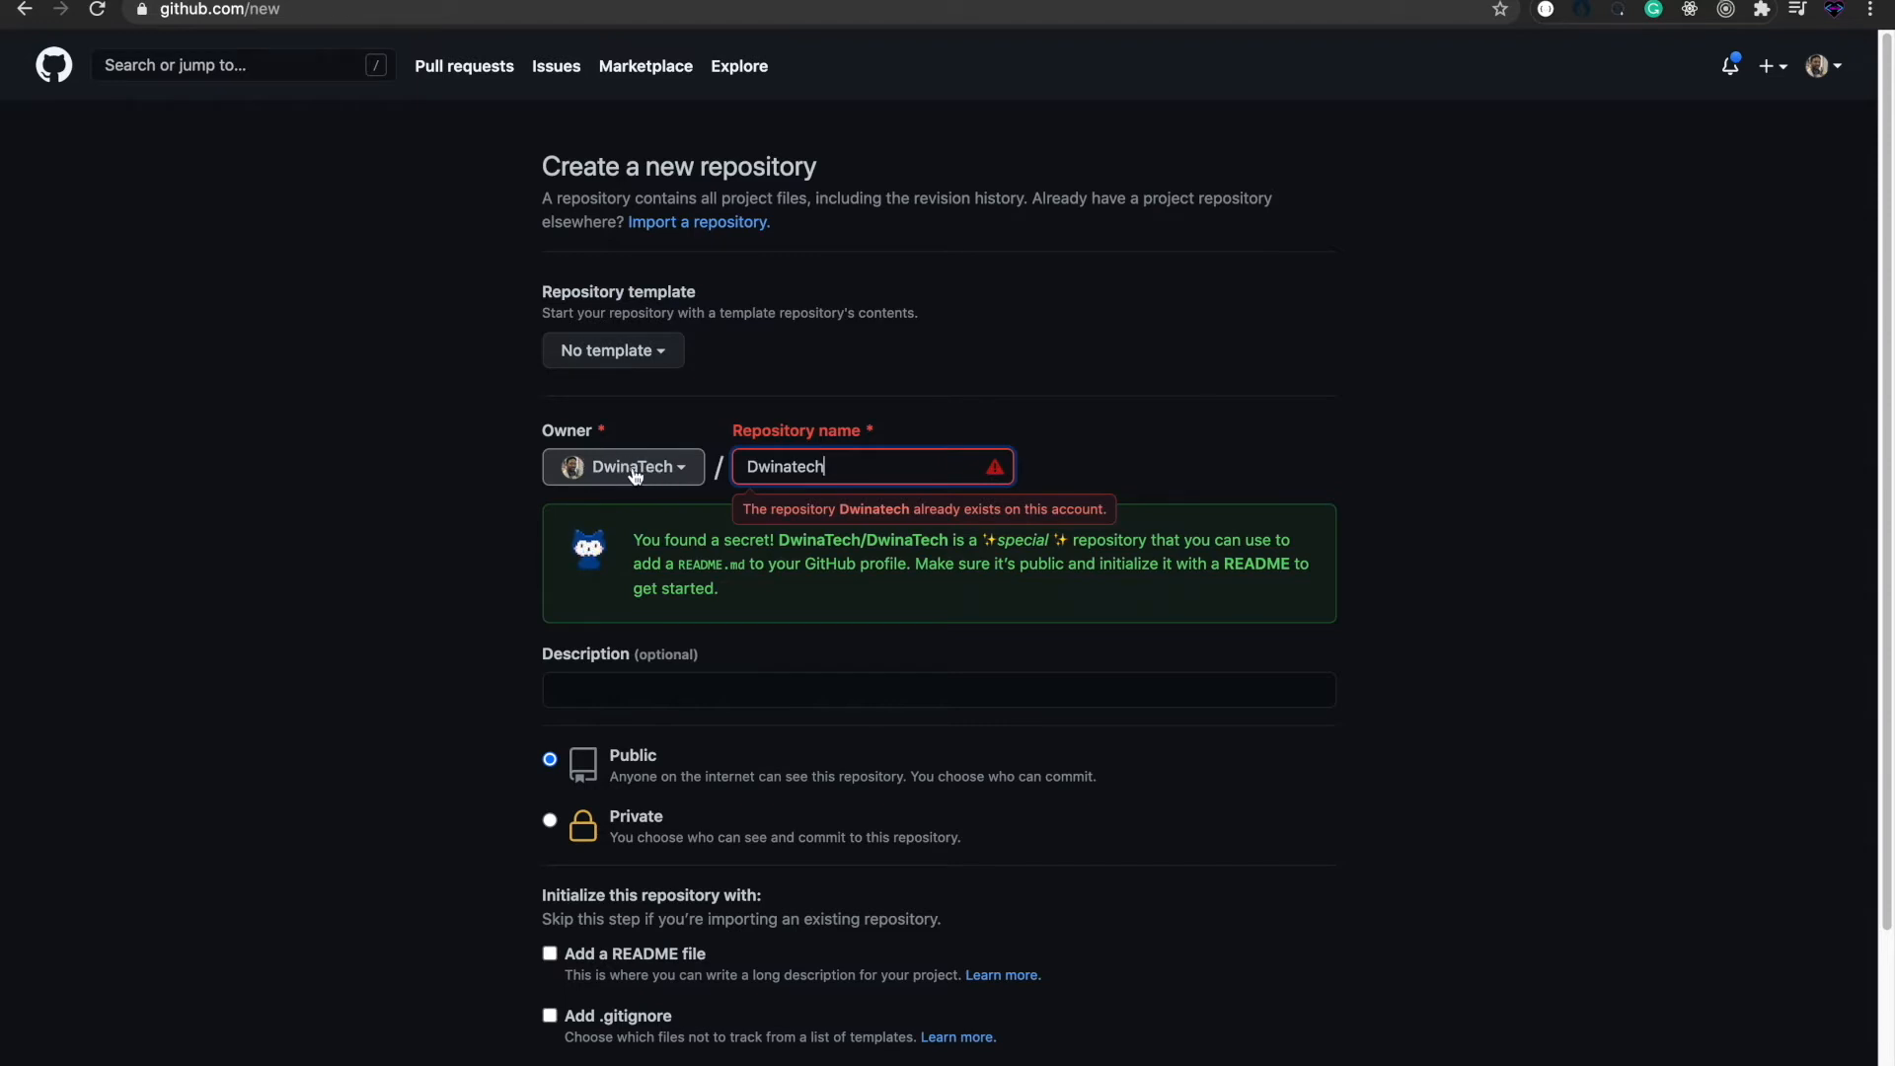
{"action": "mouse_move", "coordinate": [569, 761]}
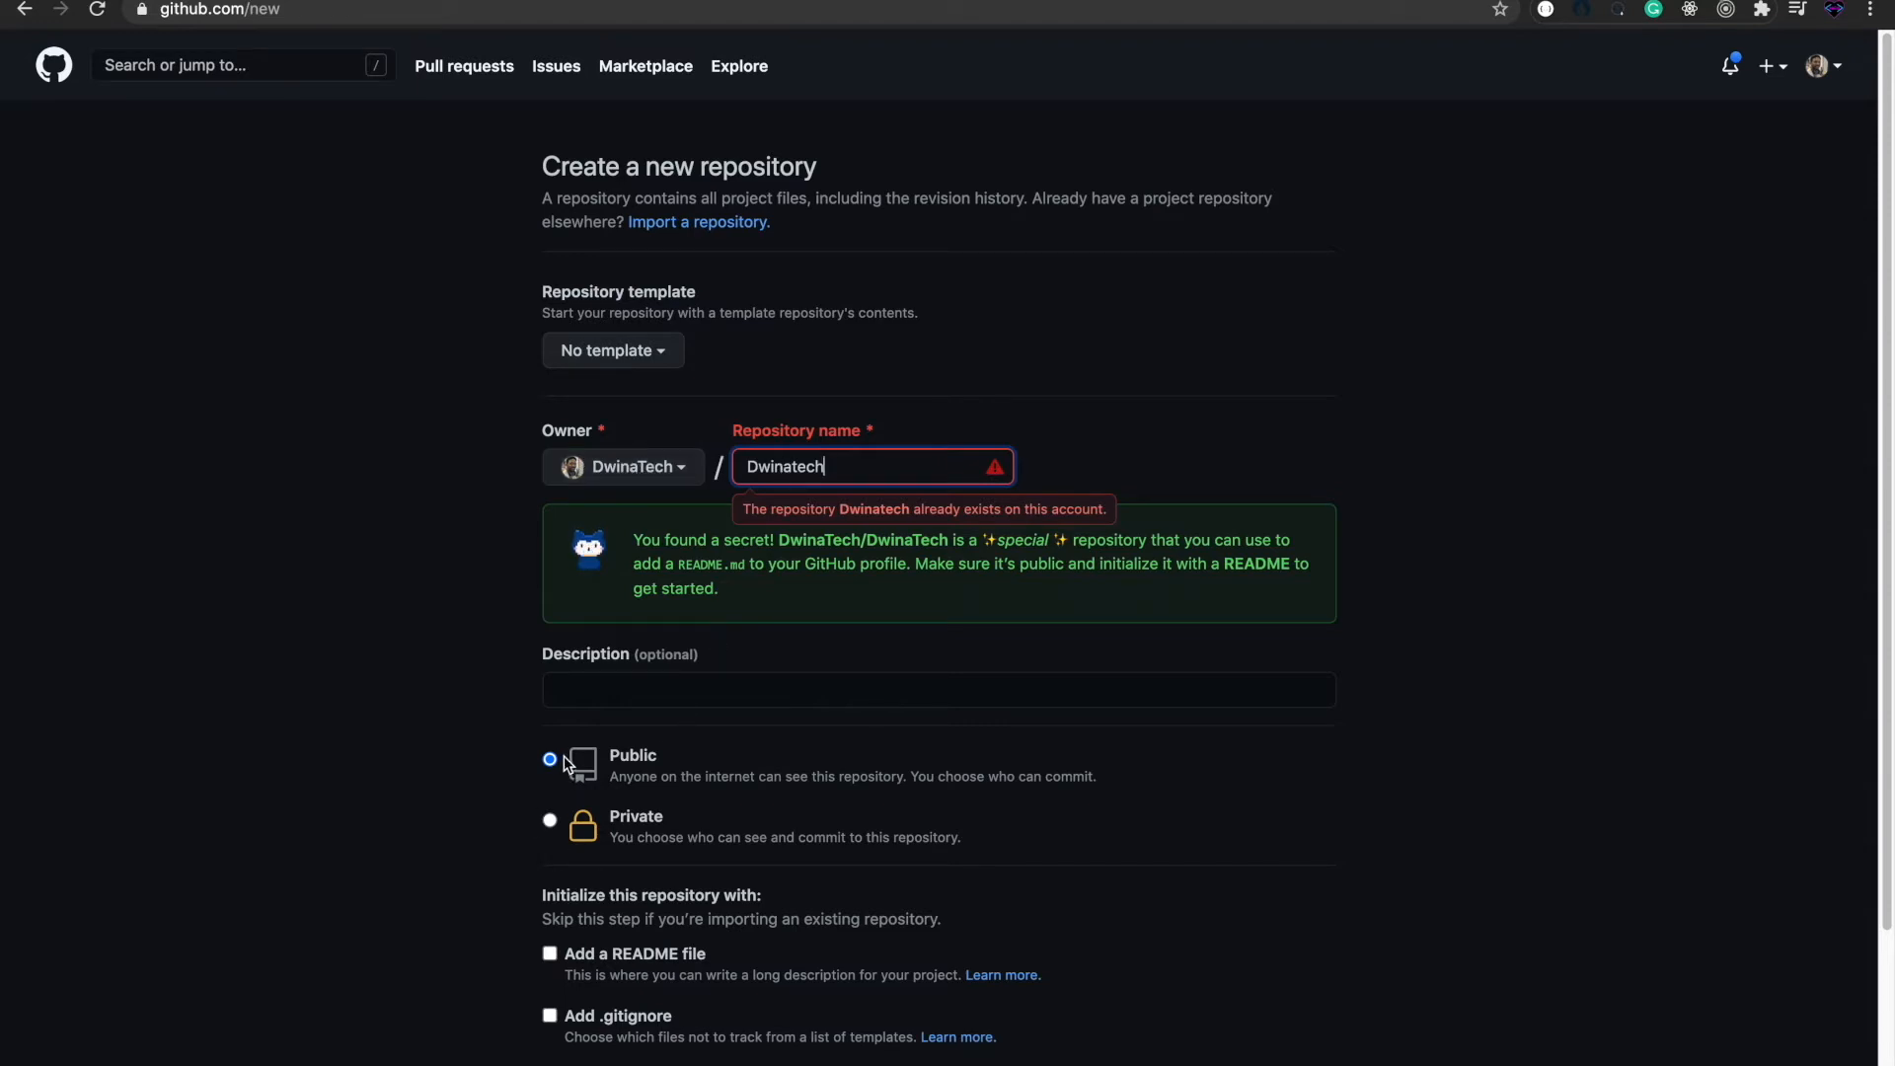
{"action": "scroll", "scroll_direction": "down", "scroll_amount": 3}
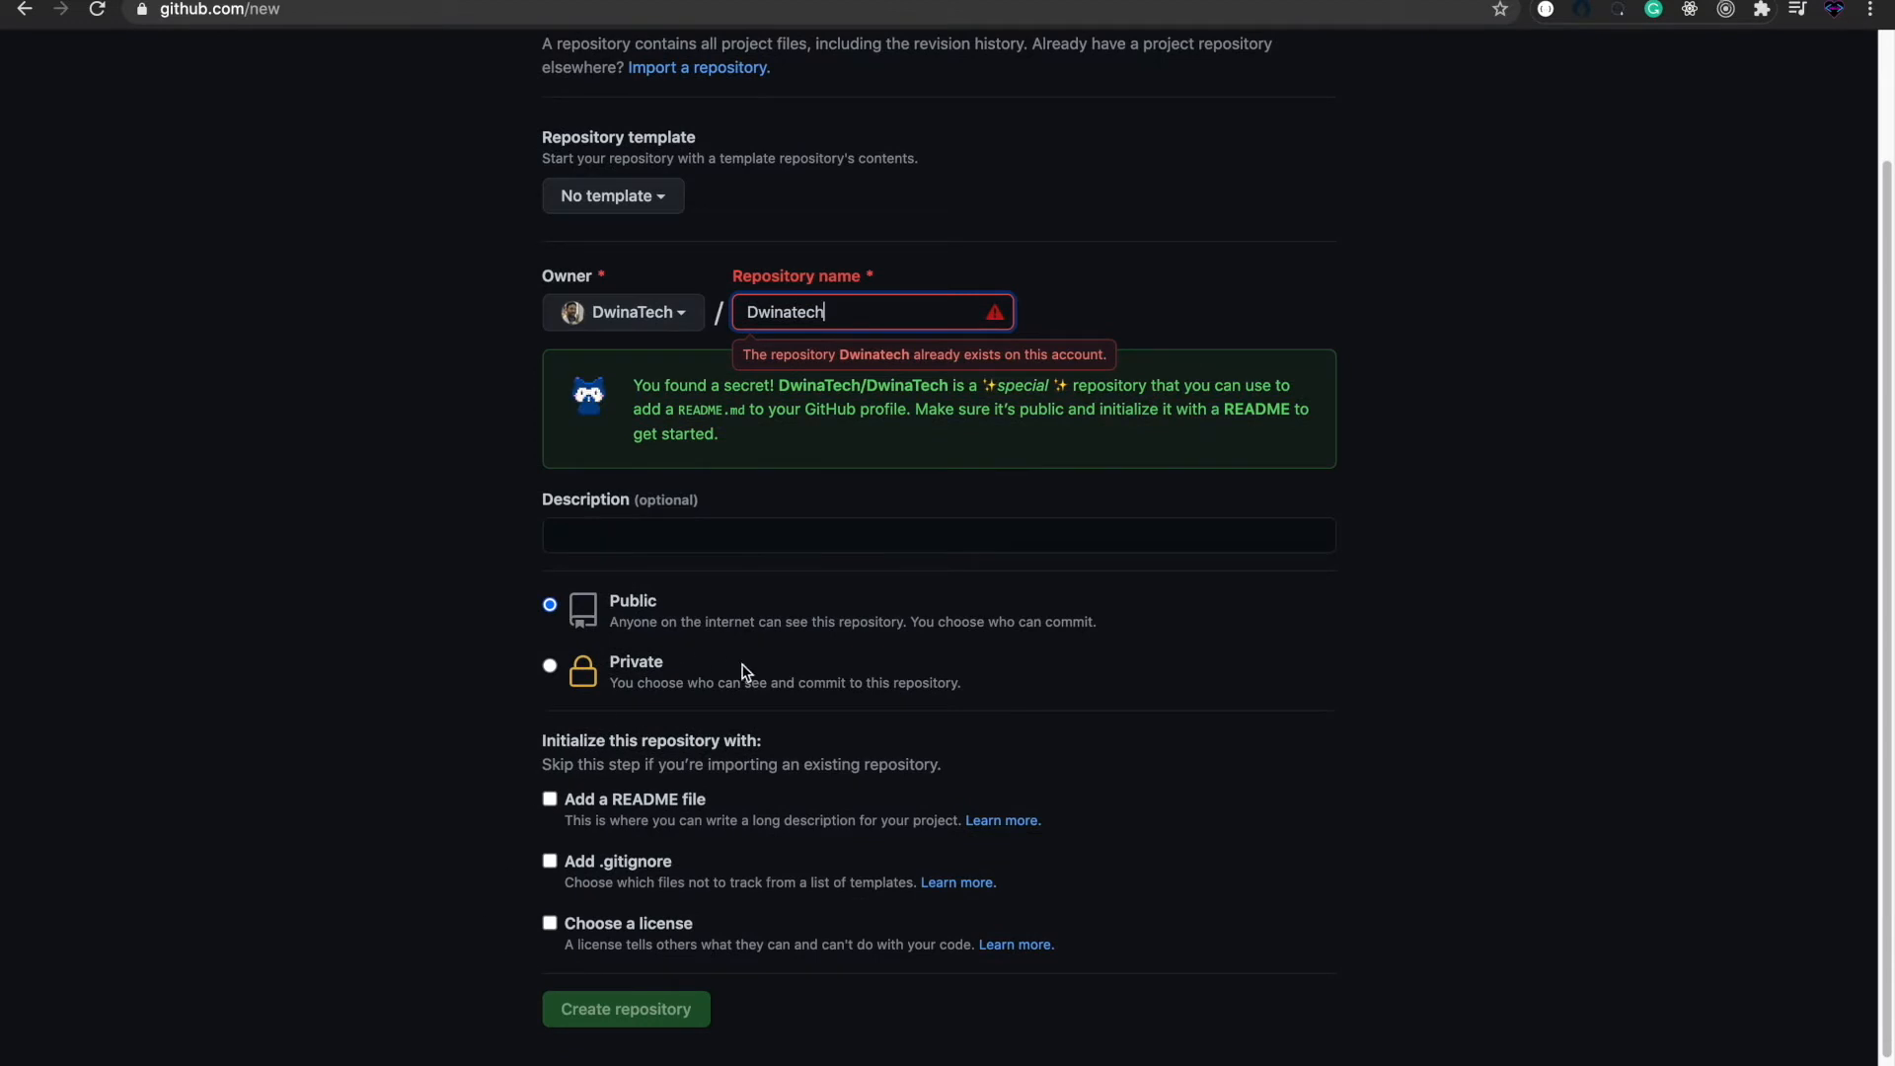
{"action": "mouse_move", "coordinate": [542, 816]}
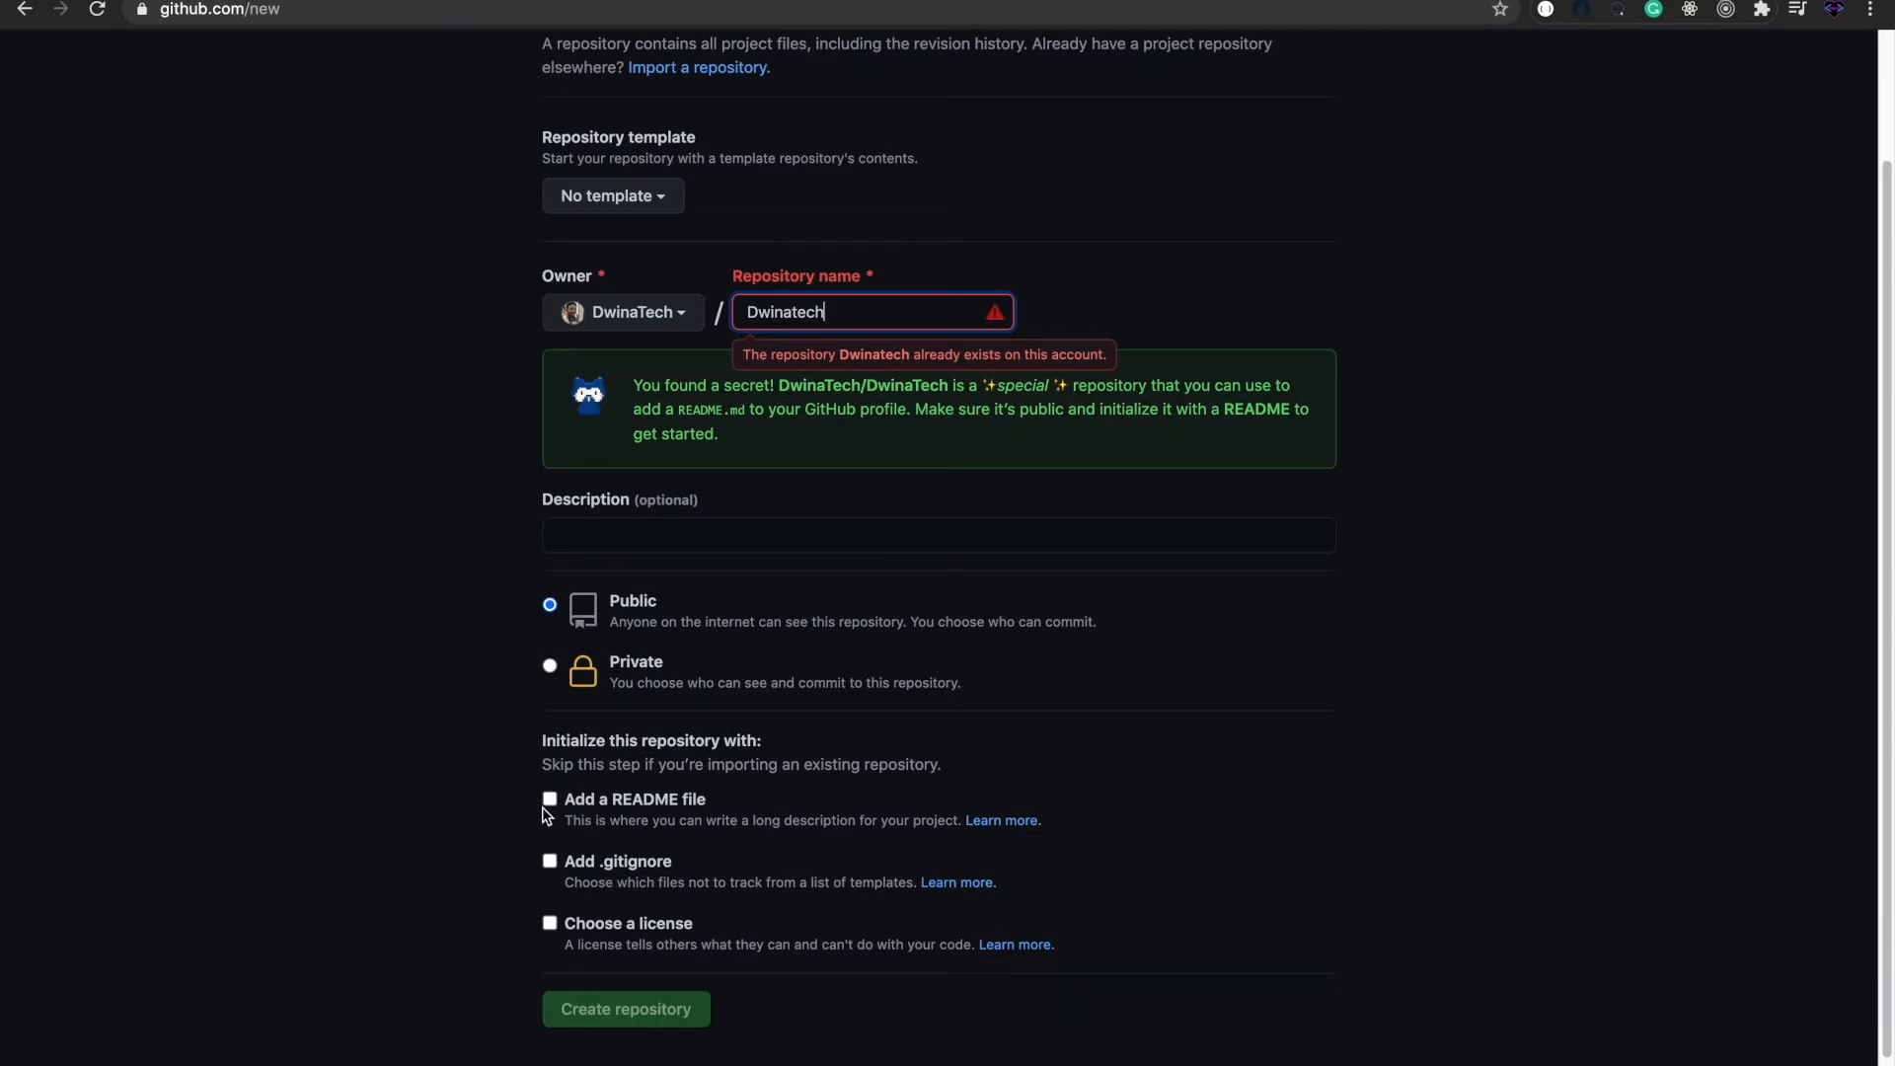
{"action": "left_click", "coordinate": [549, 798]}
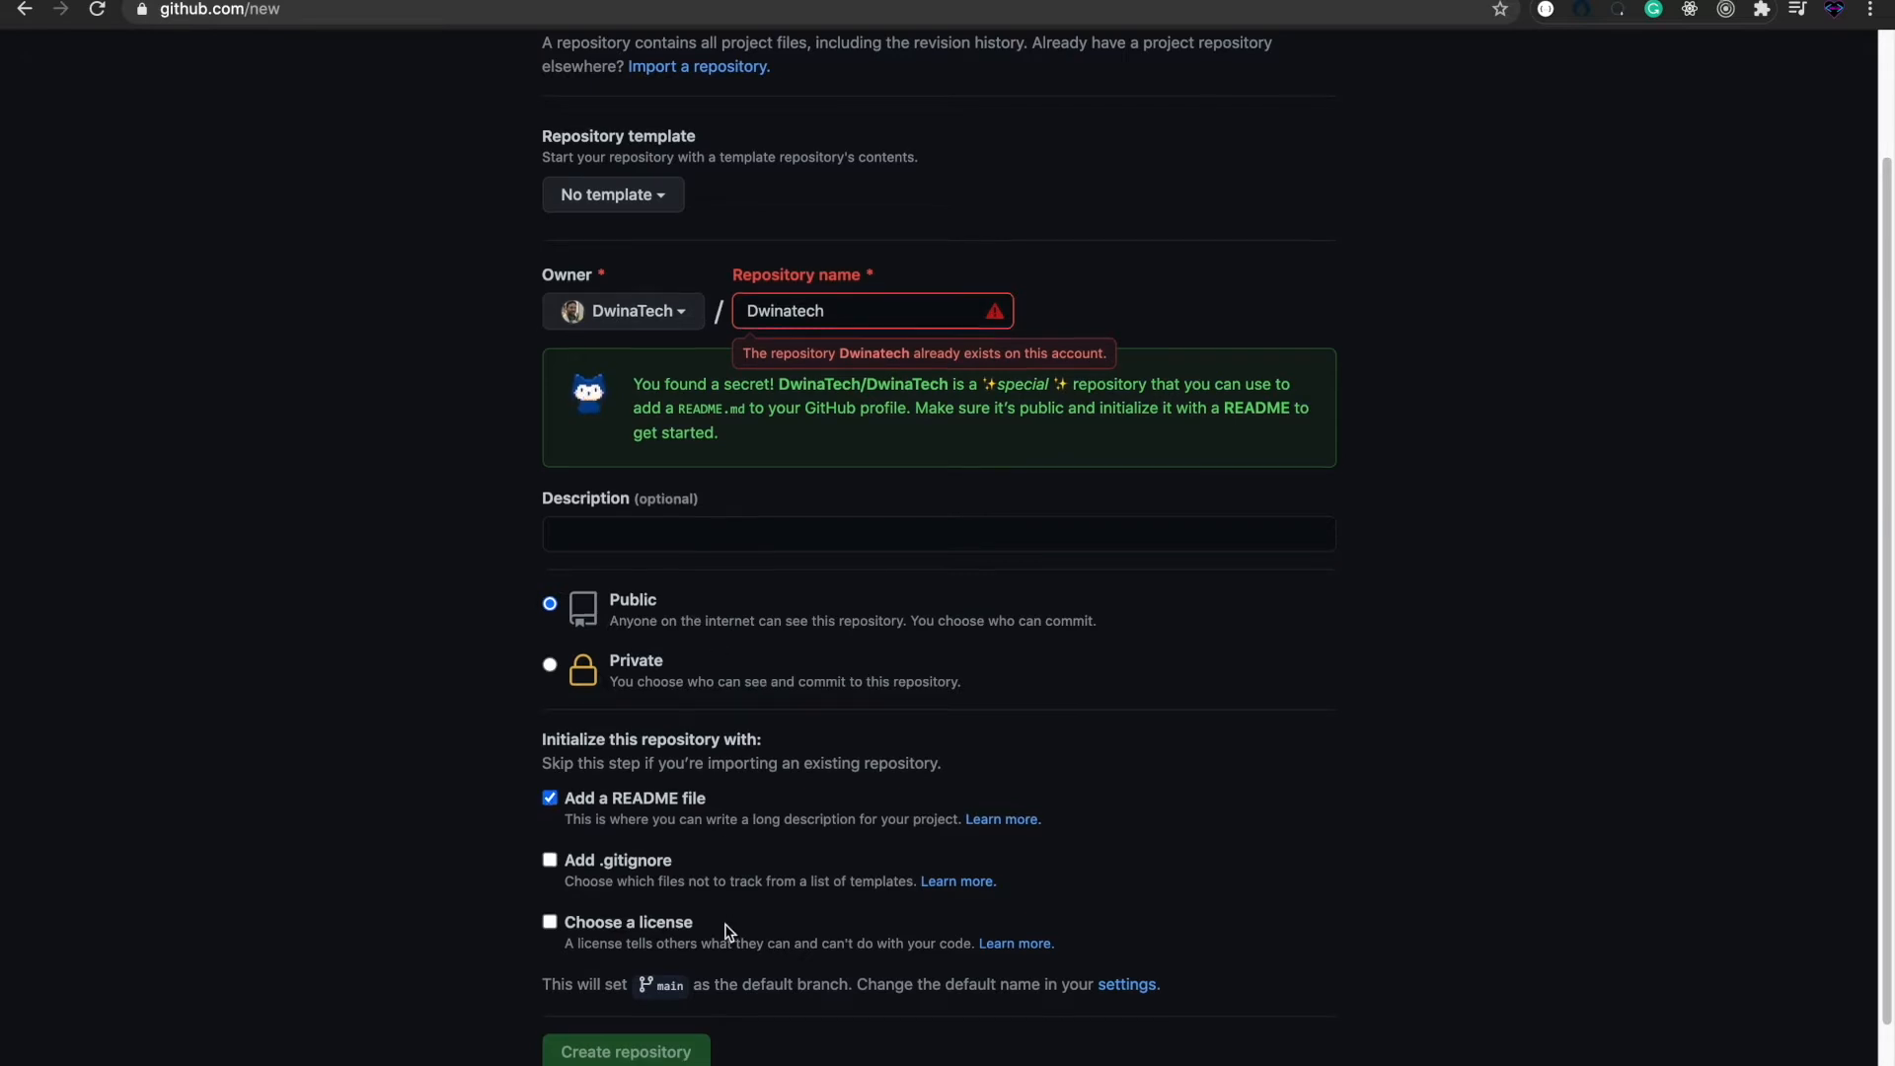
{"action": "scroll", "scroll_direction": "down", "scroll_amount": 3}
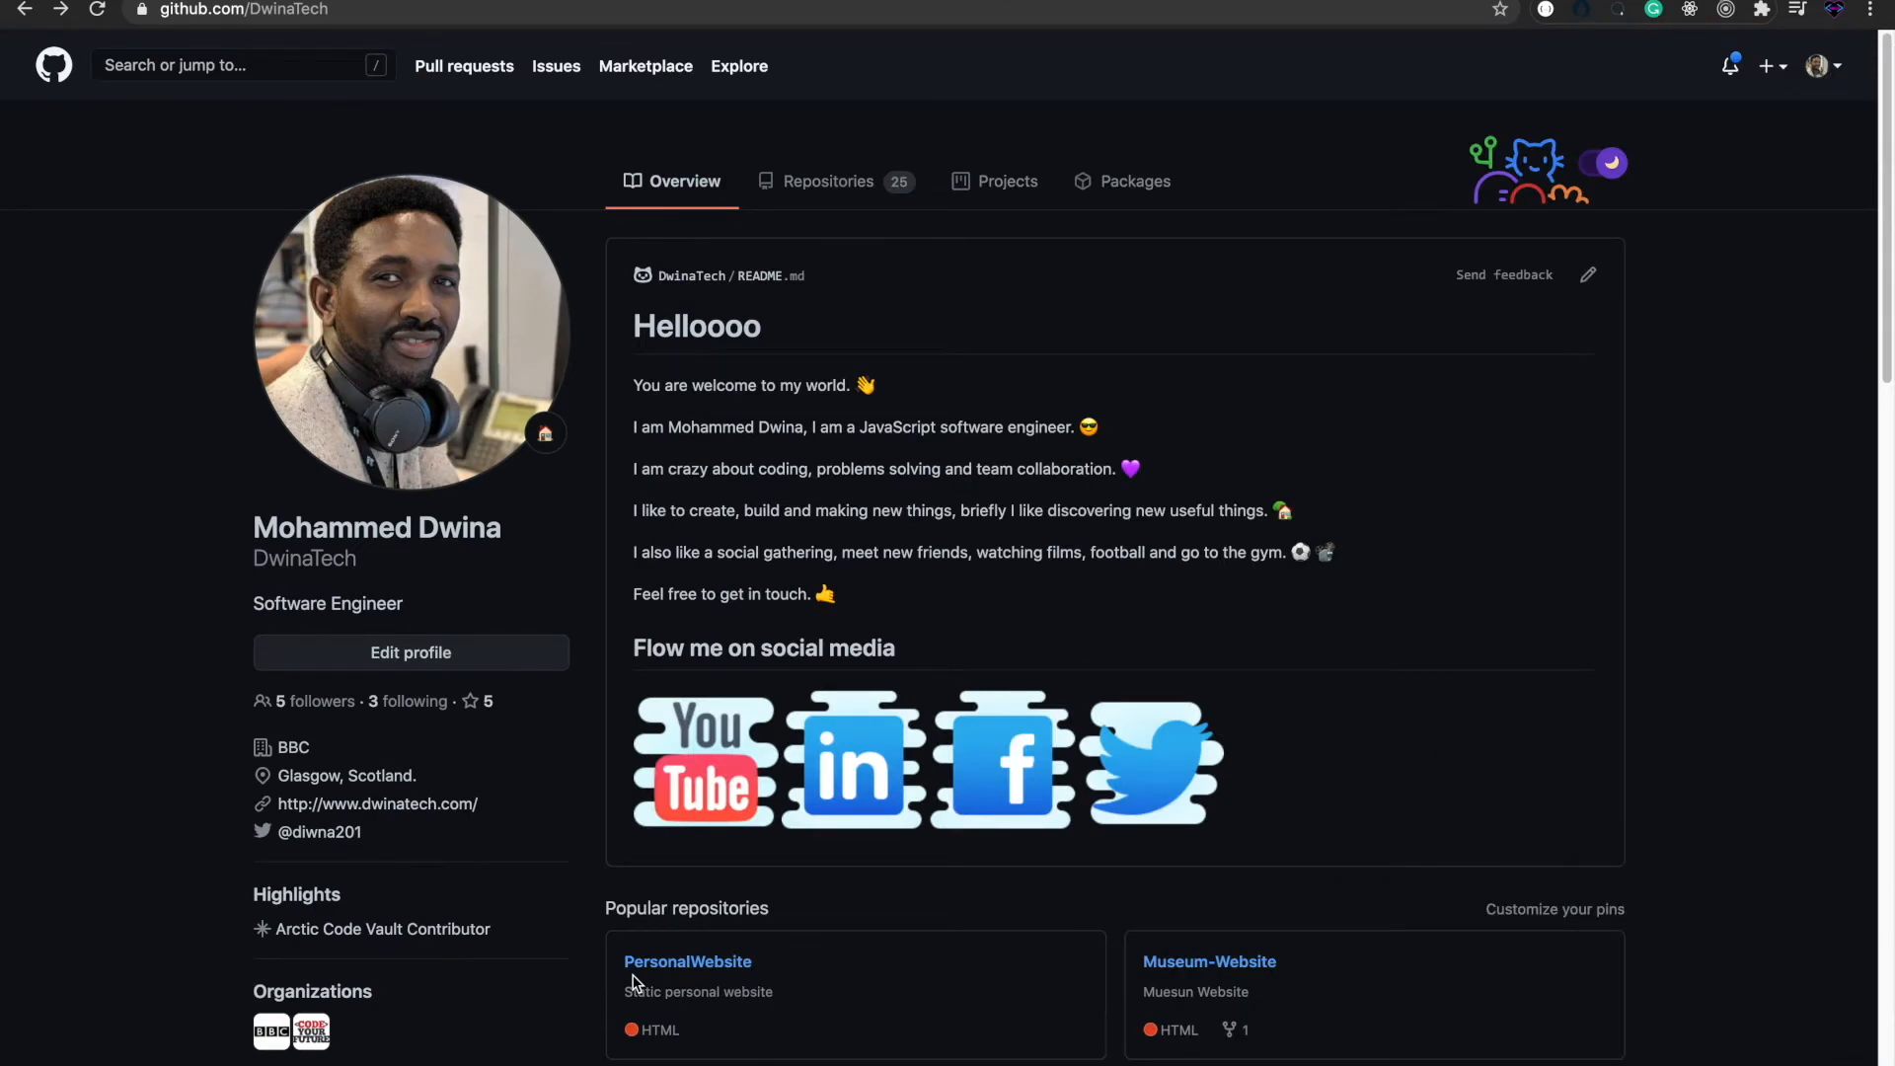
{"action": "mouse_move", "coordinate": [872, 747]}
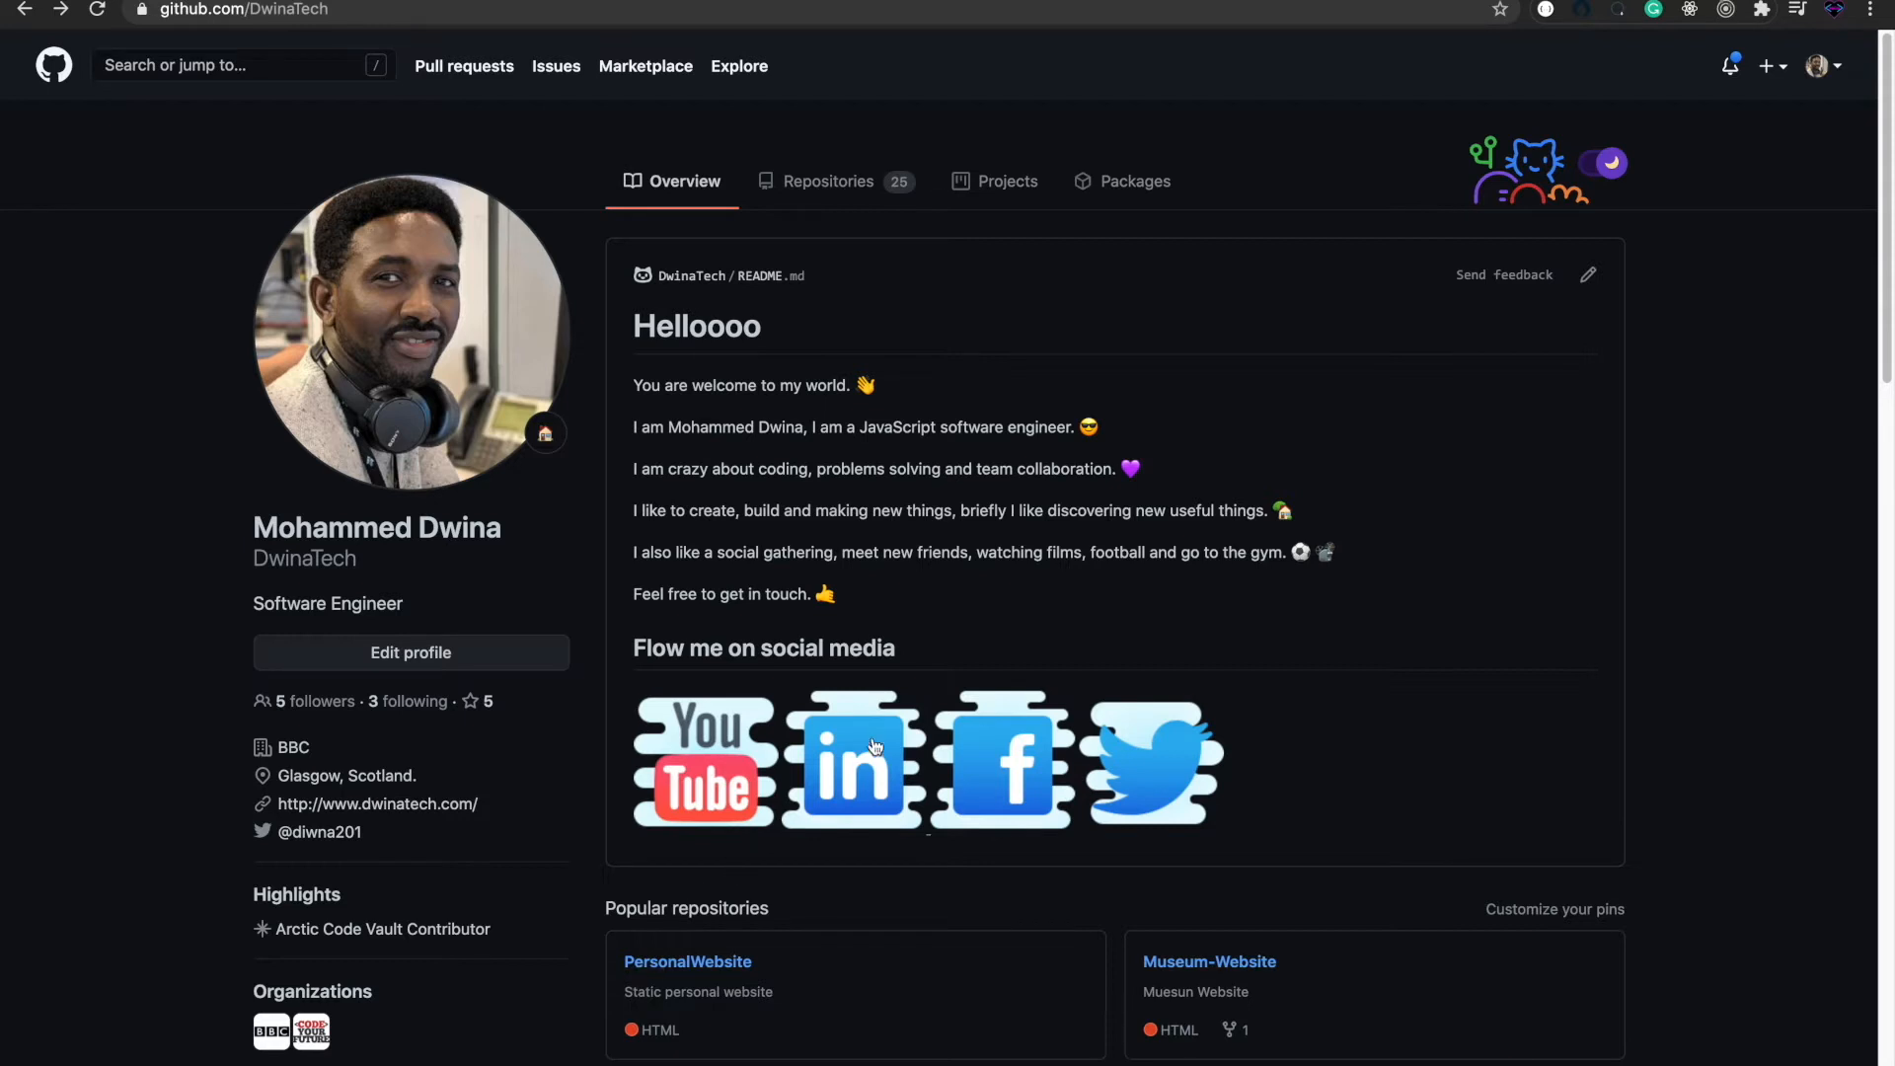
{"action": "mouse_move", "coordinate": [1589, 277]}
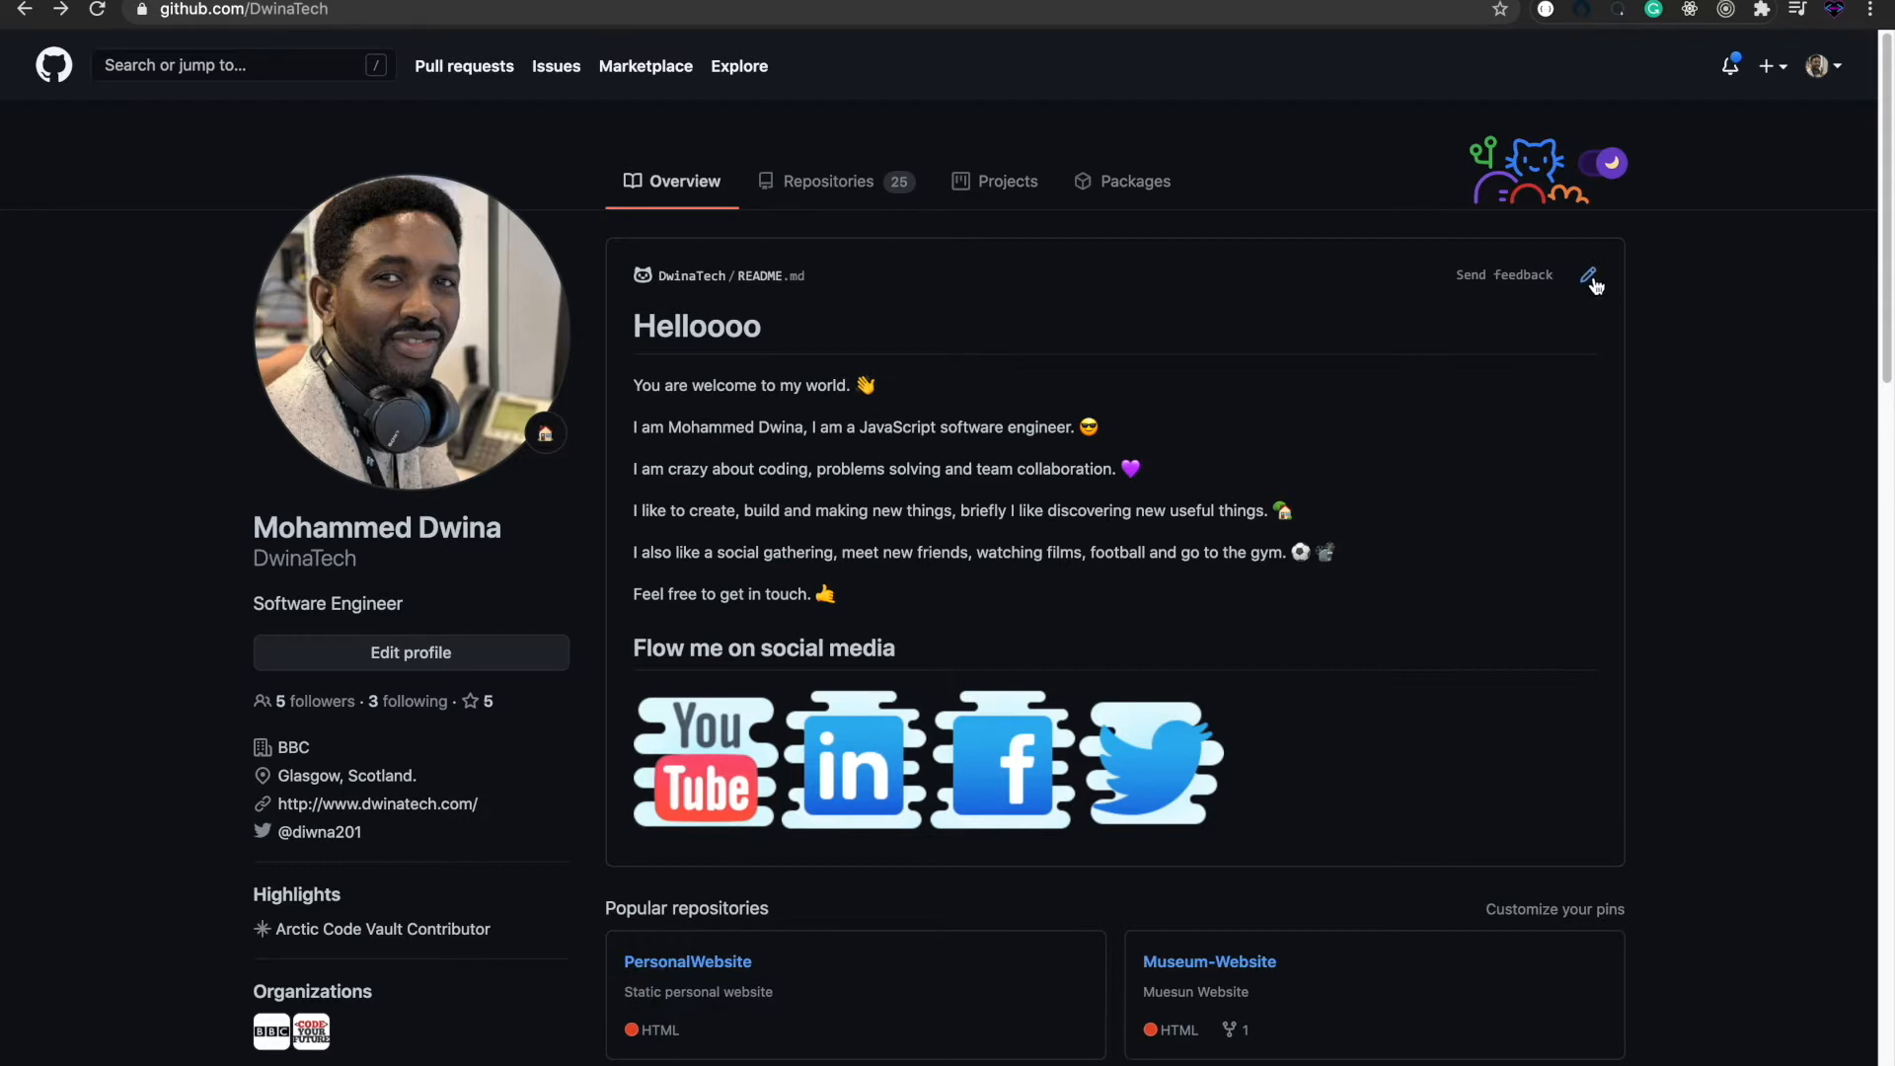
- Open README.md in the web editor and review its Markdown, emoji codes and social links
{"action": "left_click", "coordinate": [1588, 275]}
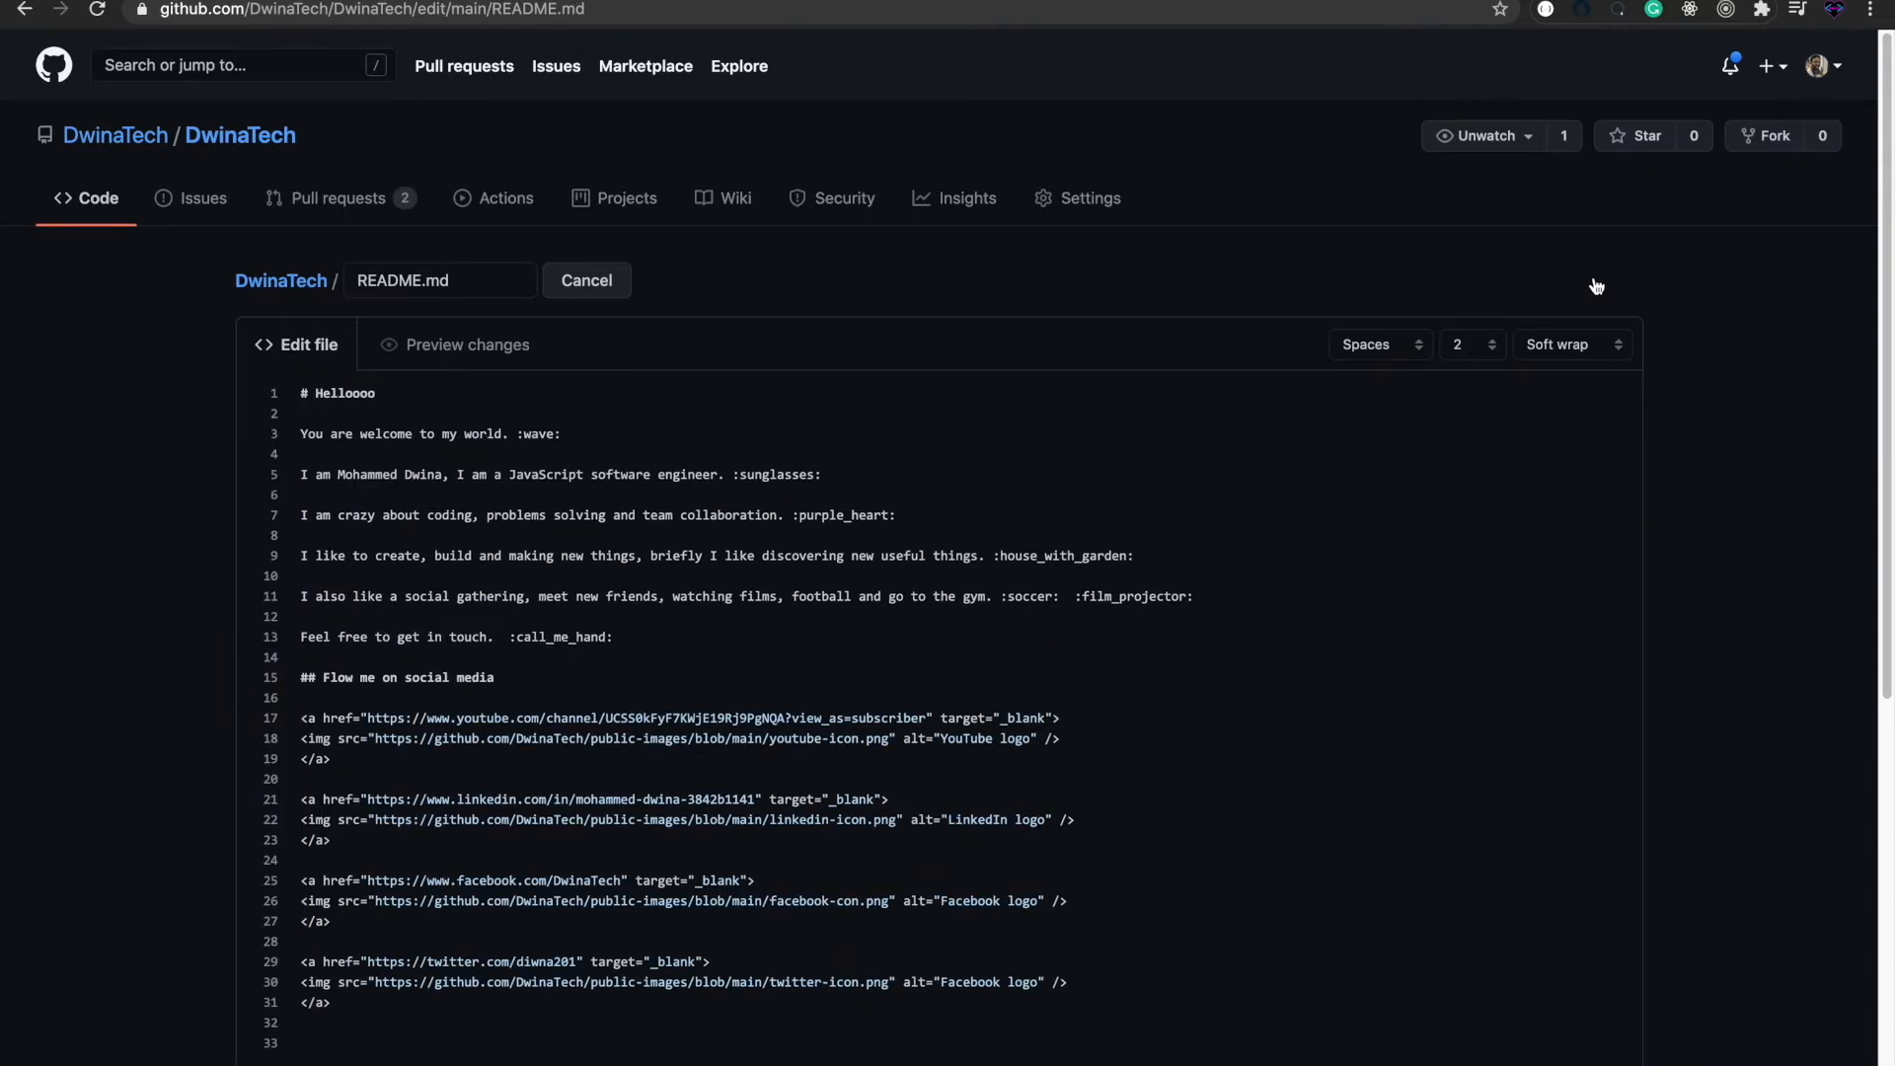
{"action": "mouse_move", "coordinate": [545, 556]}
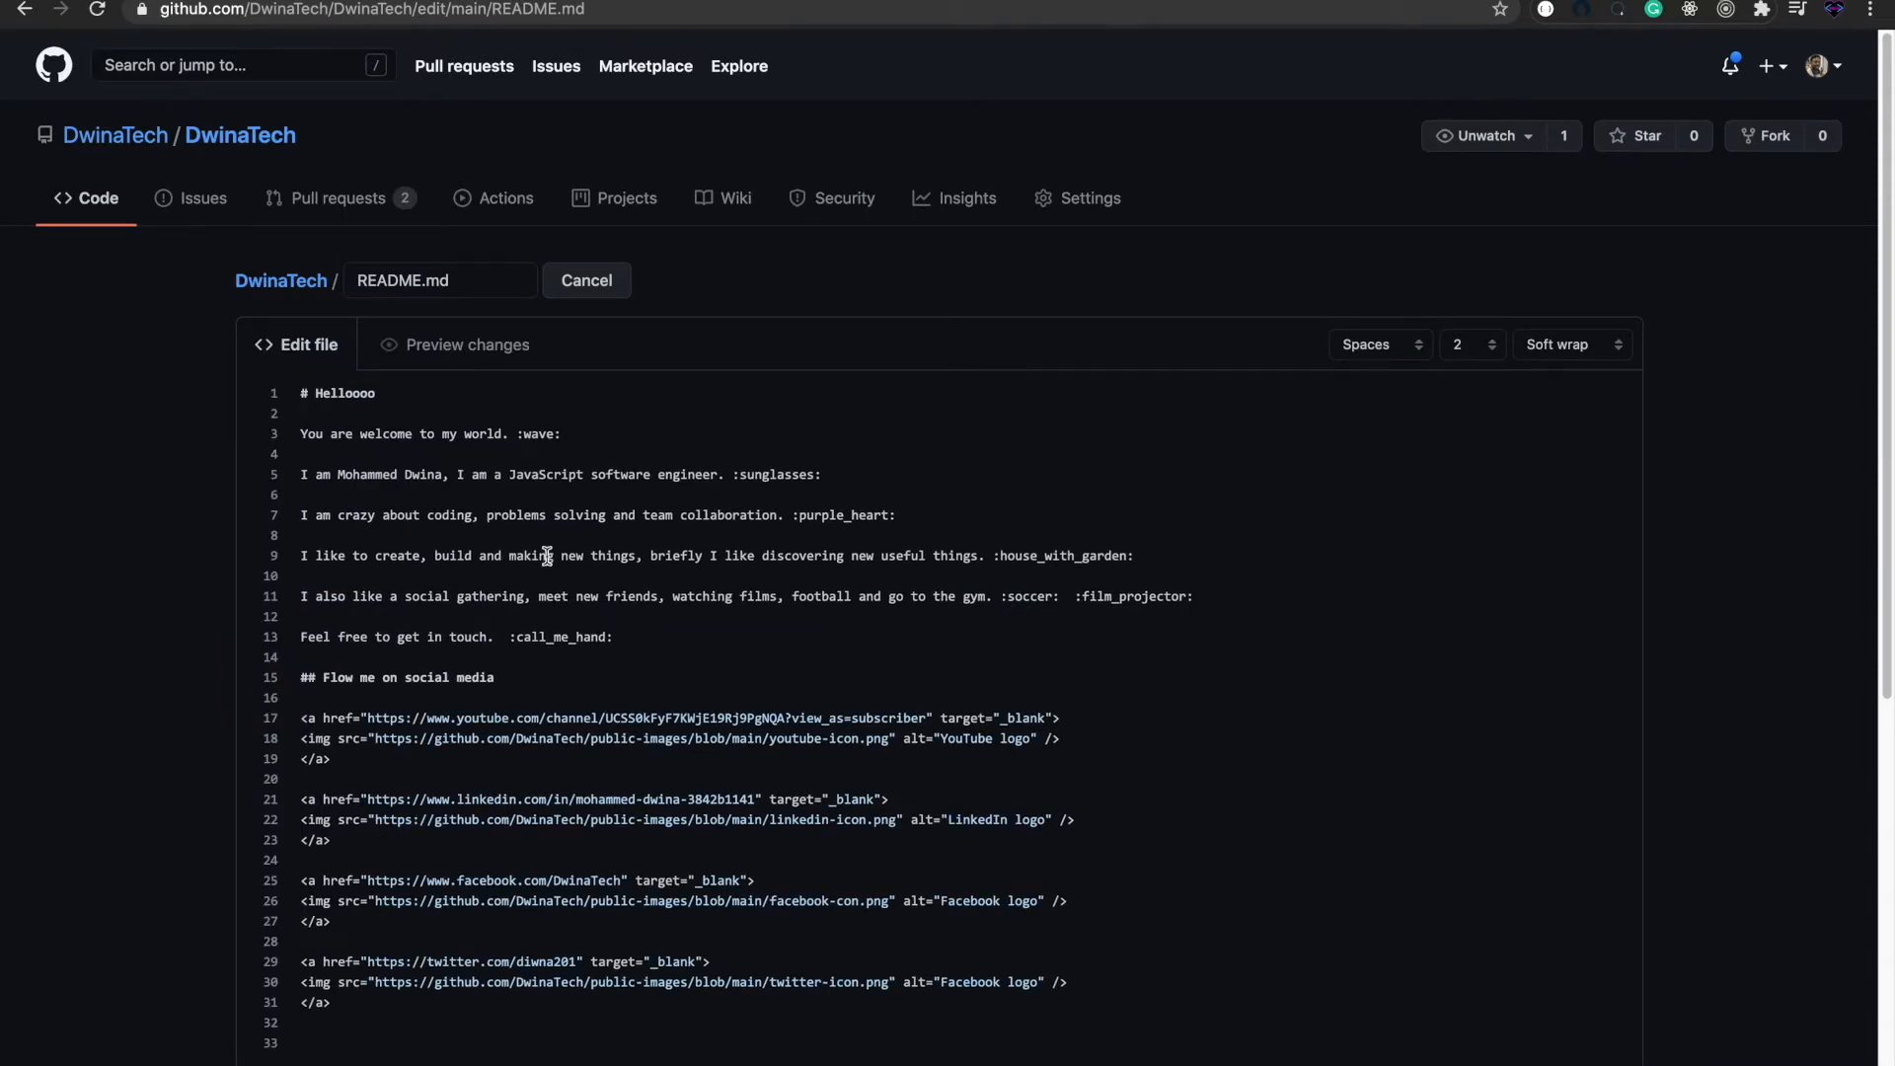
{"action": "scroll", "scroll_direction": "down", "scroll_amount": 3}
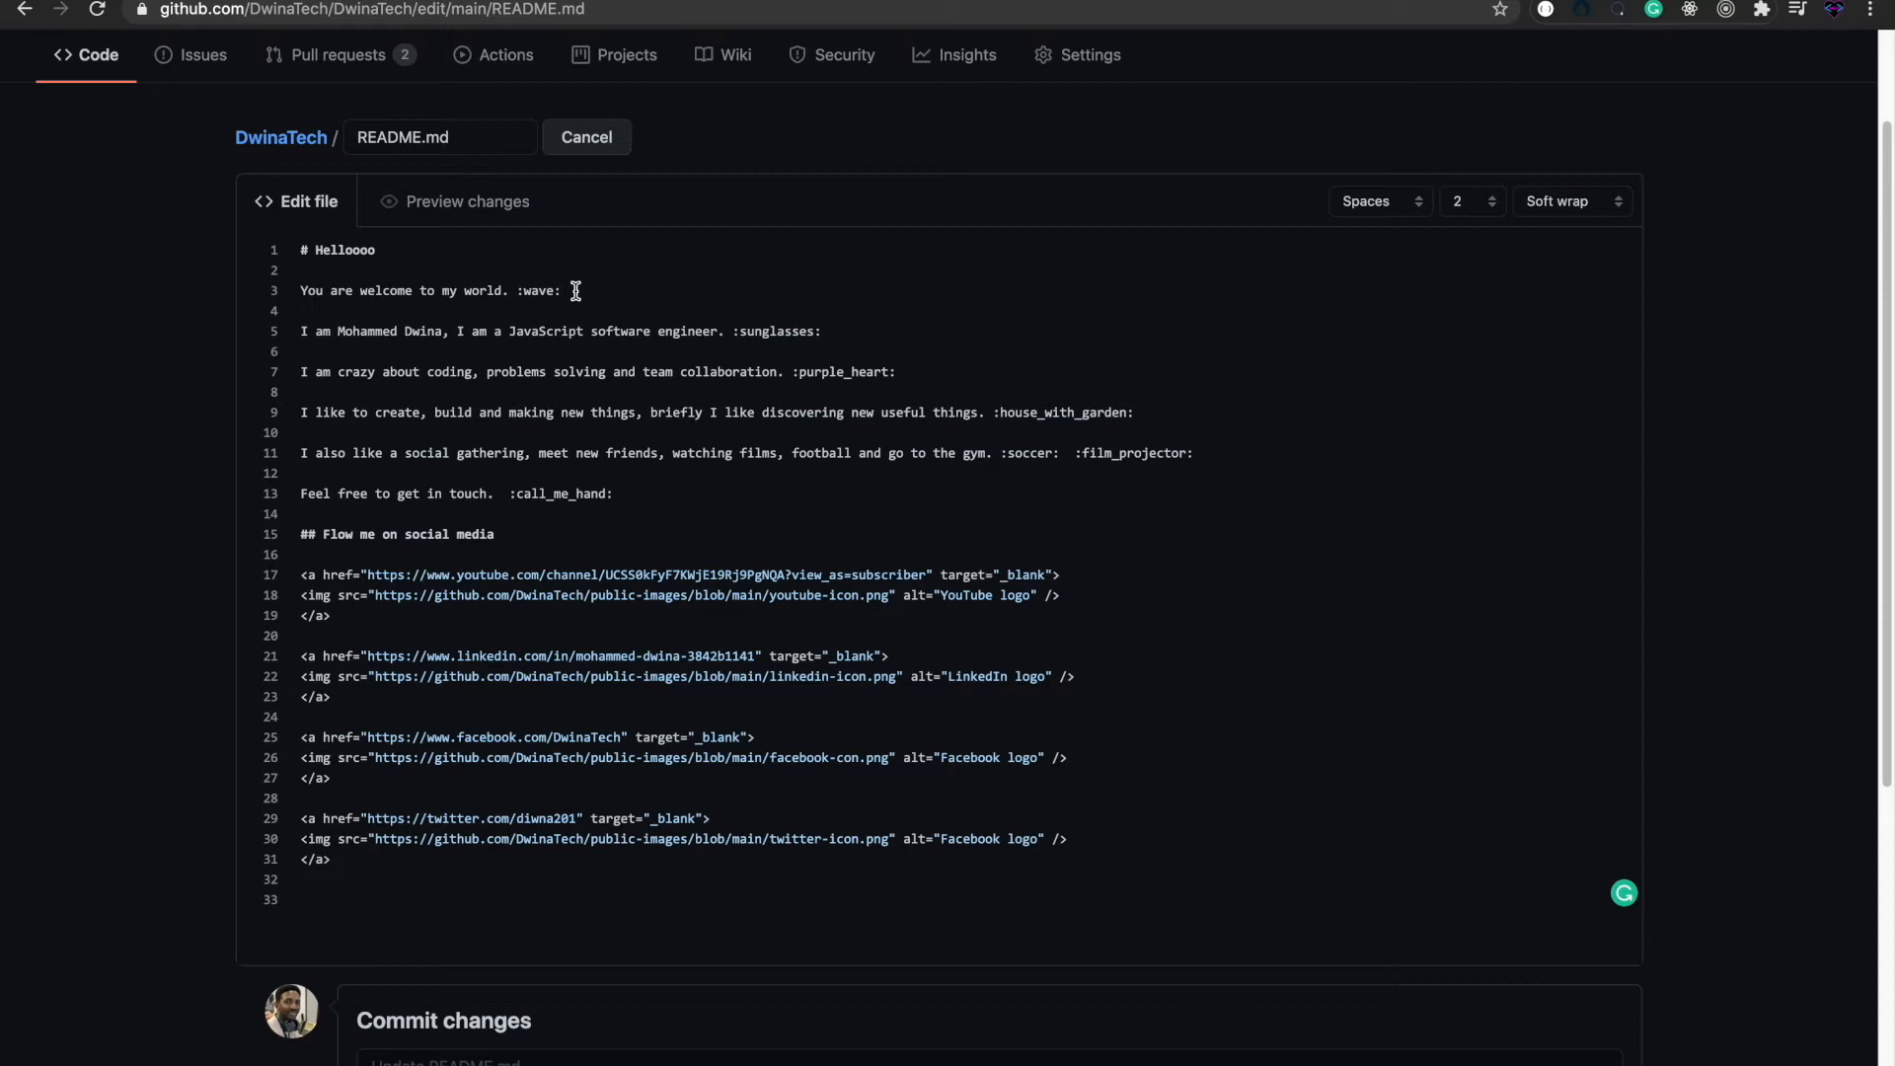
{"action": "mouse_move", "coordinate": [464, 291]}
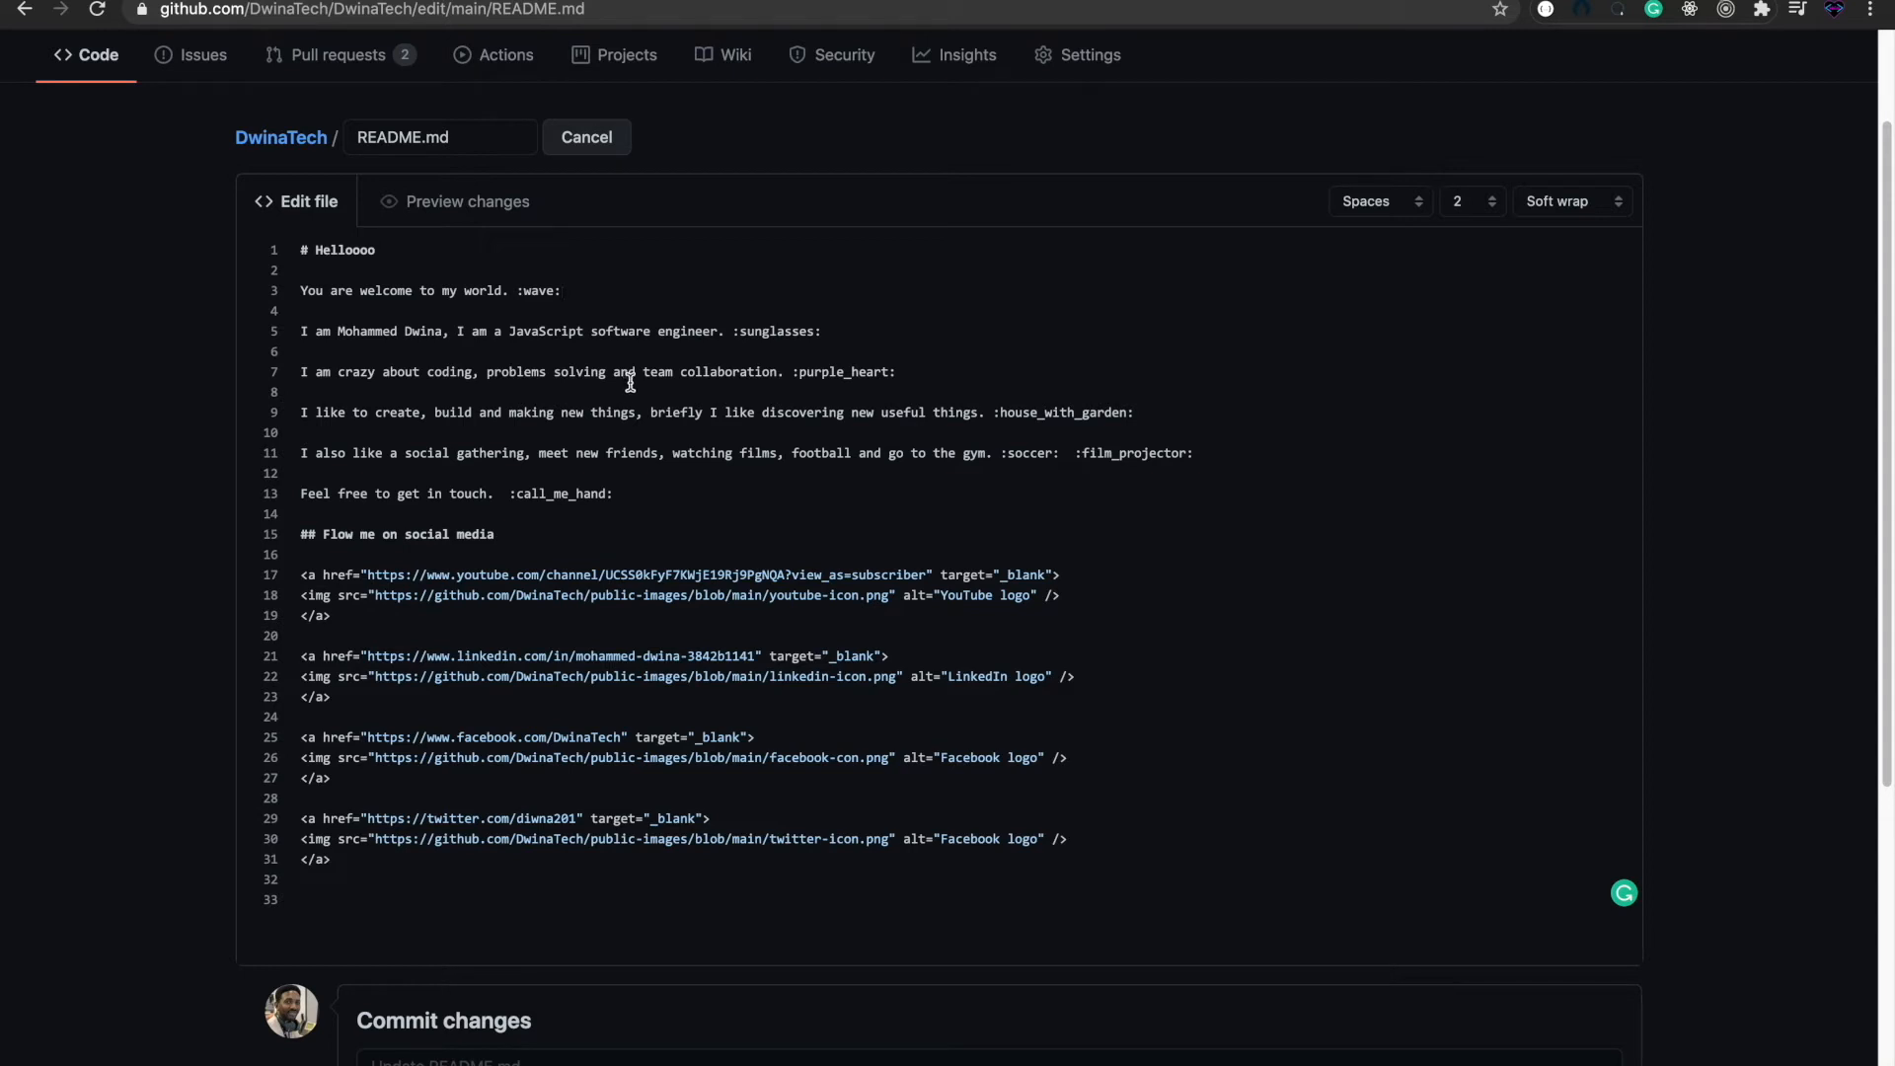
{"action": "left_click", "coordinate": [835, 332]}
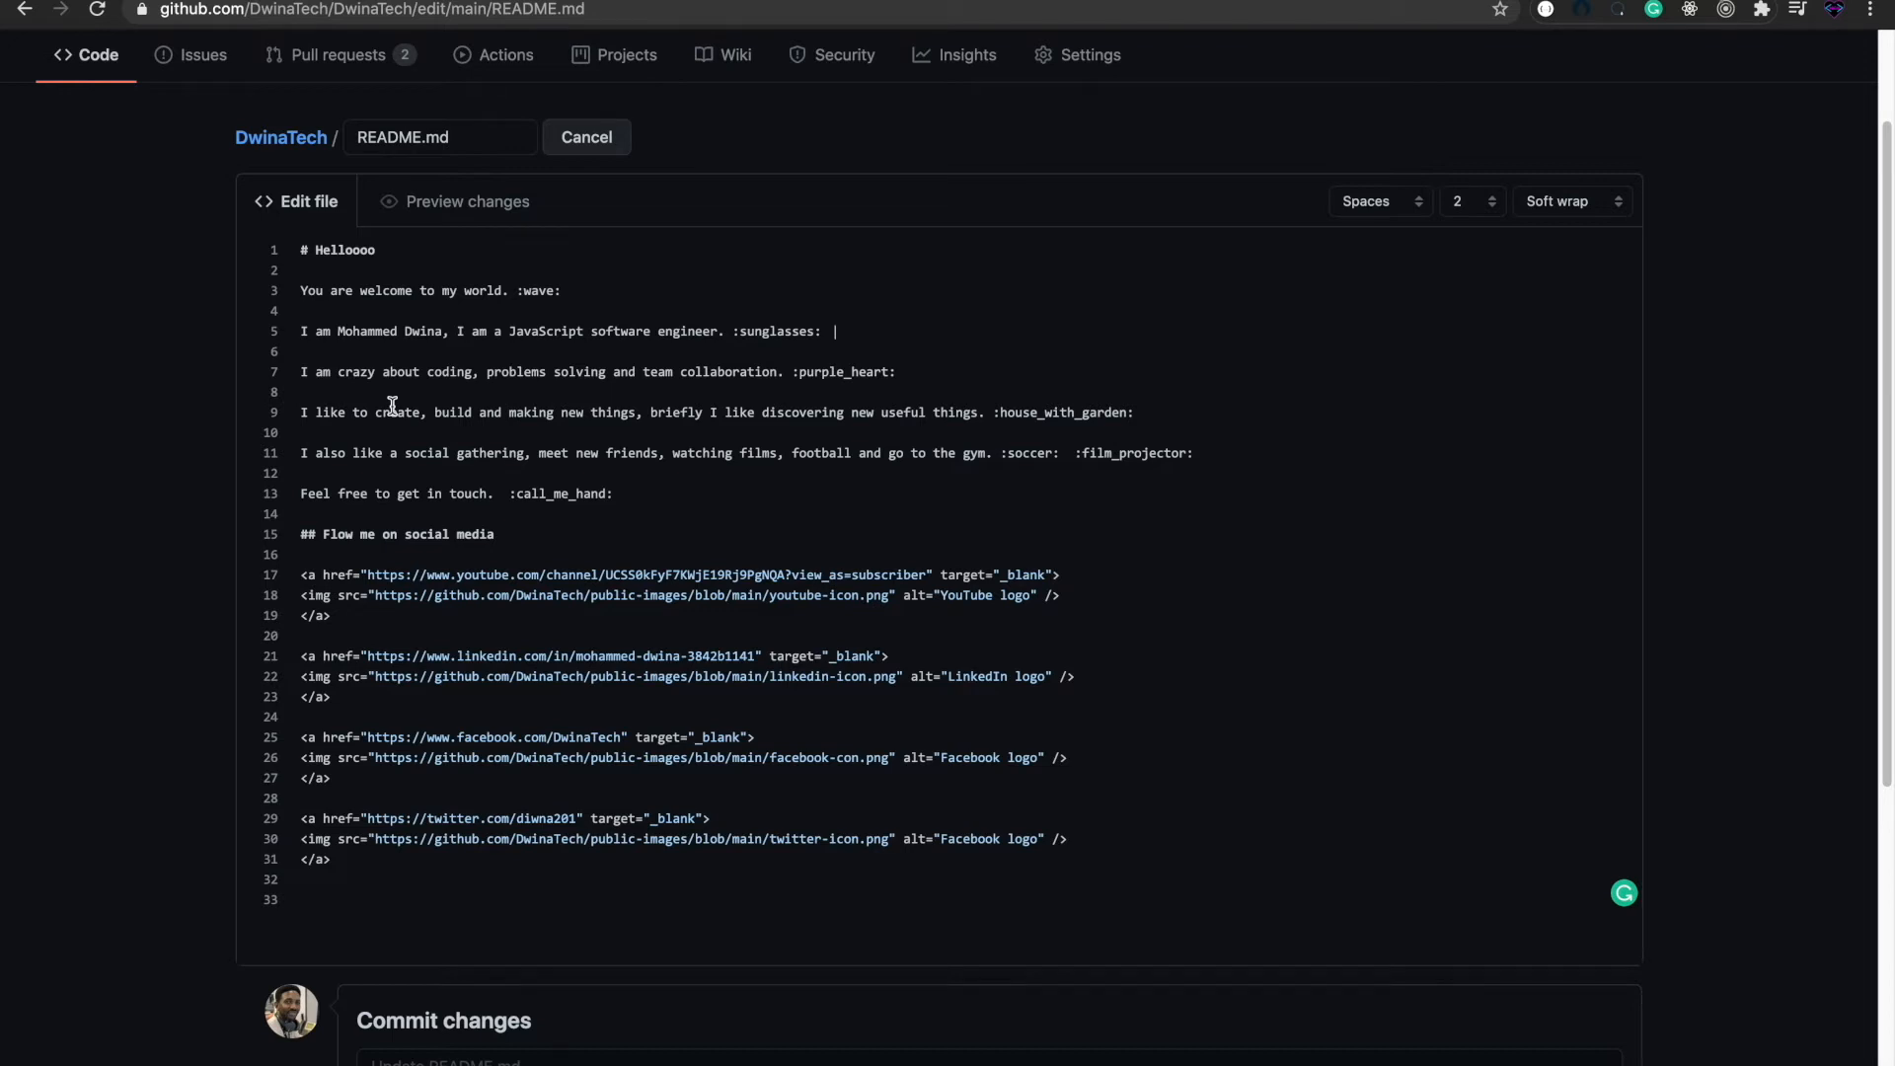
{"action": "mouse_move", "coordinate": [472, 381]}
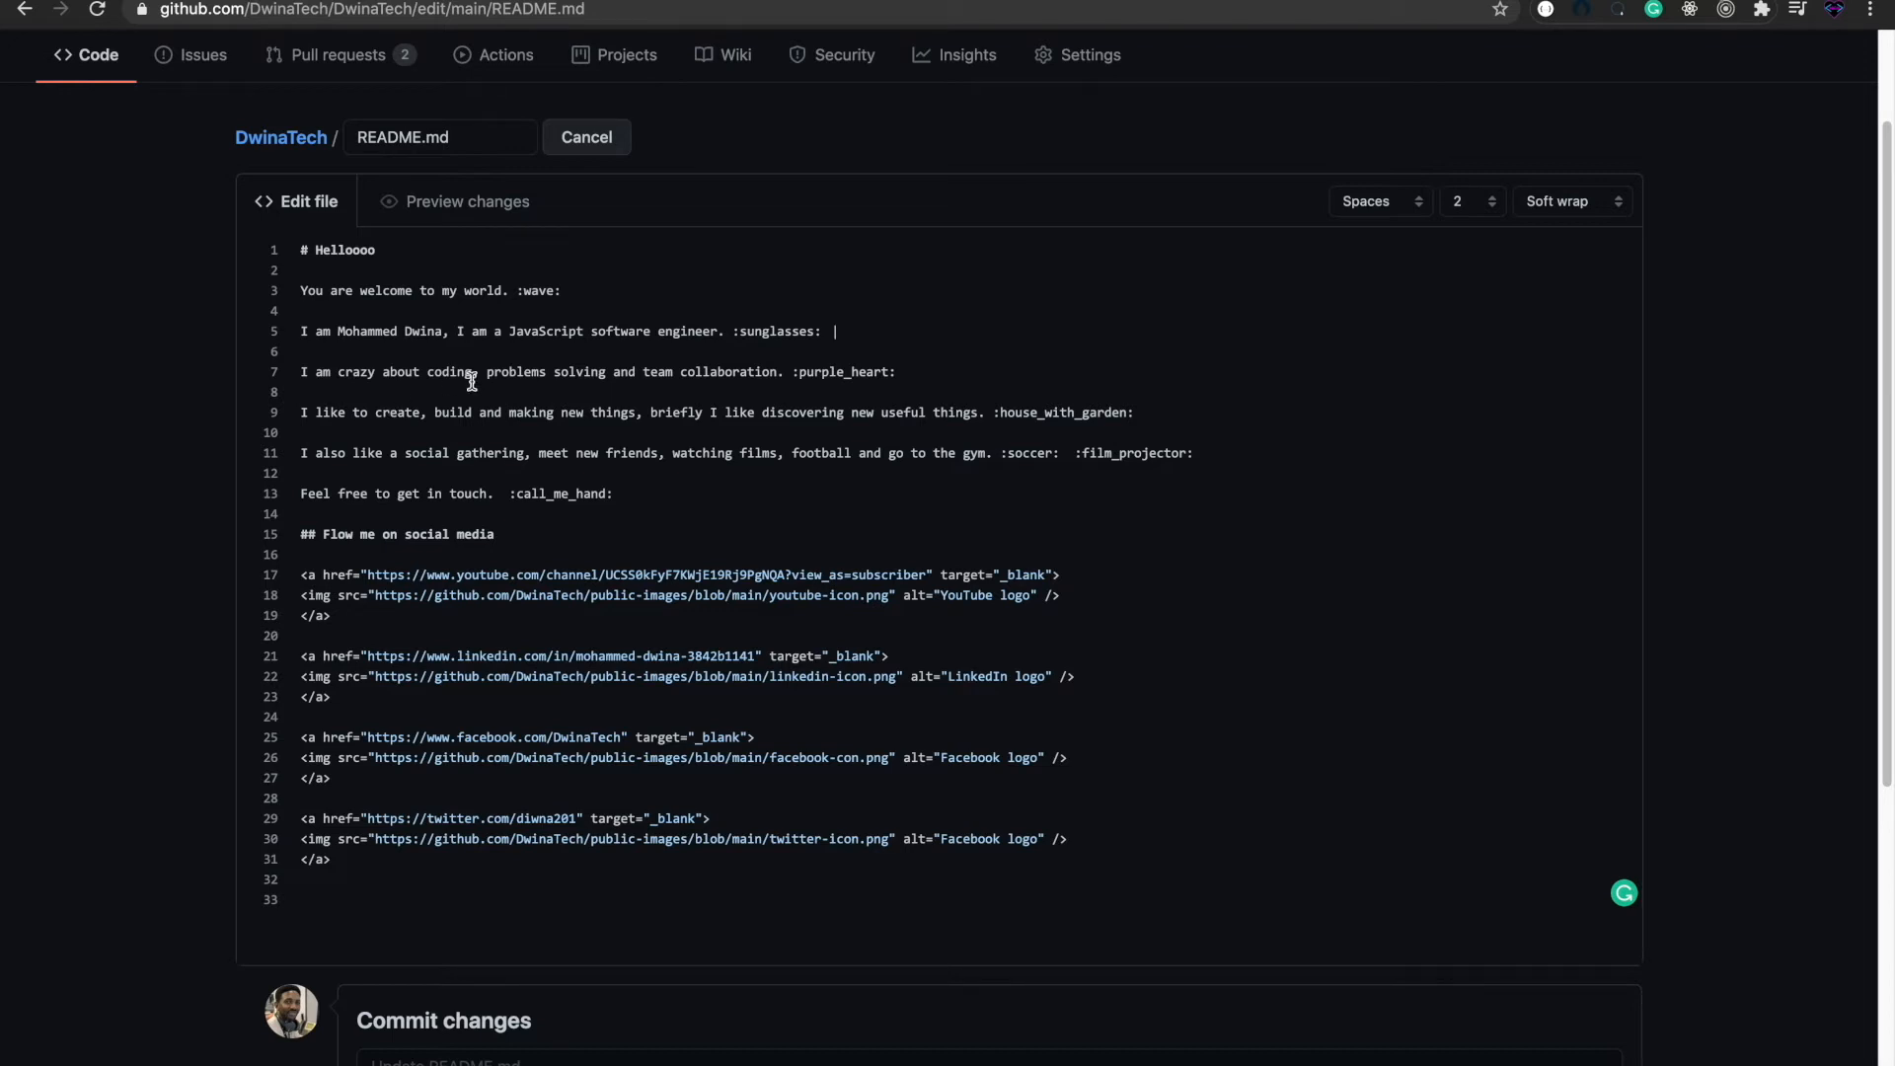
{"action": "mouse_move", "coordinate": [610, 520]}
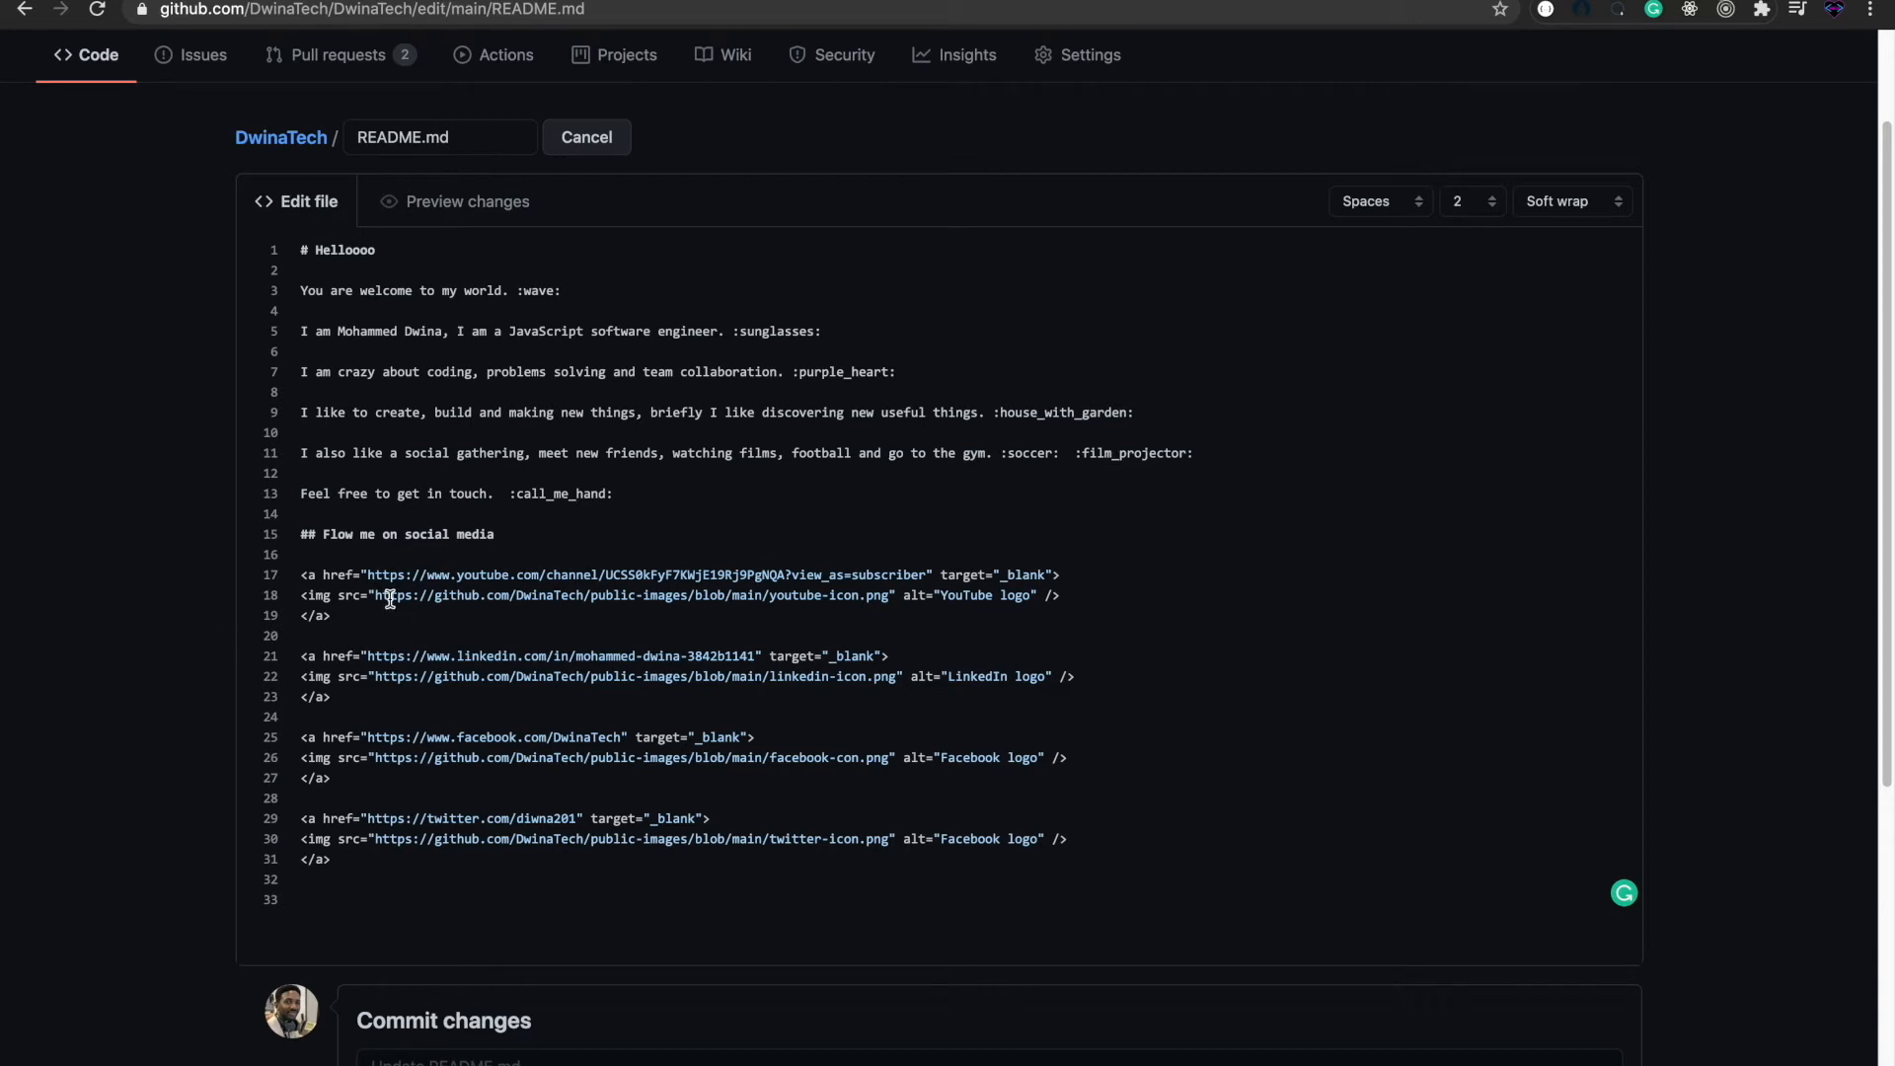
{"action": "mouse_move", "coordinate": [369, 620]}
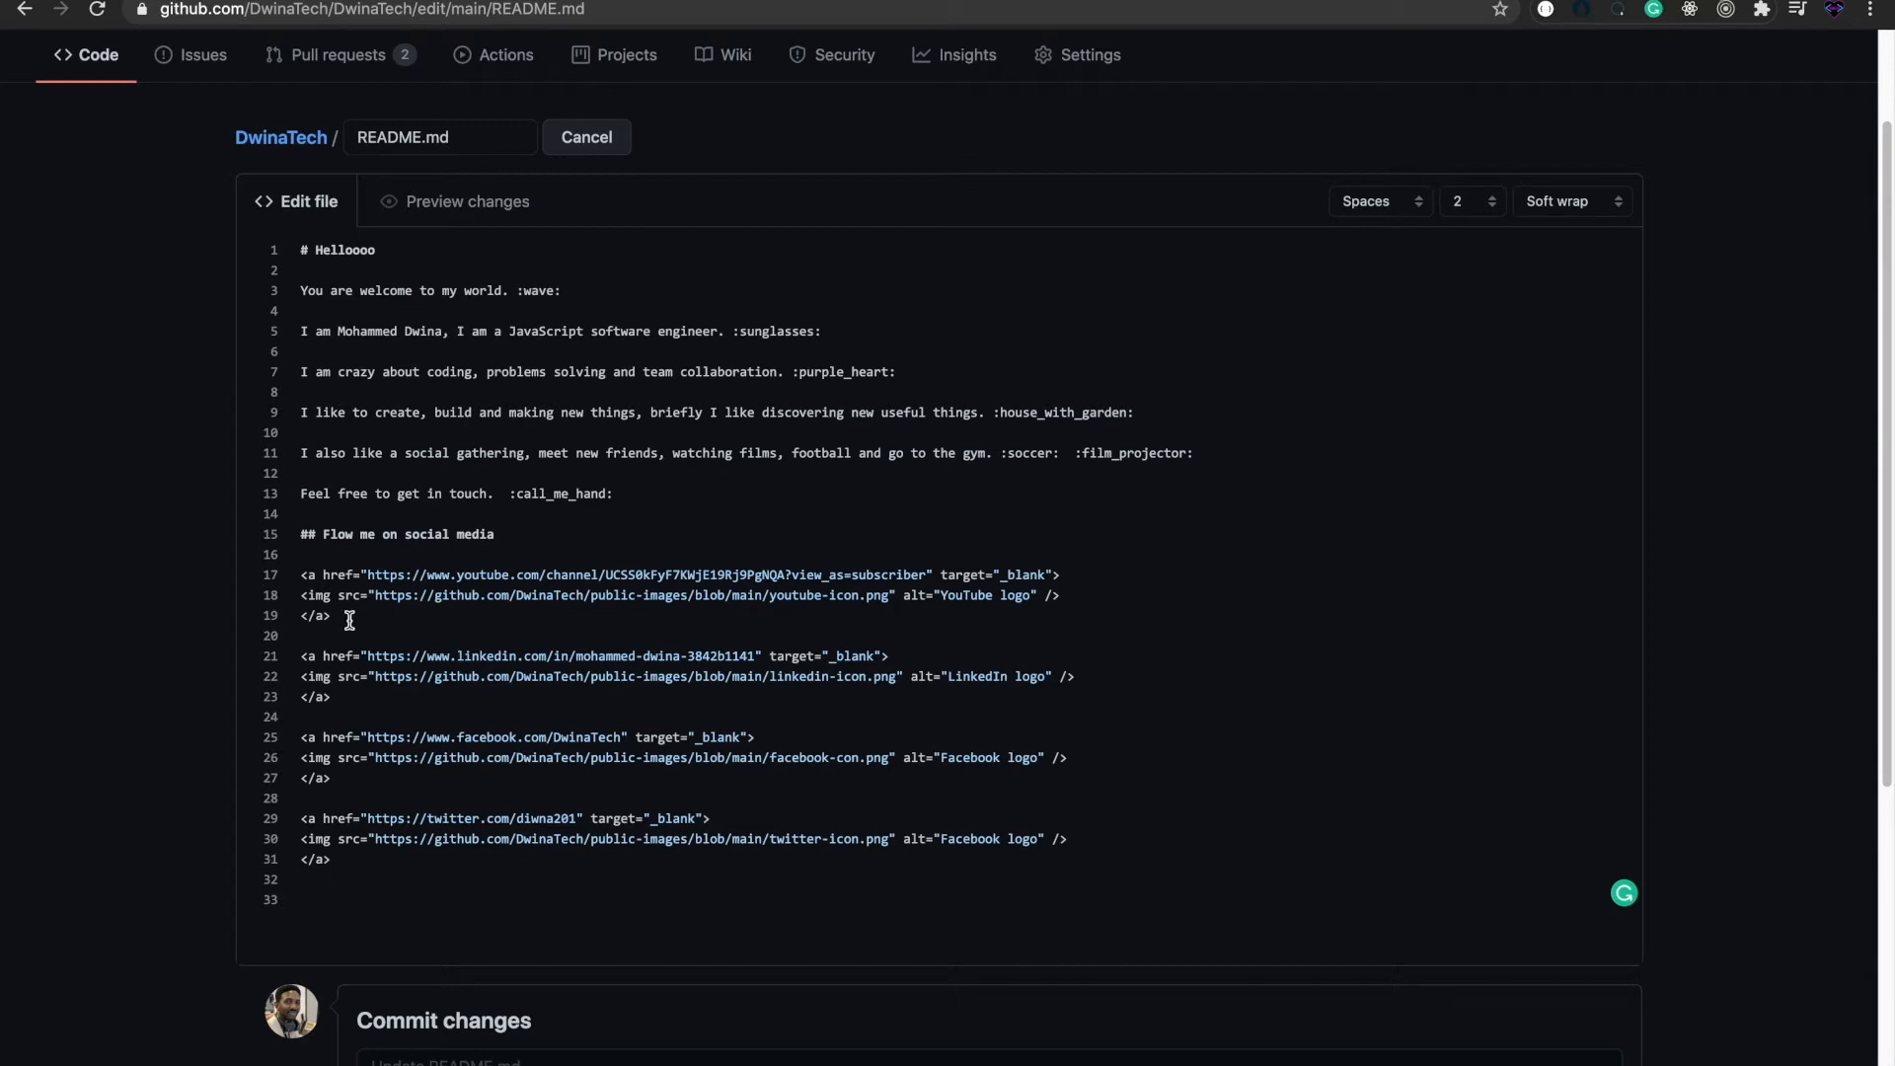
{"action": "mouse_move", "coordinate": [340, 571]}
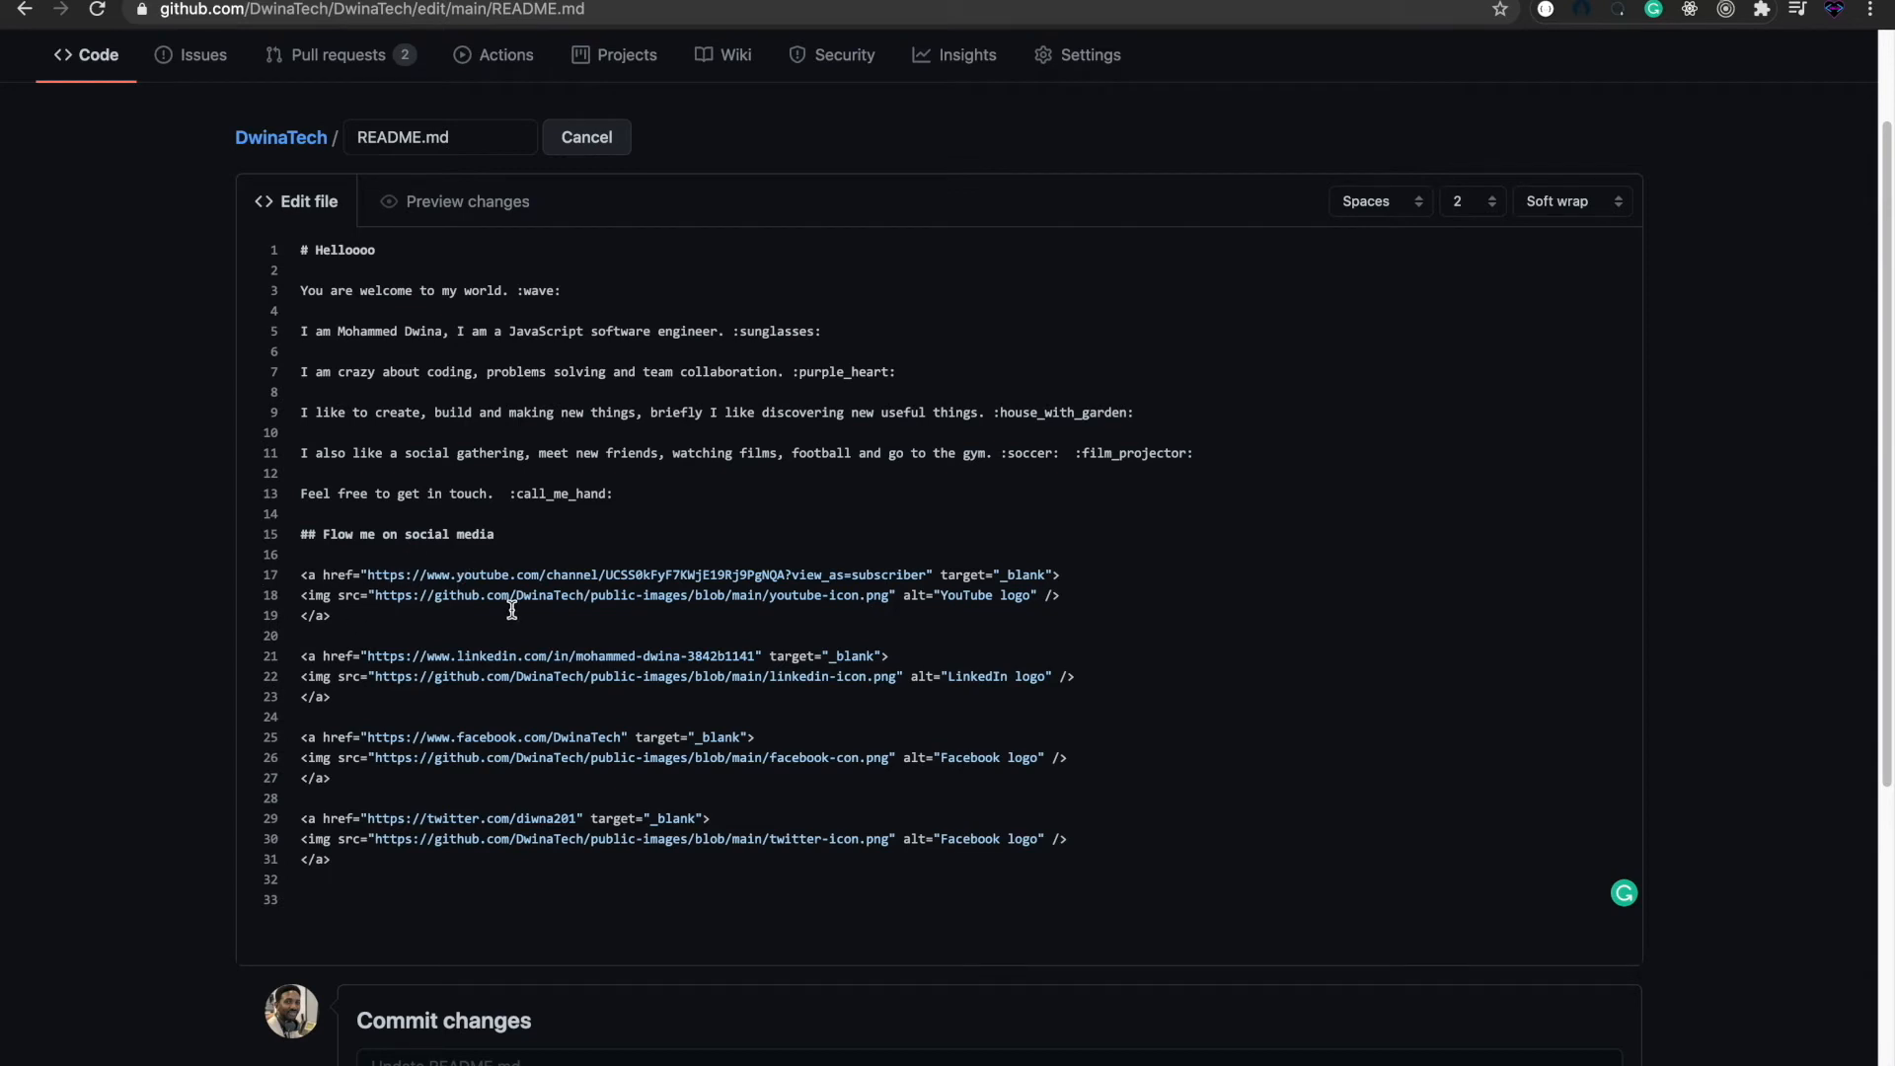
{"action": "mouse_move", "coordinate": [560, 584]}
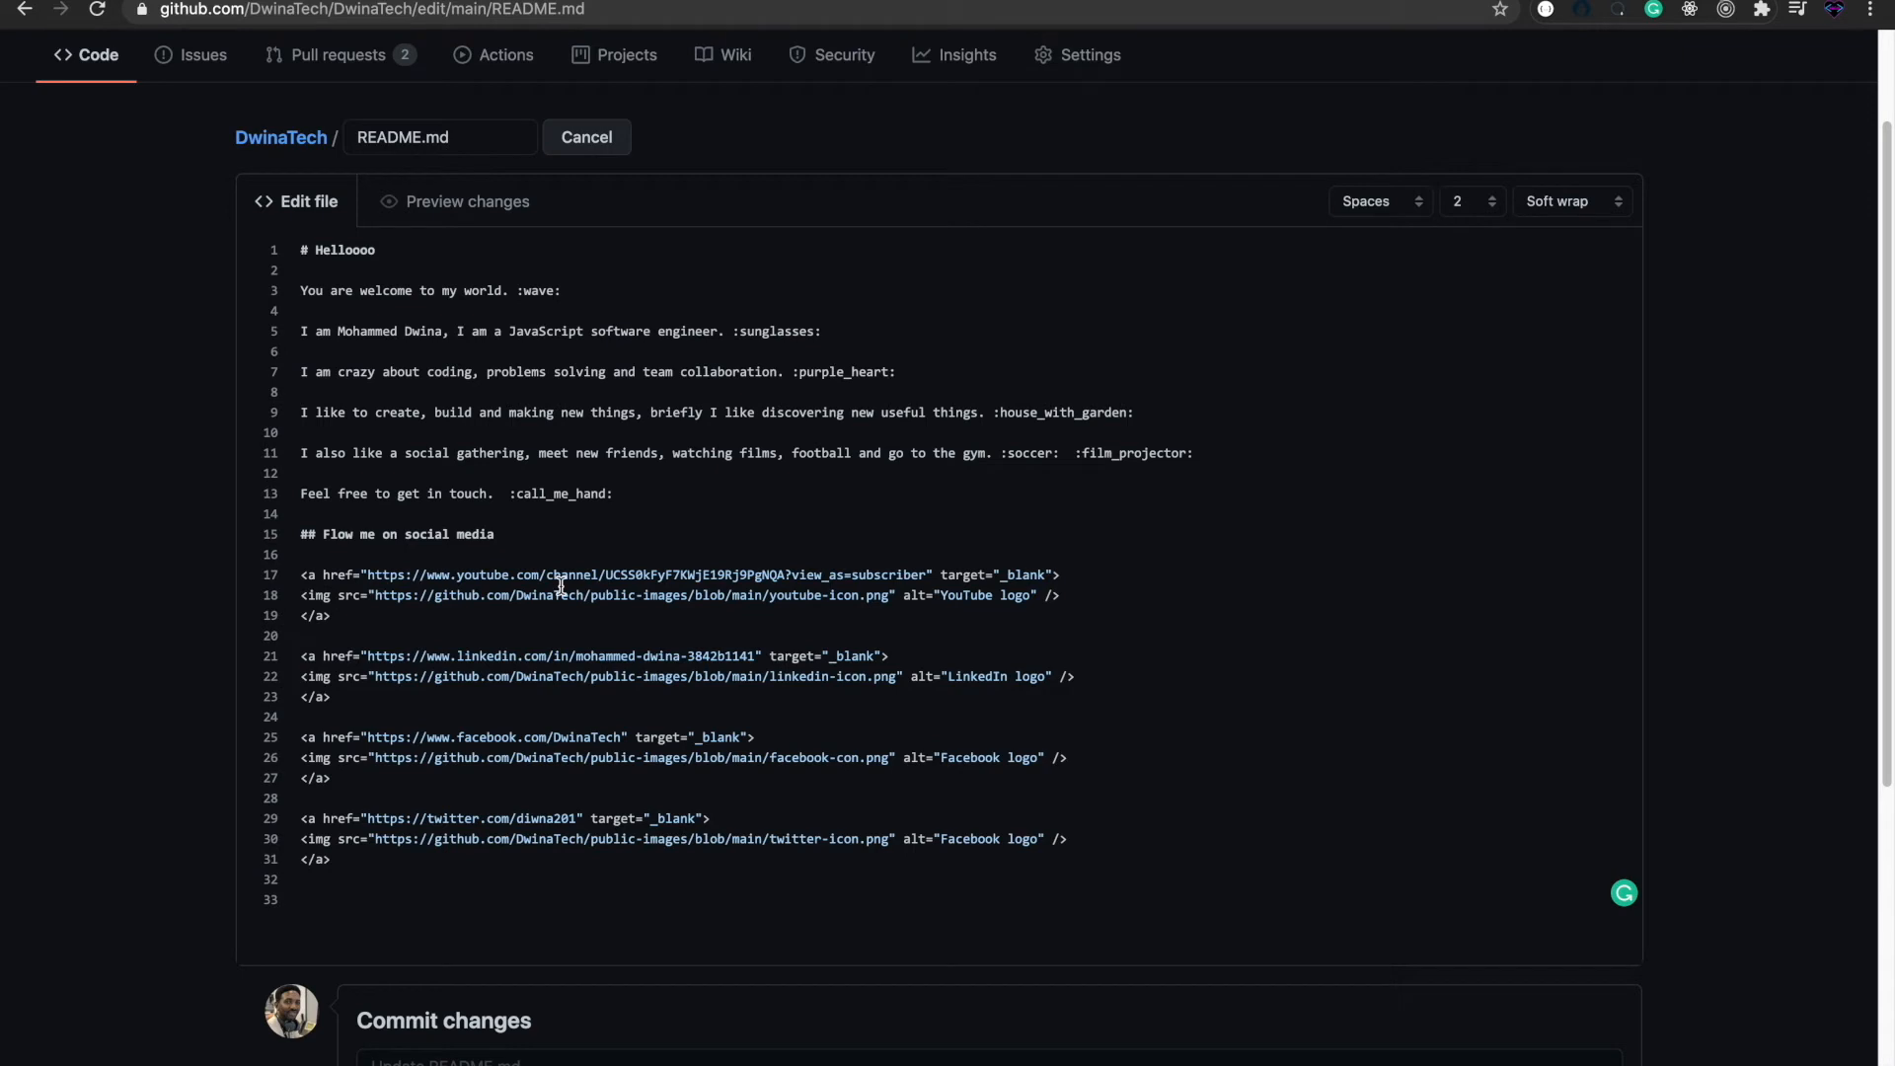
{"action": "mouse_move", "coordinate": [464, 636]}
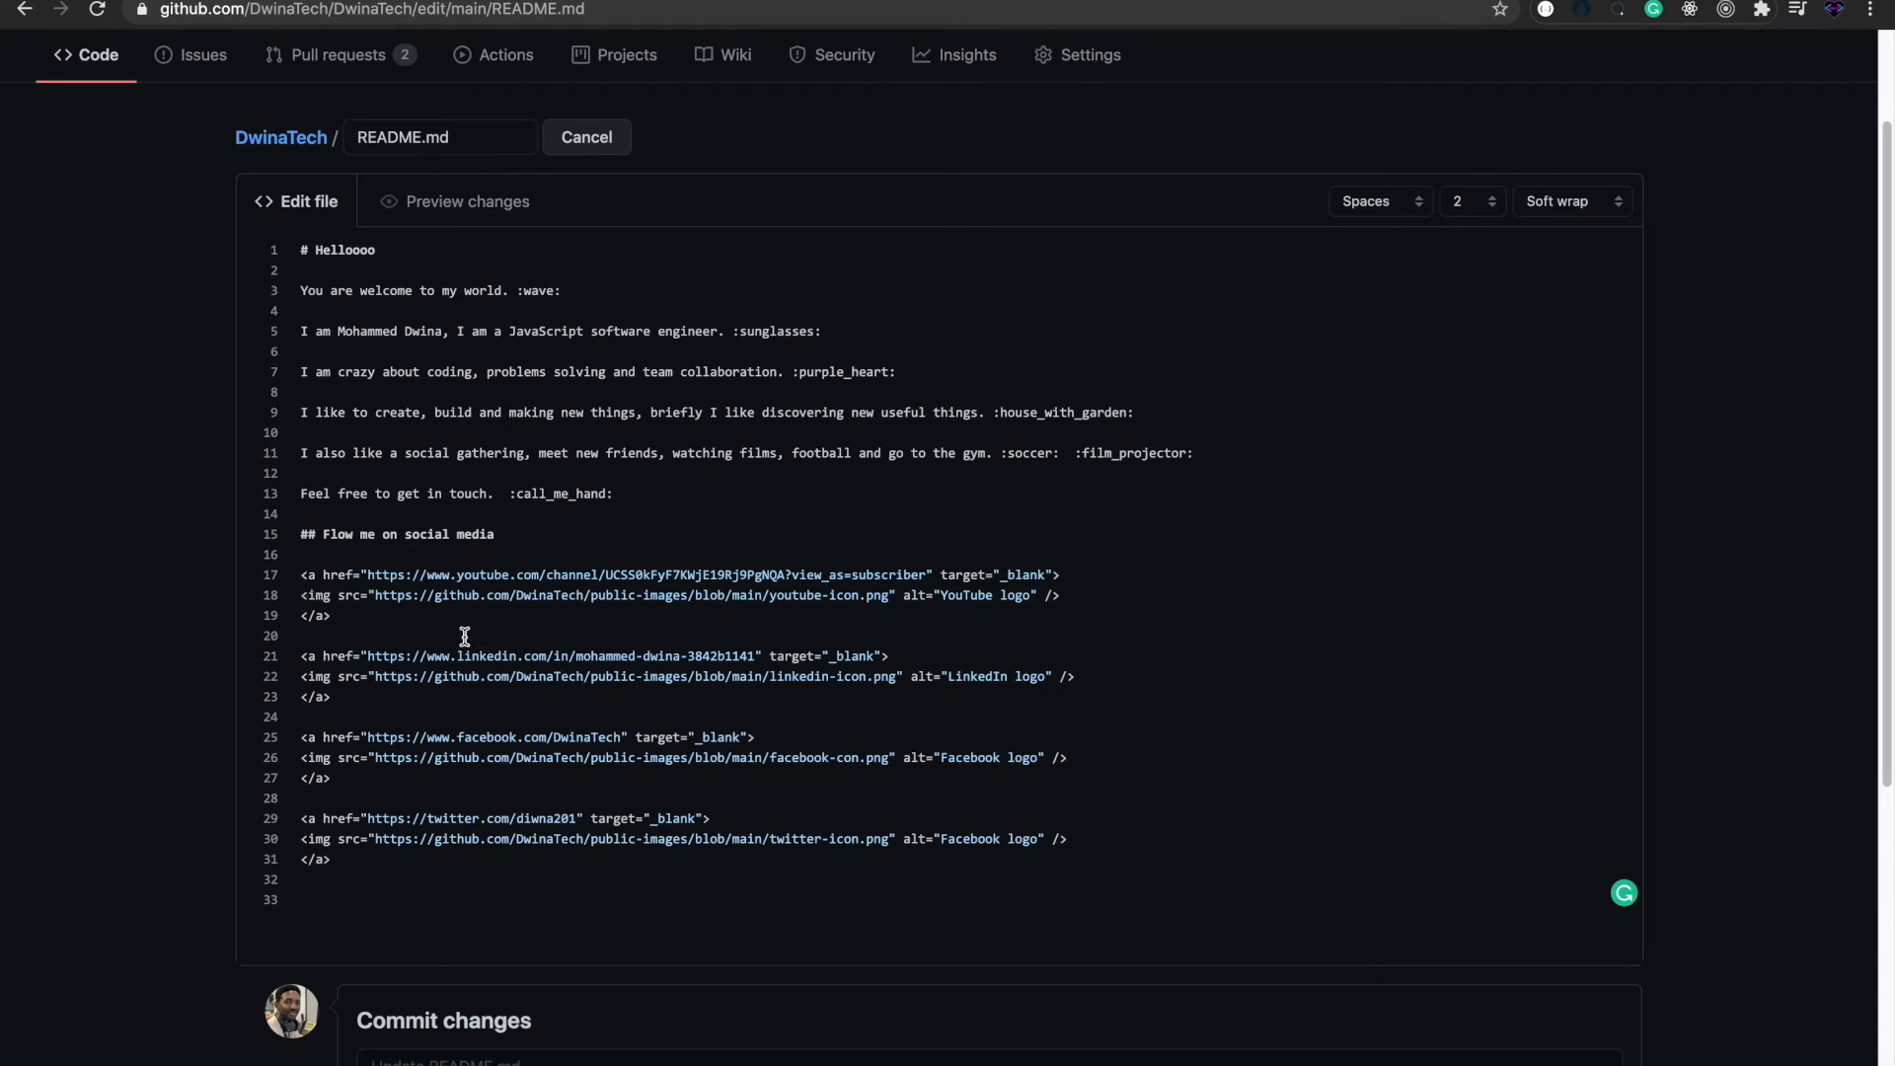
{"action": "mouse_move", "coordinate": [447, 620]}
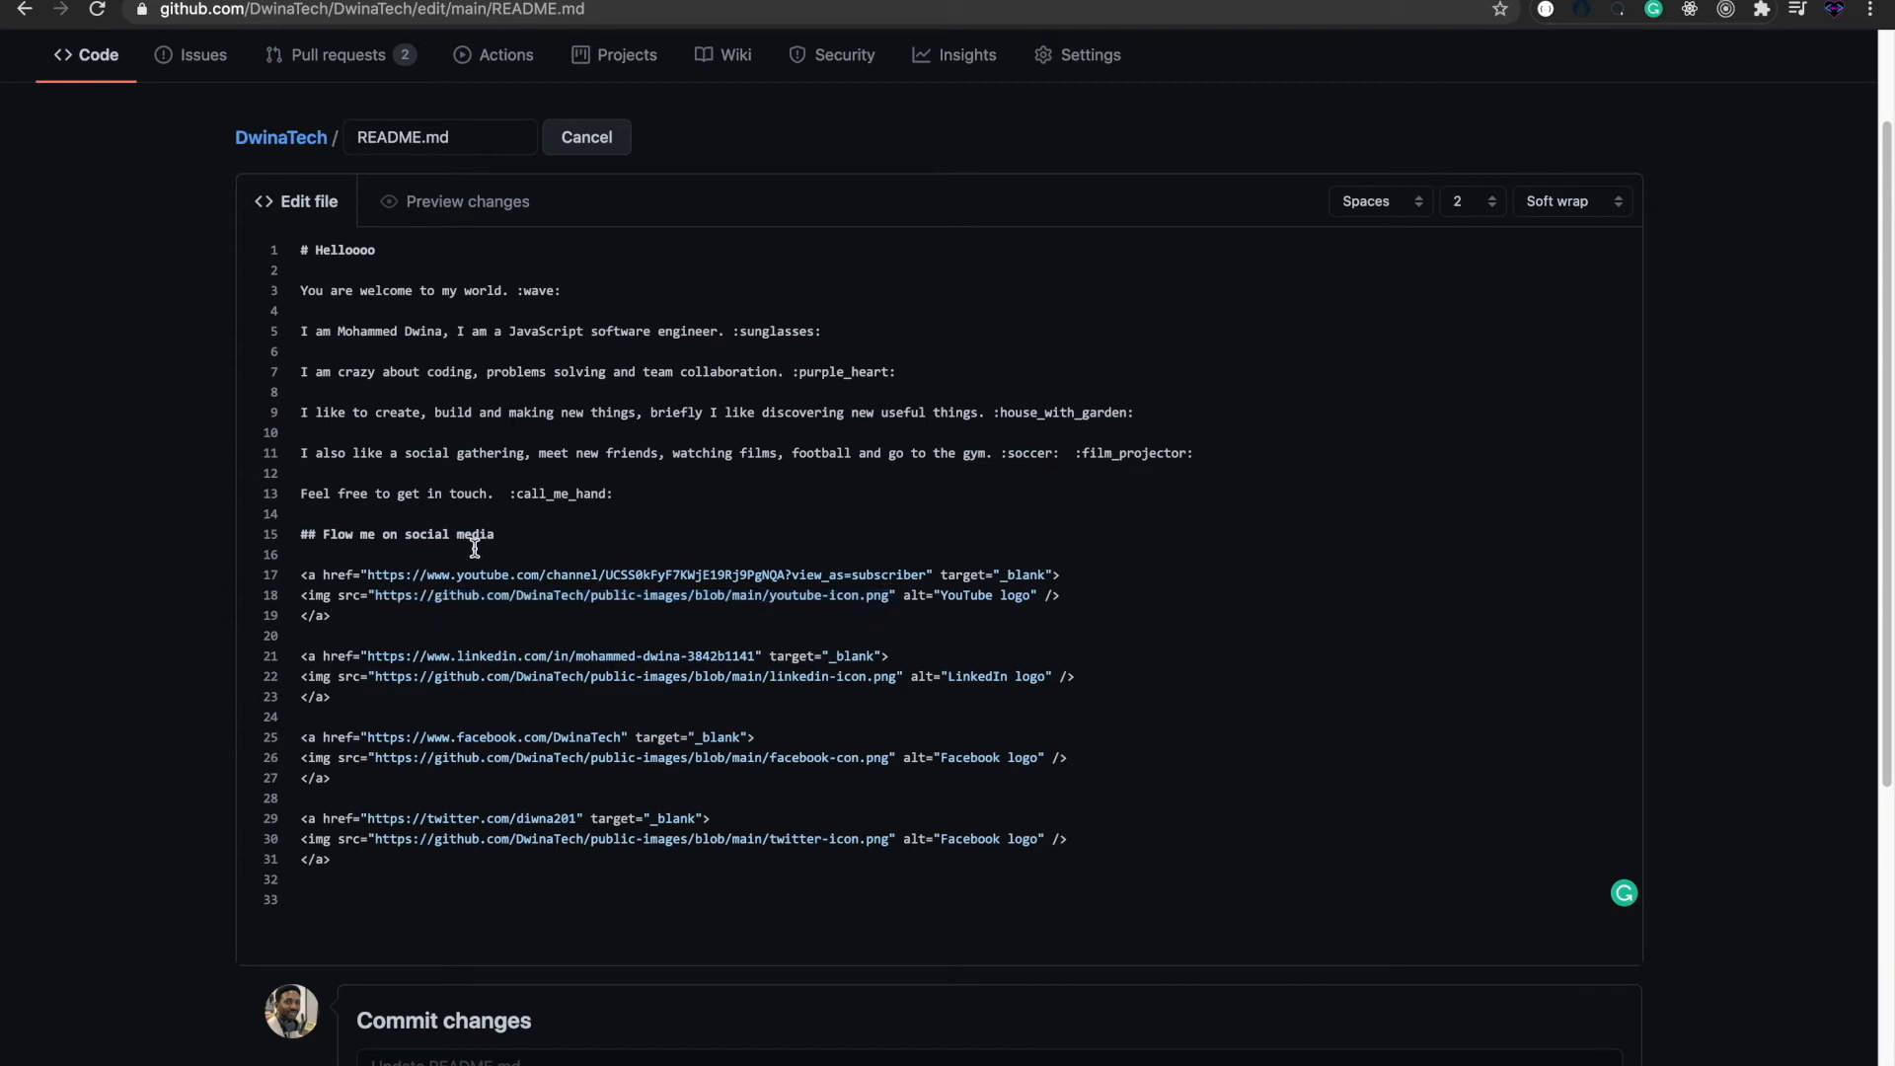
{"action": "mouse_move", "coordinate": [471, 641]}
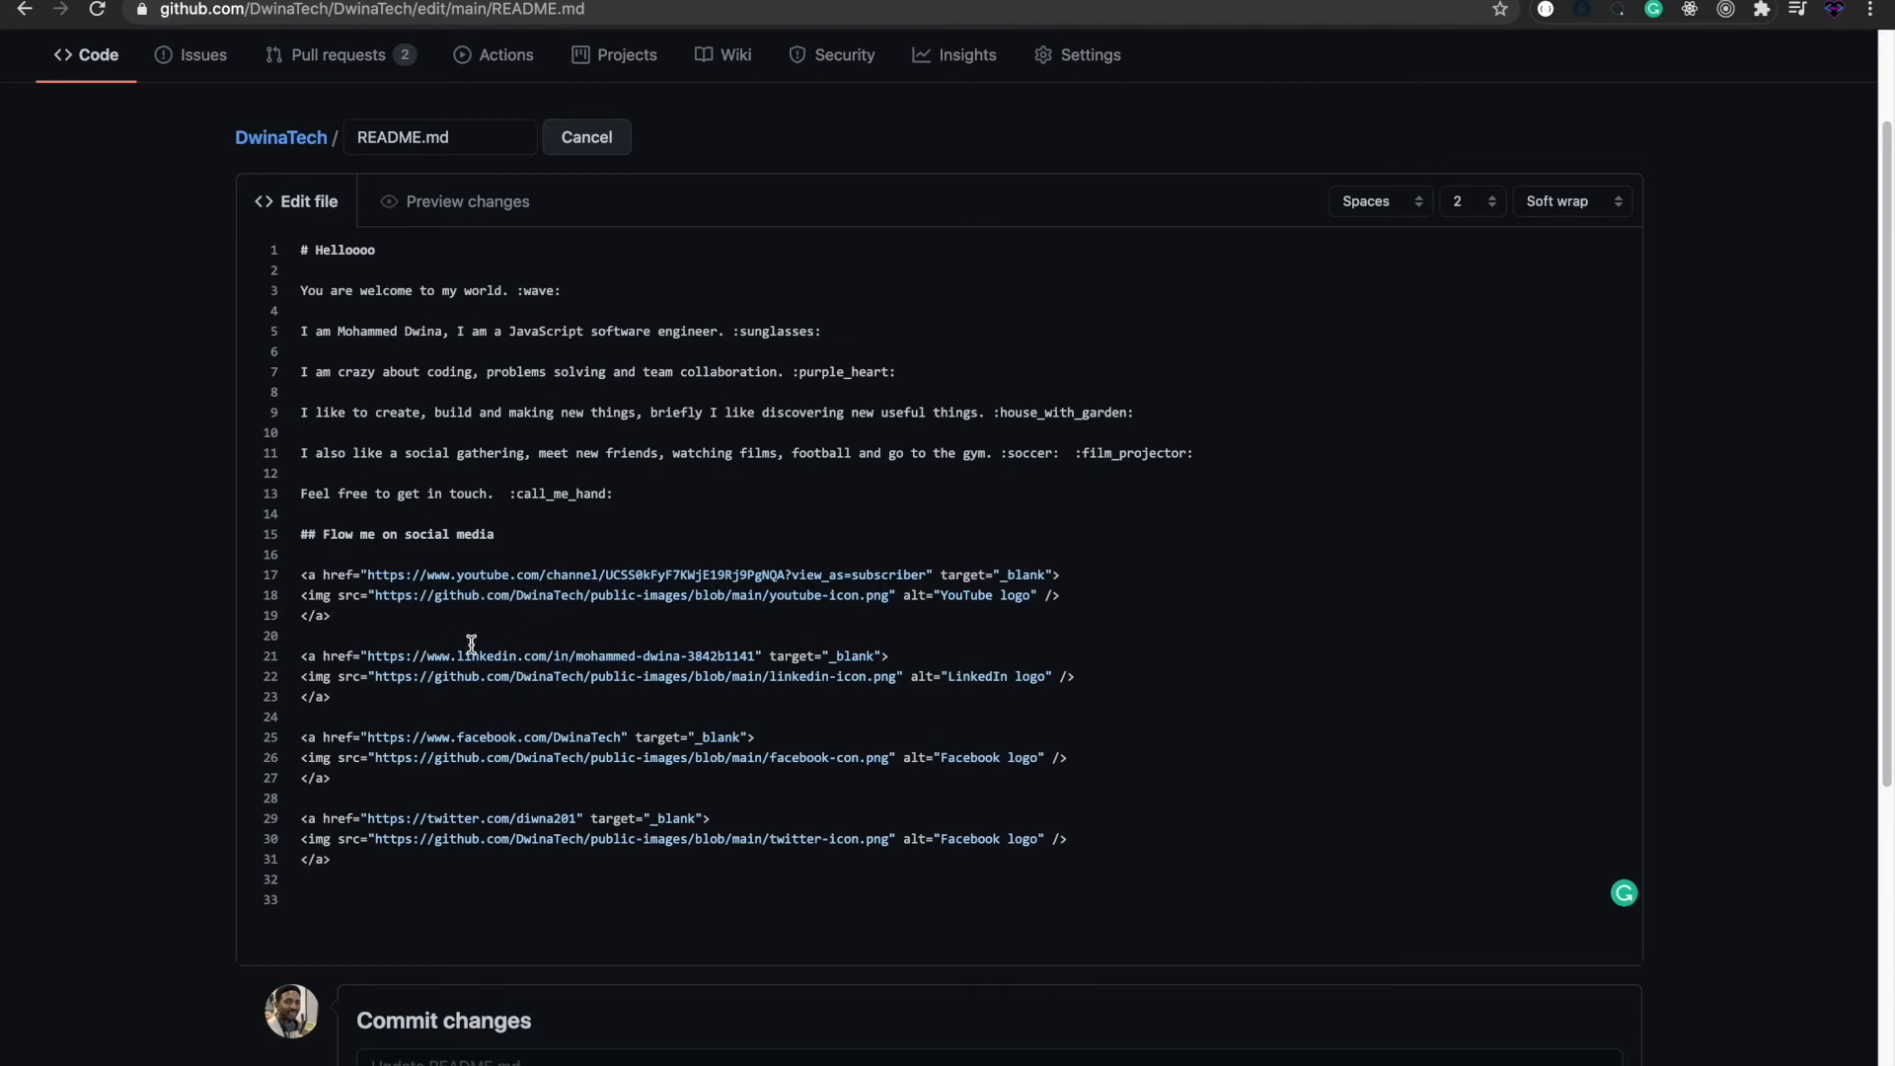
{"action": "mouse_move", "coordinate": [511, 677]}
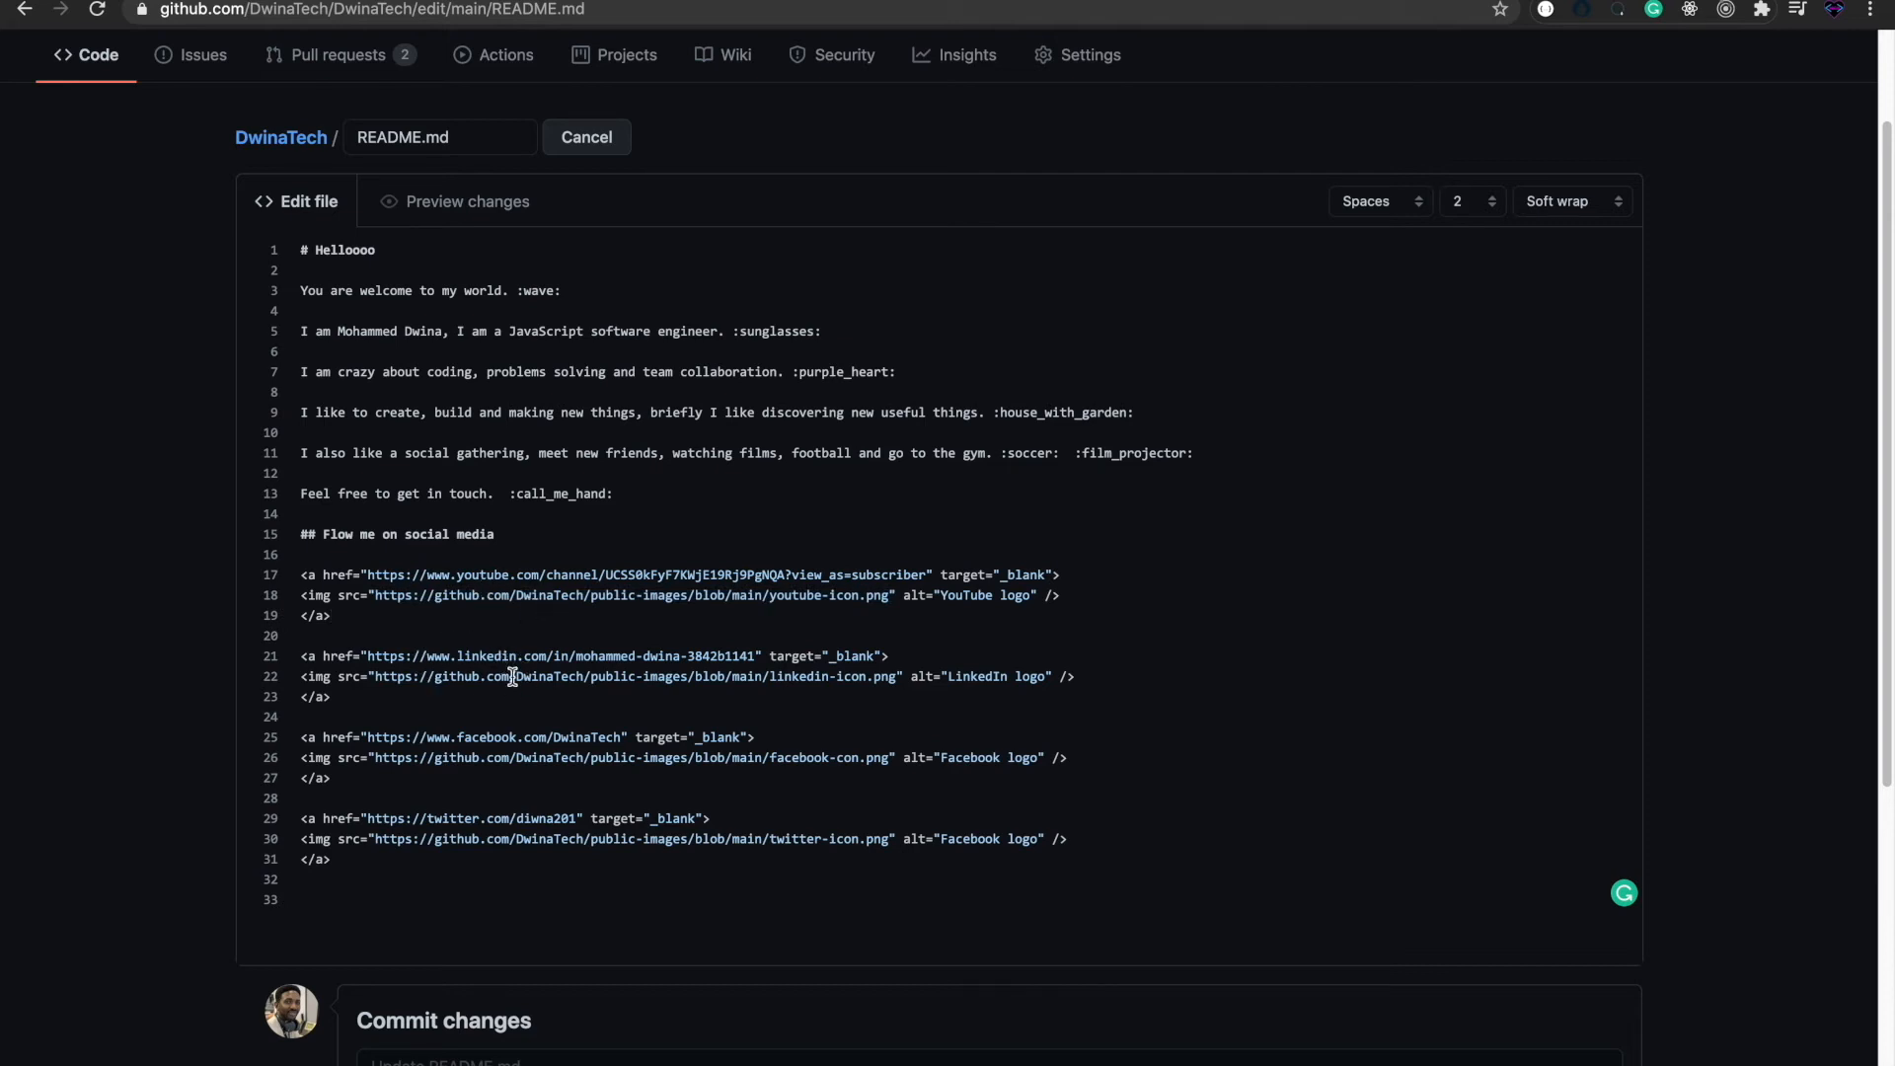
{"action": "mouse_move", "coordinate": [529, 737]}
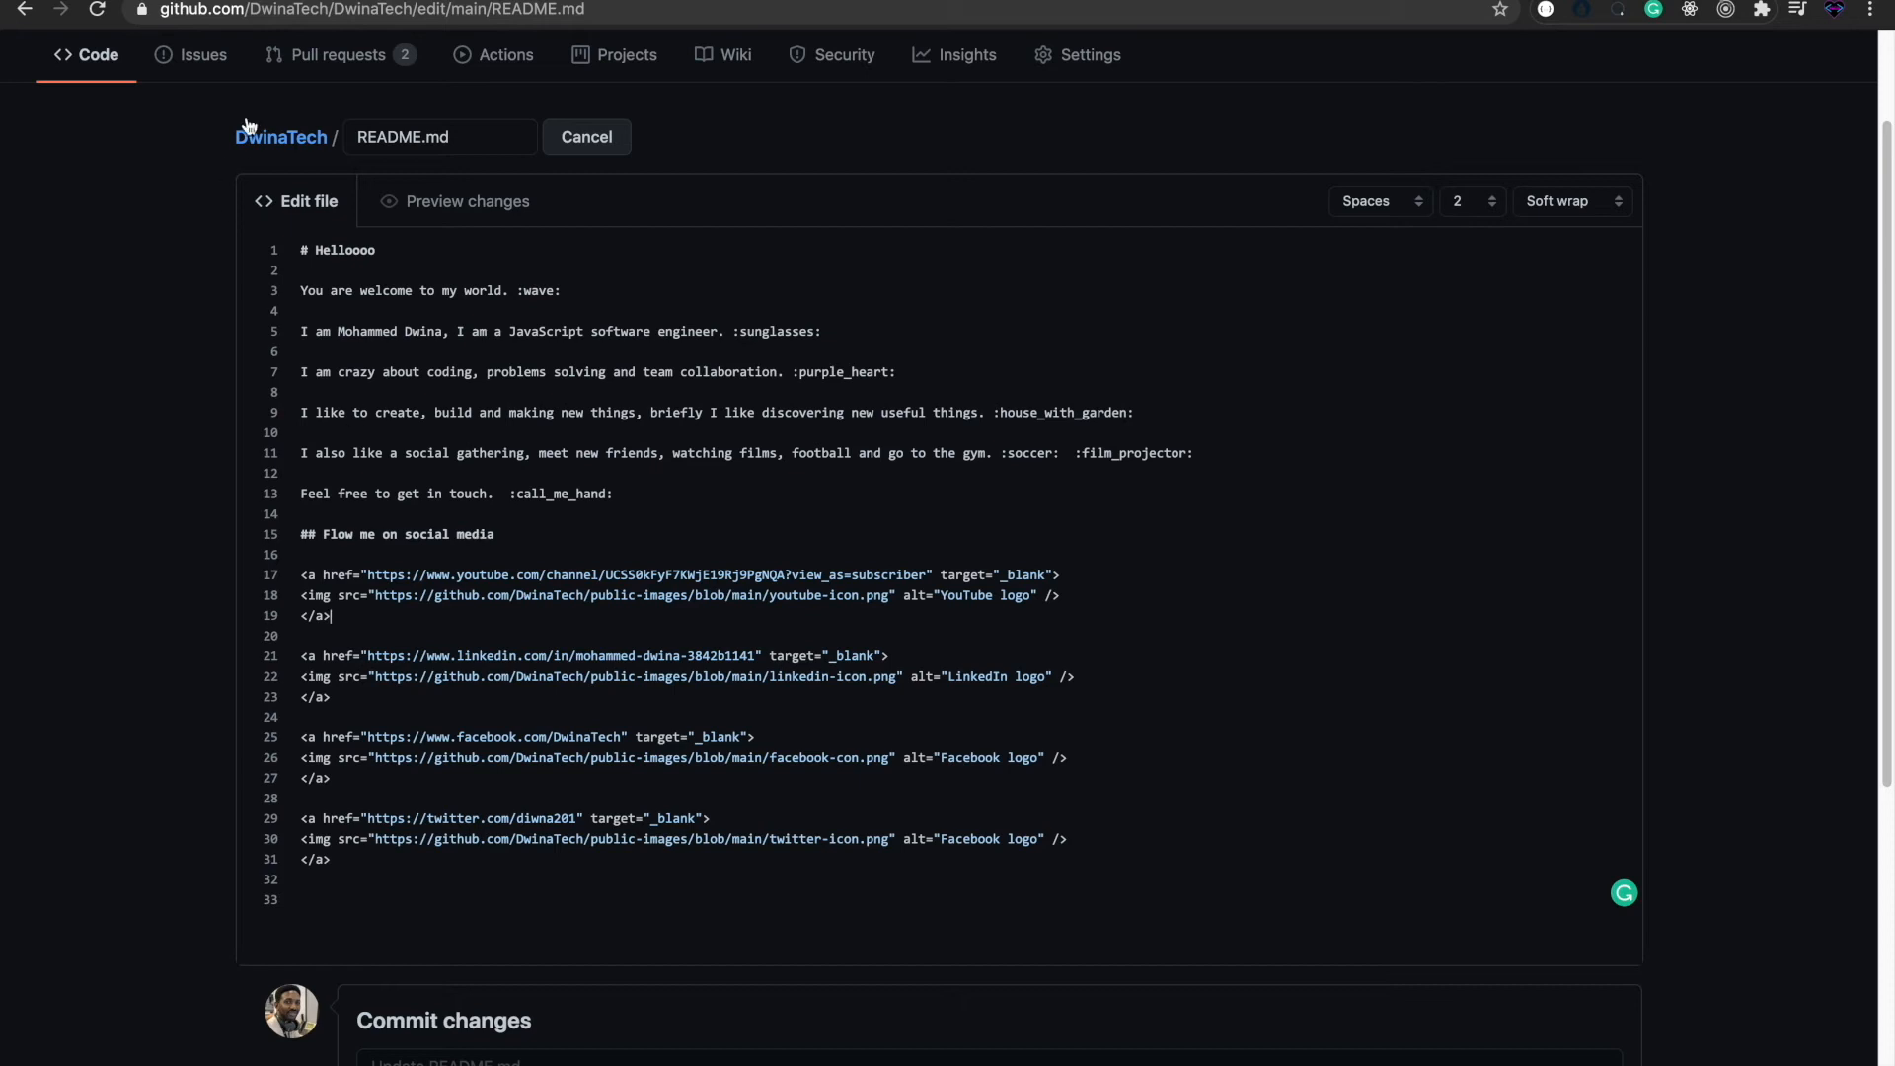
- Alternate Preview and Edit file views to verify emojis and four social icons, ending on source
{"action": "left_click", "coordinate": [465, 201]}
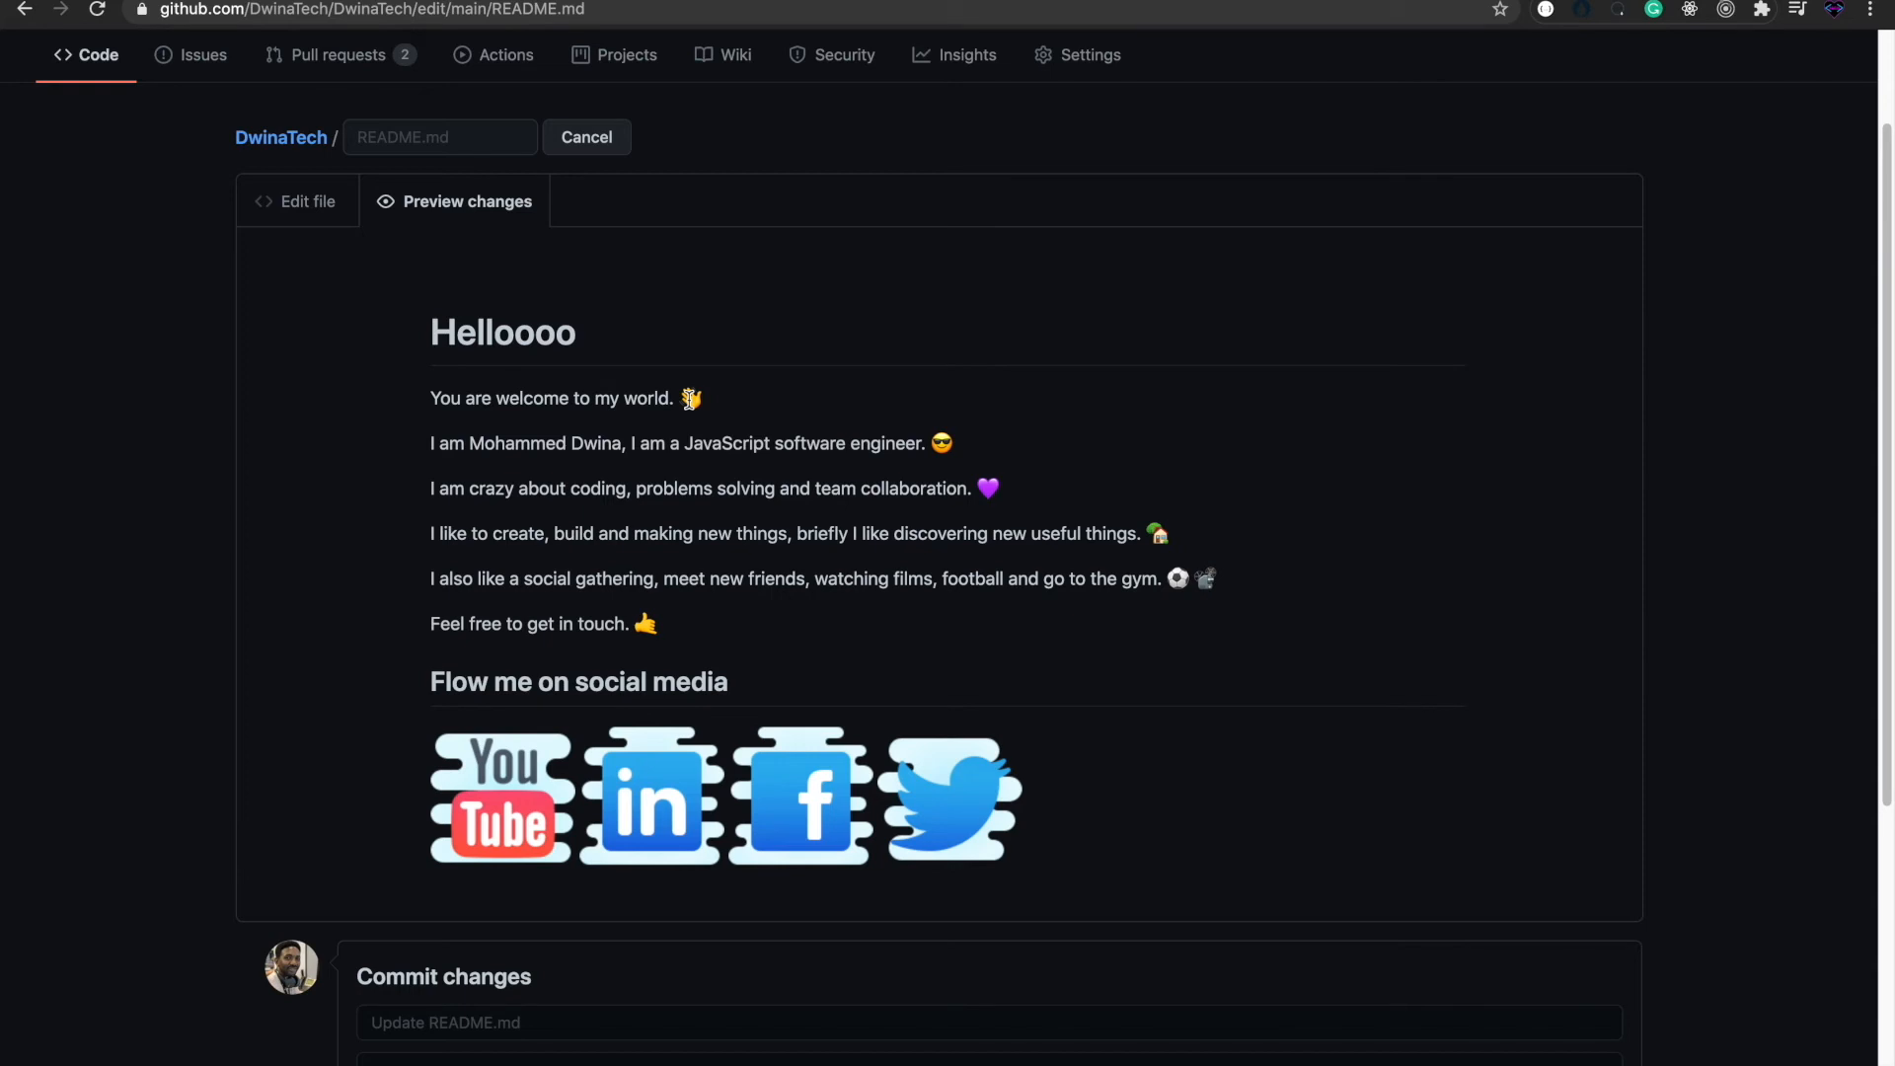
{"action": "mouse_move", "coordinate": [513, 796]}
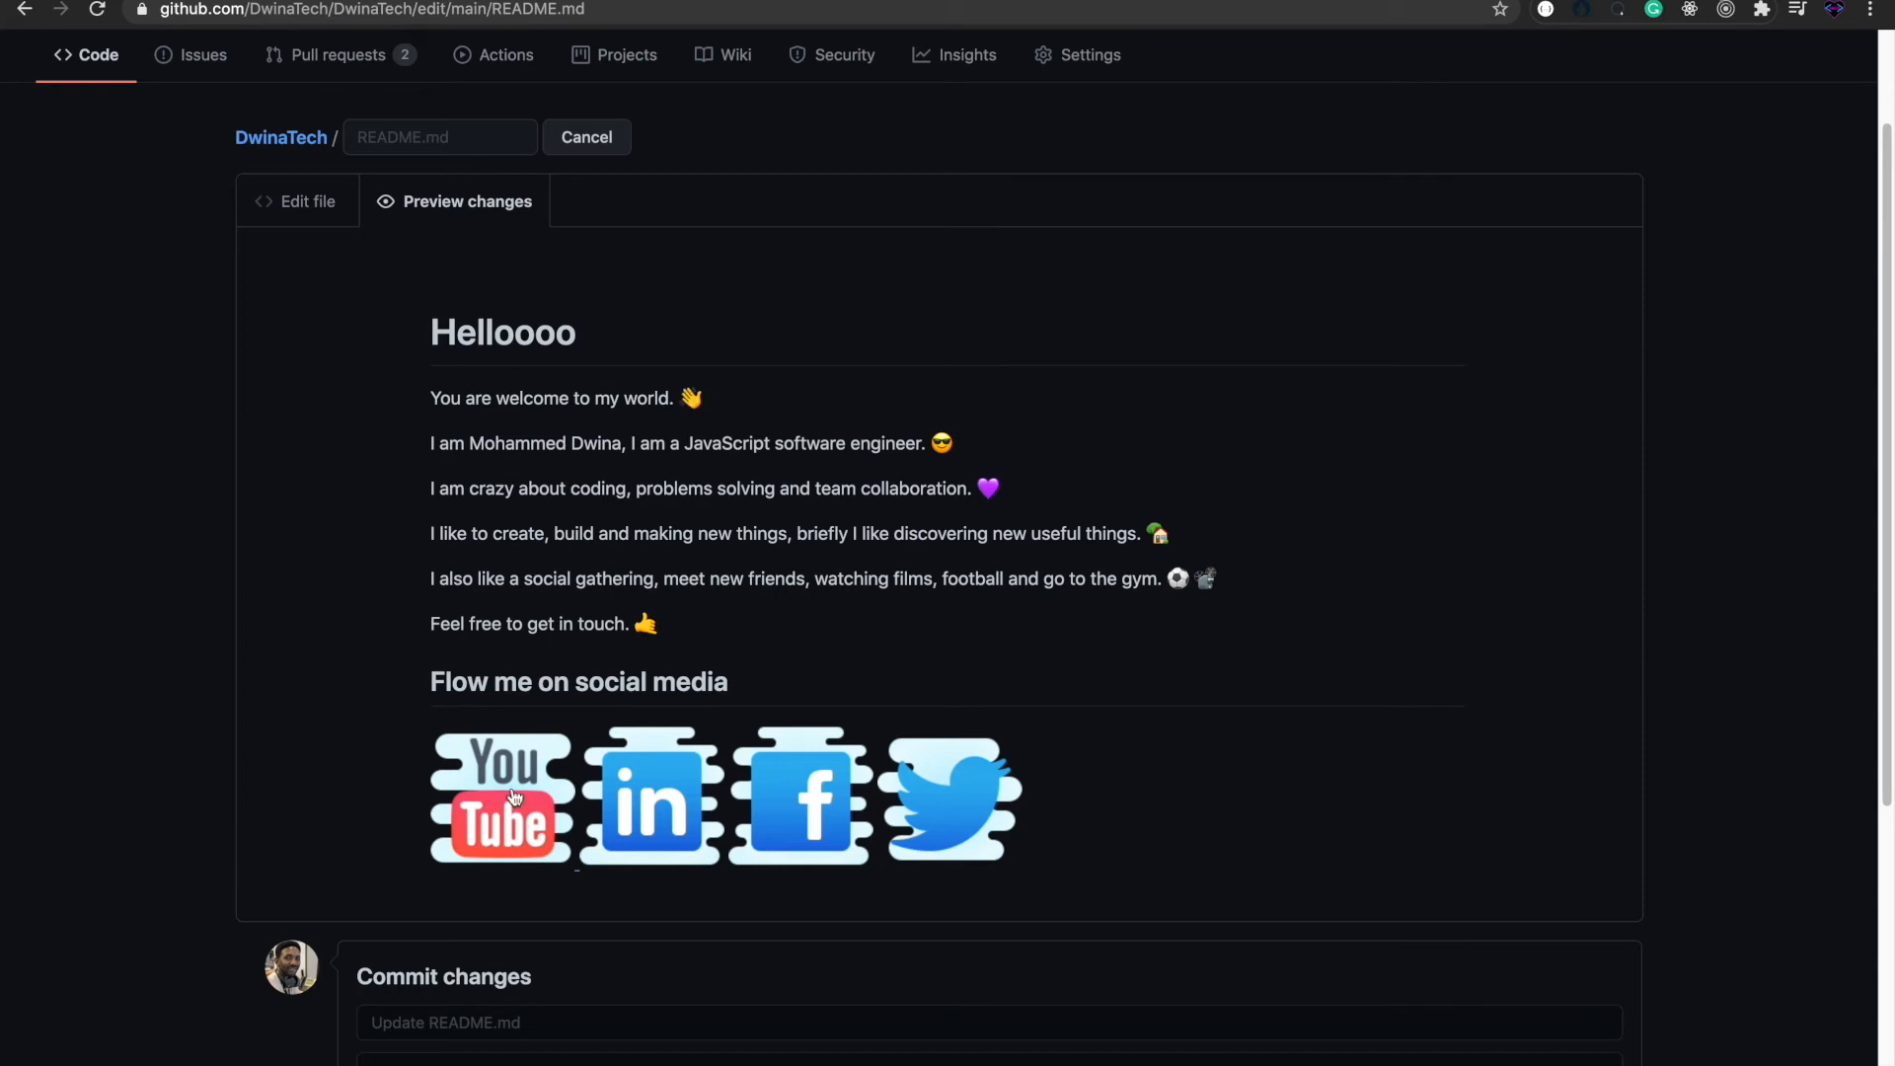
{"action": "mouse_move", "coordinate": [490, 820]}
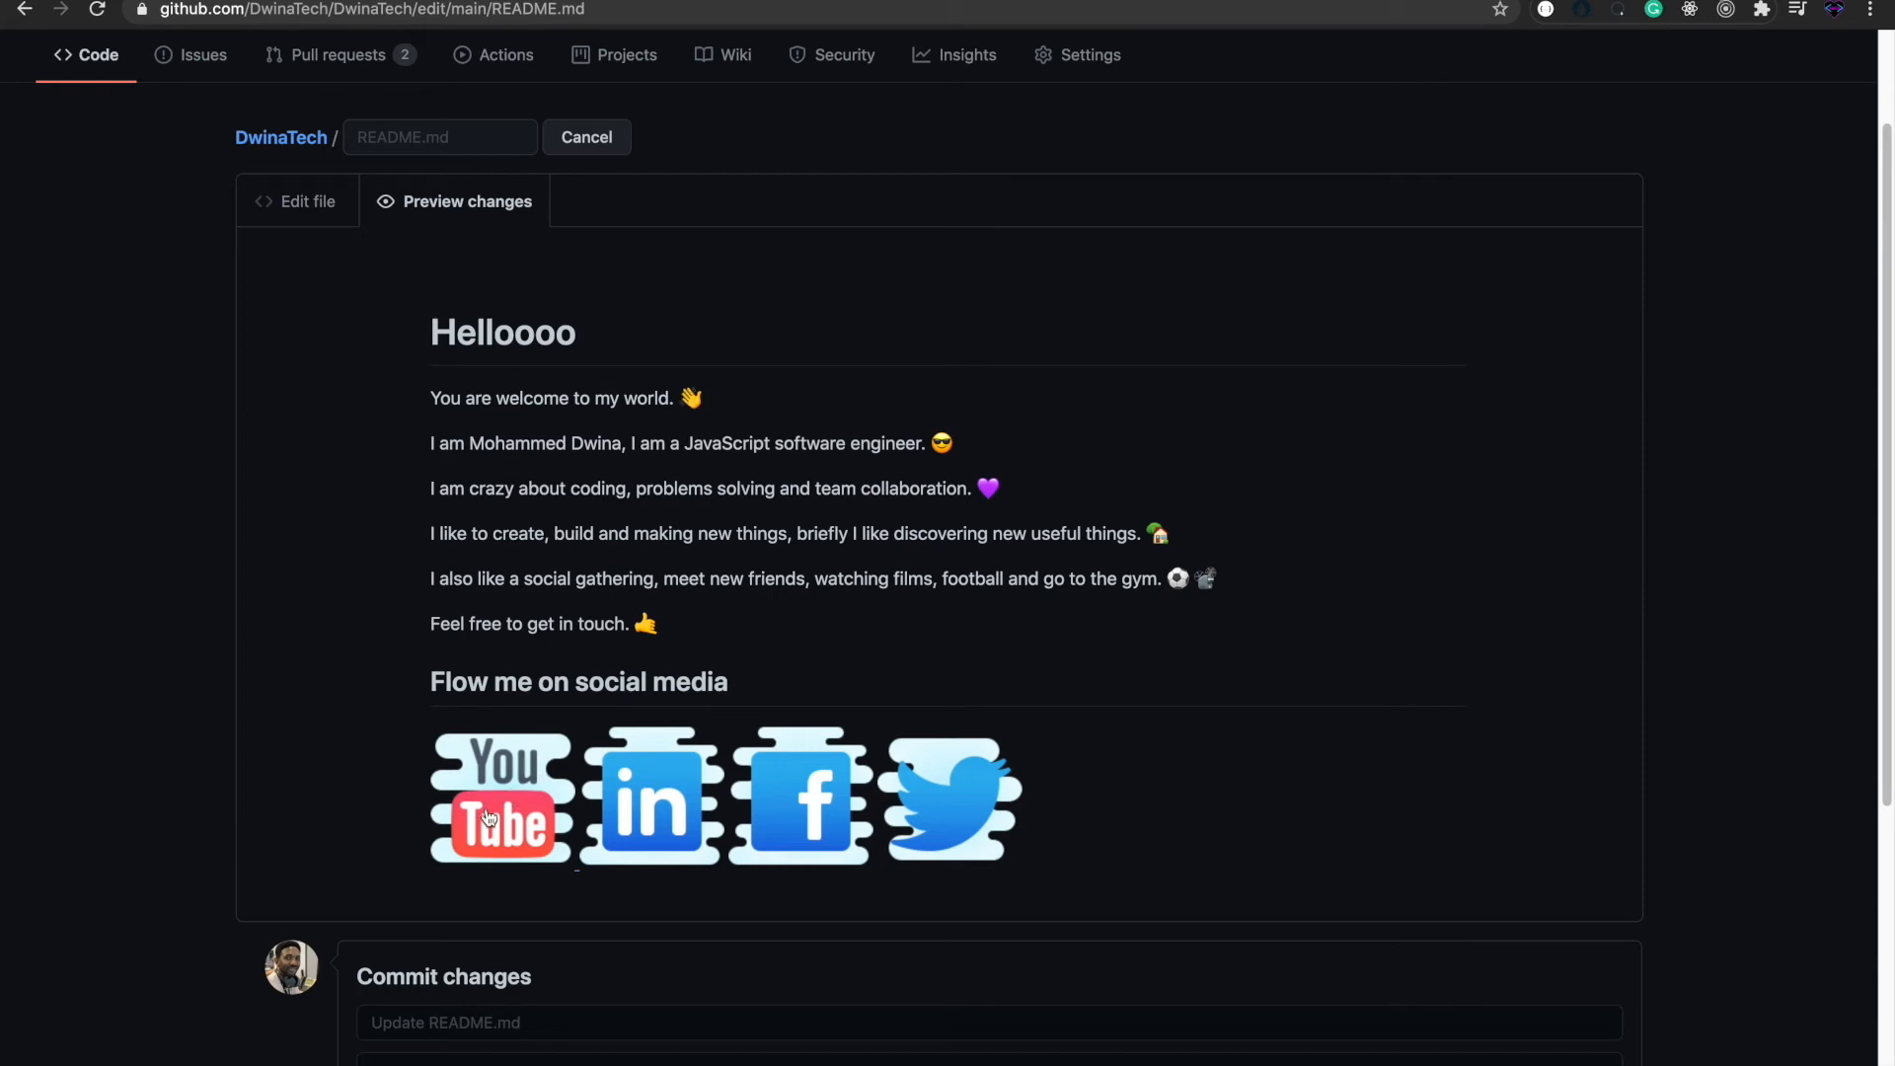
{"action": "left_click", "coordinate": [501, 795]}
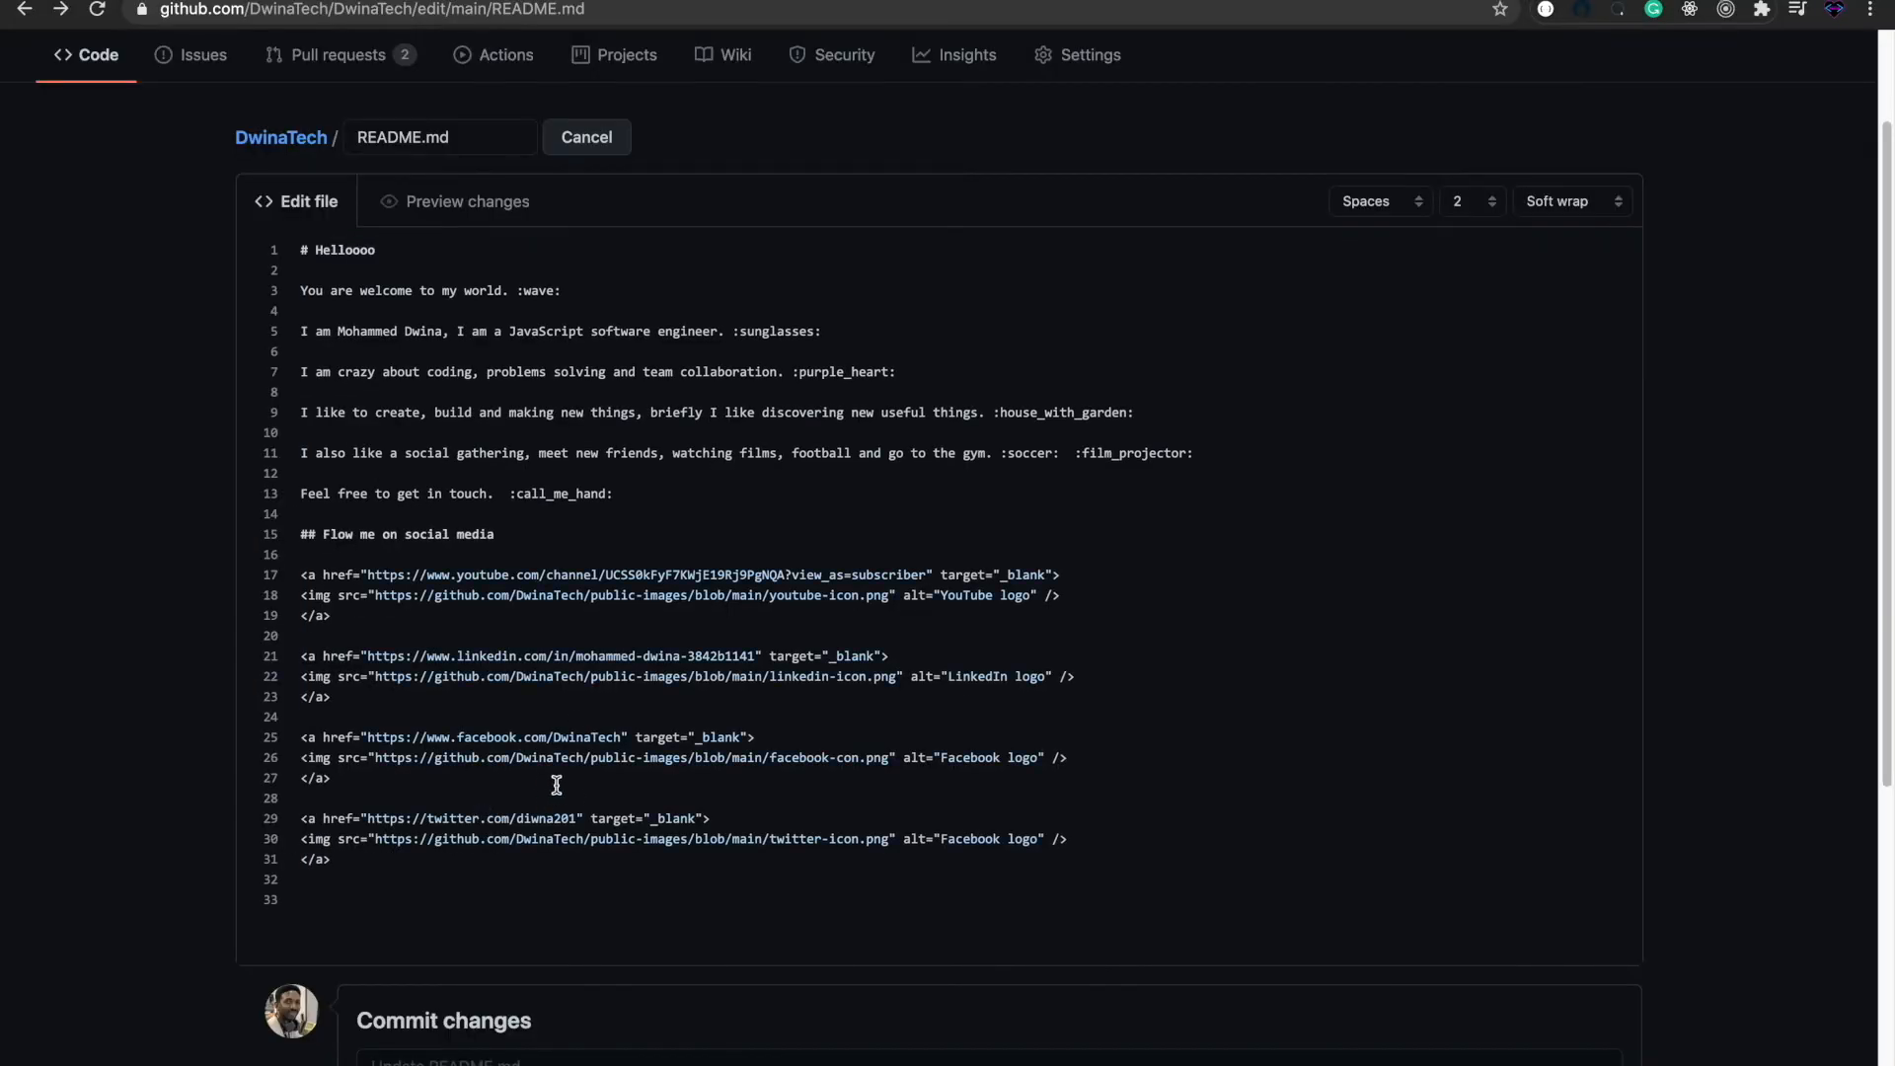
{"action": "left_click", "coordinate": [467, 200]}
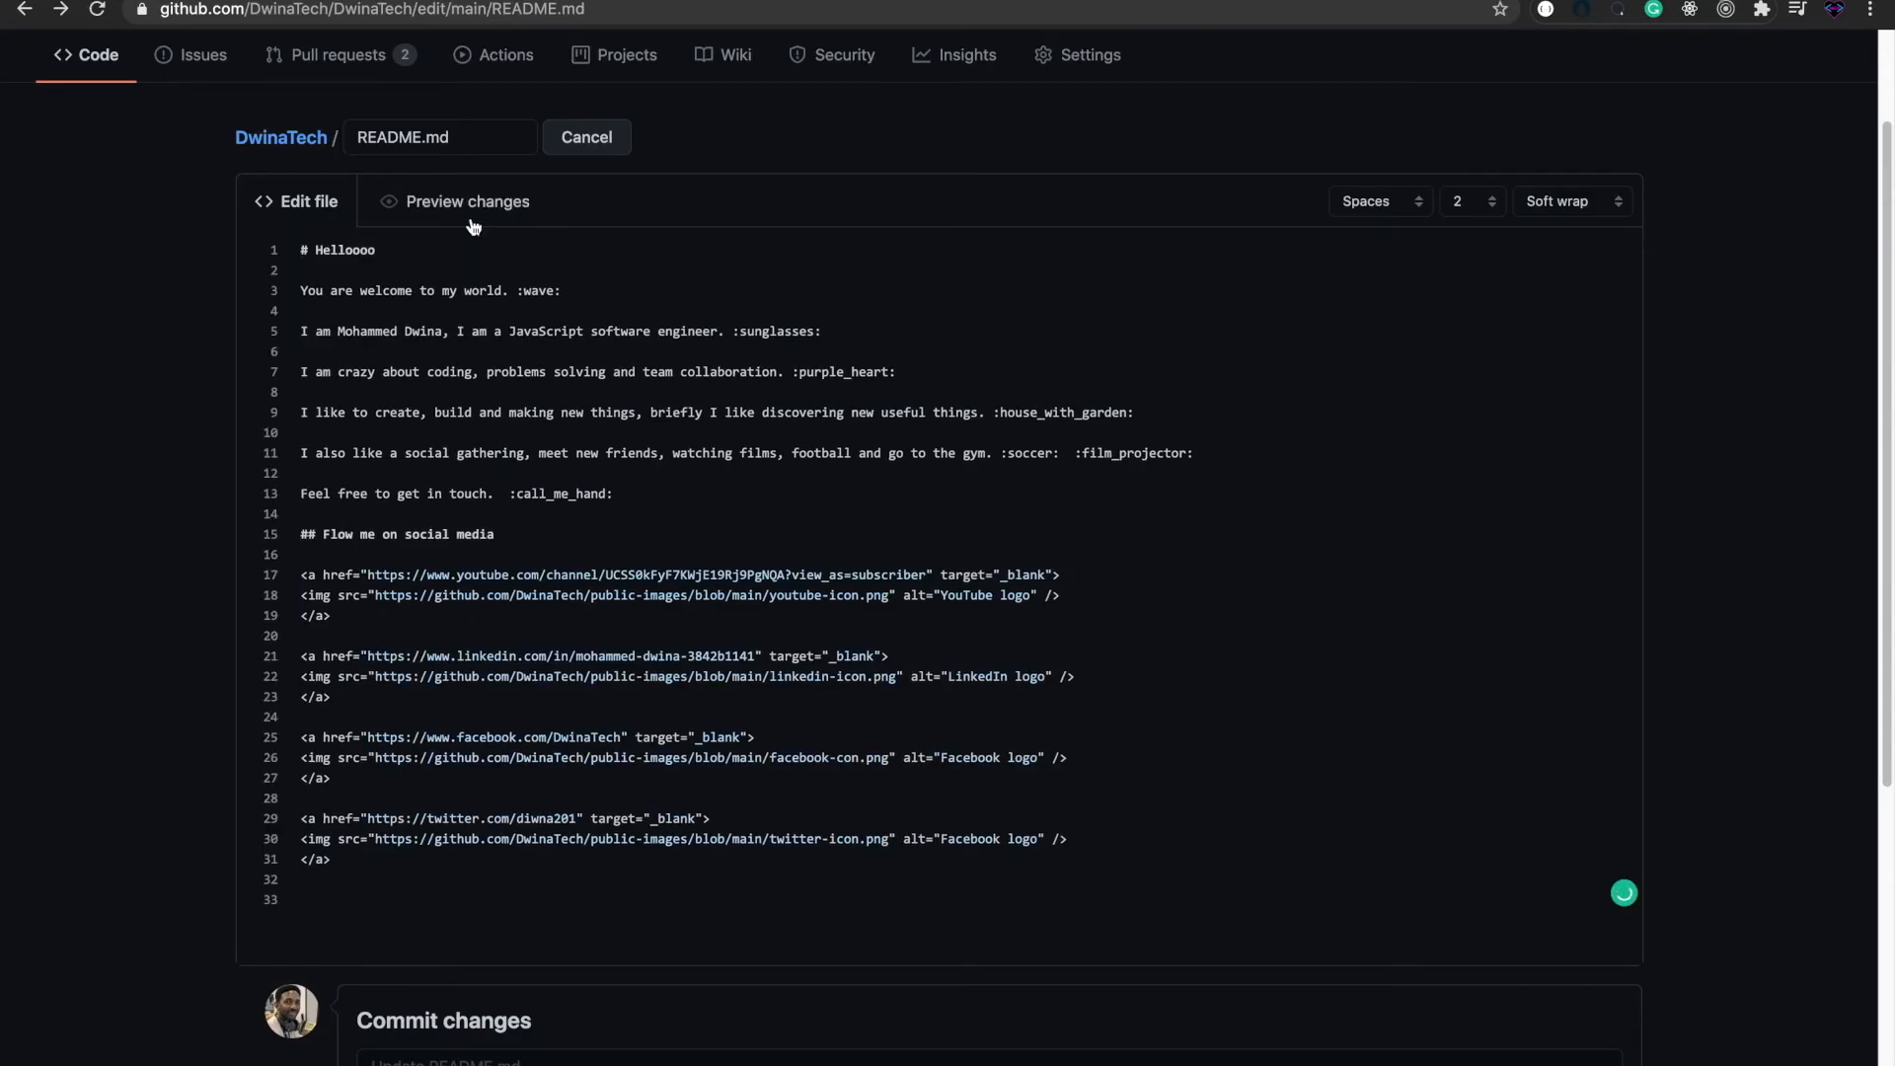
{"action": "left_click", "coordinate": [467, 200]}
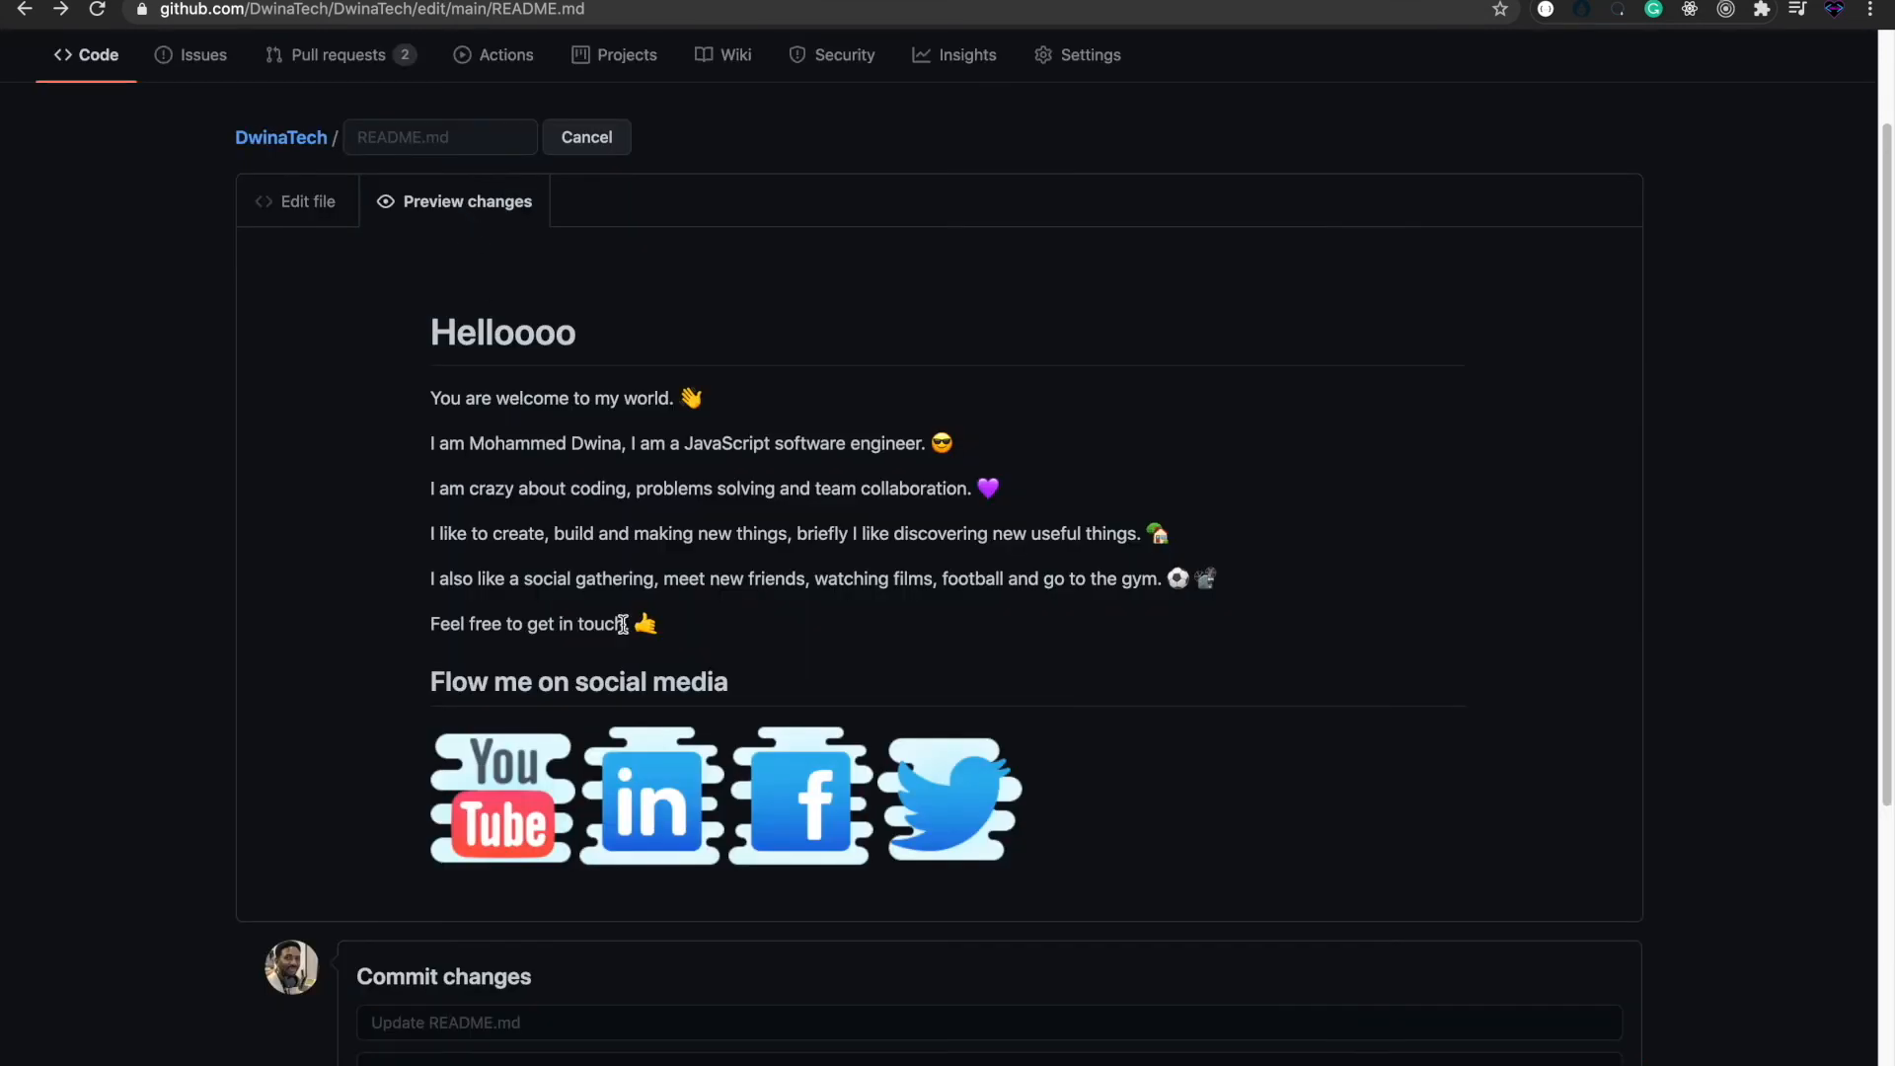
{"action": "mouse_move", "coordinate": [791, 794]}
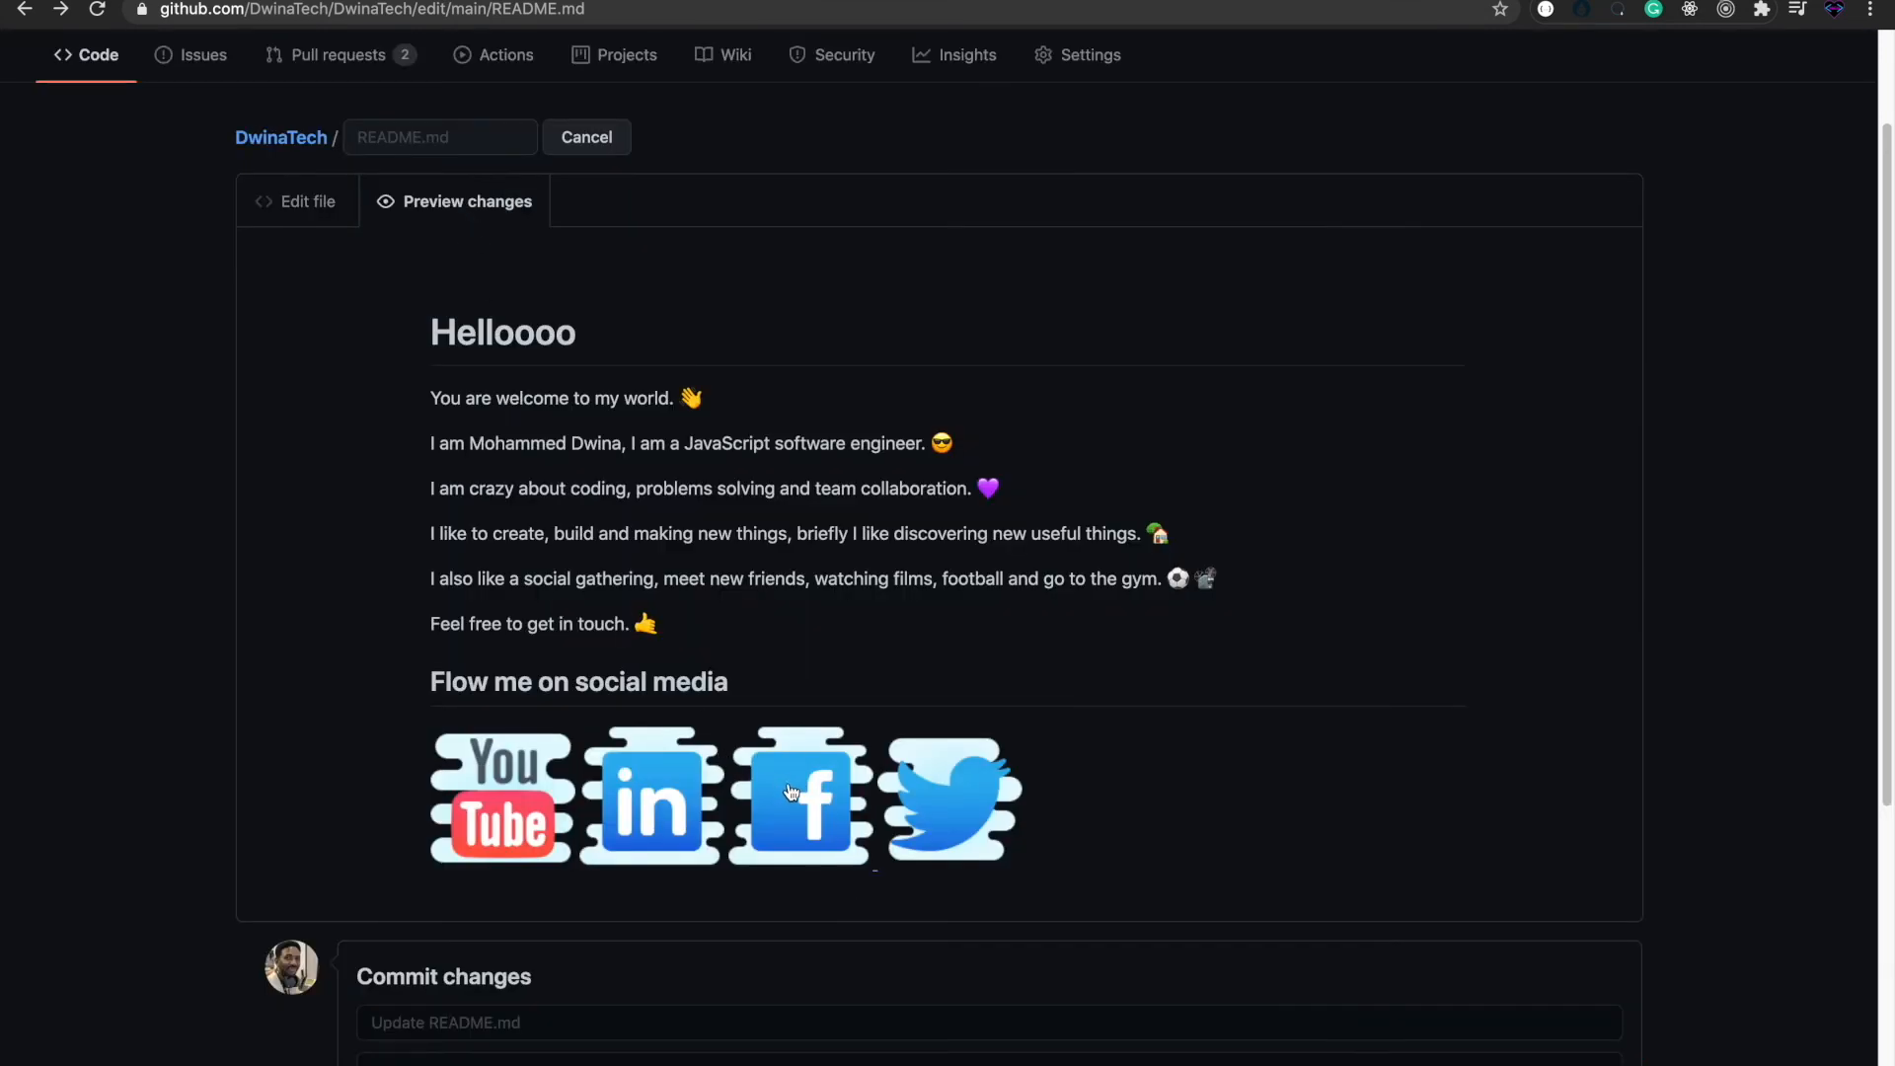
{"action": "left_click", "coordinate": [798, 795]}
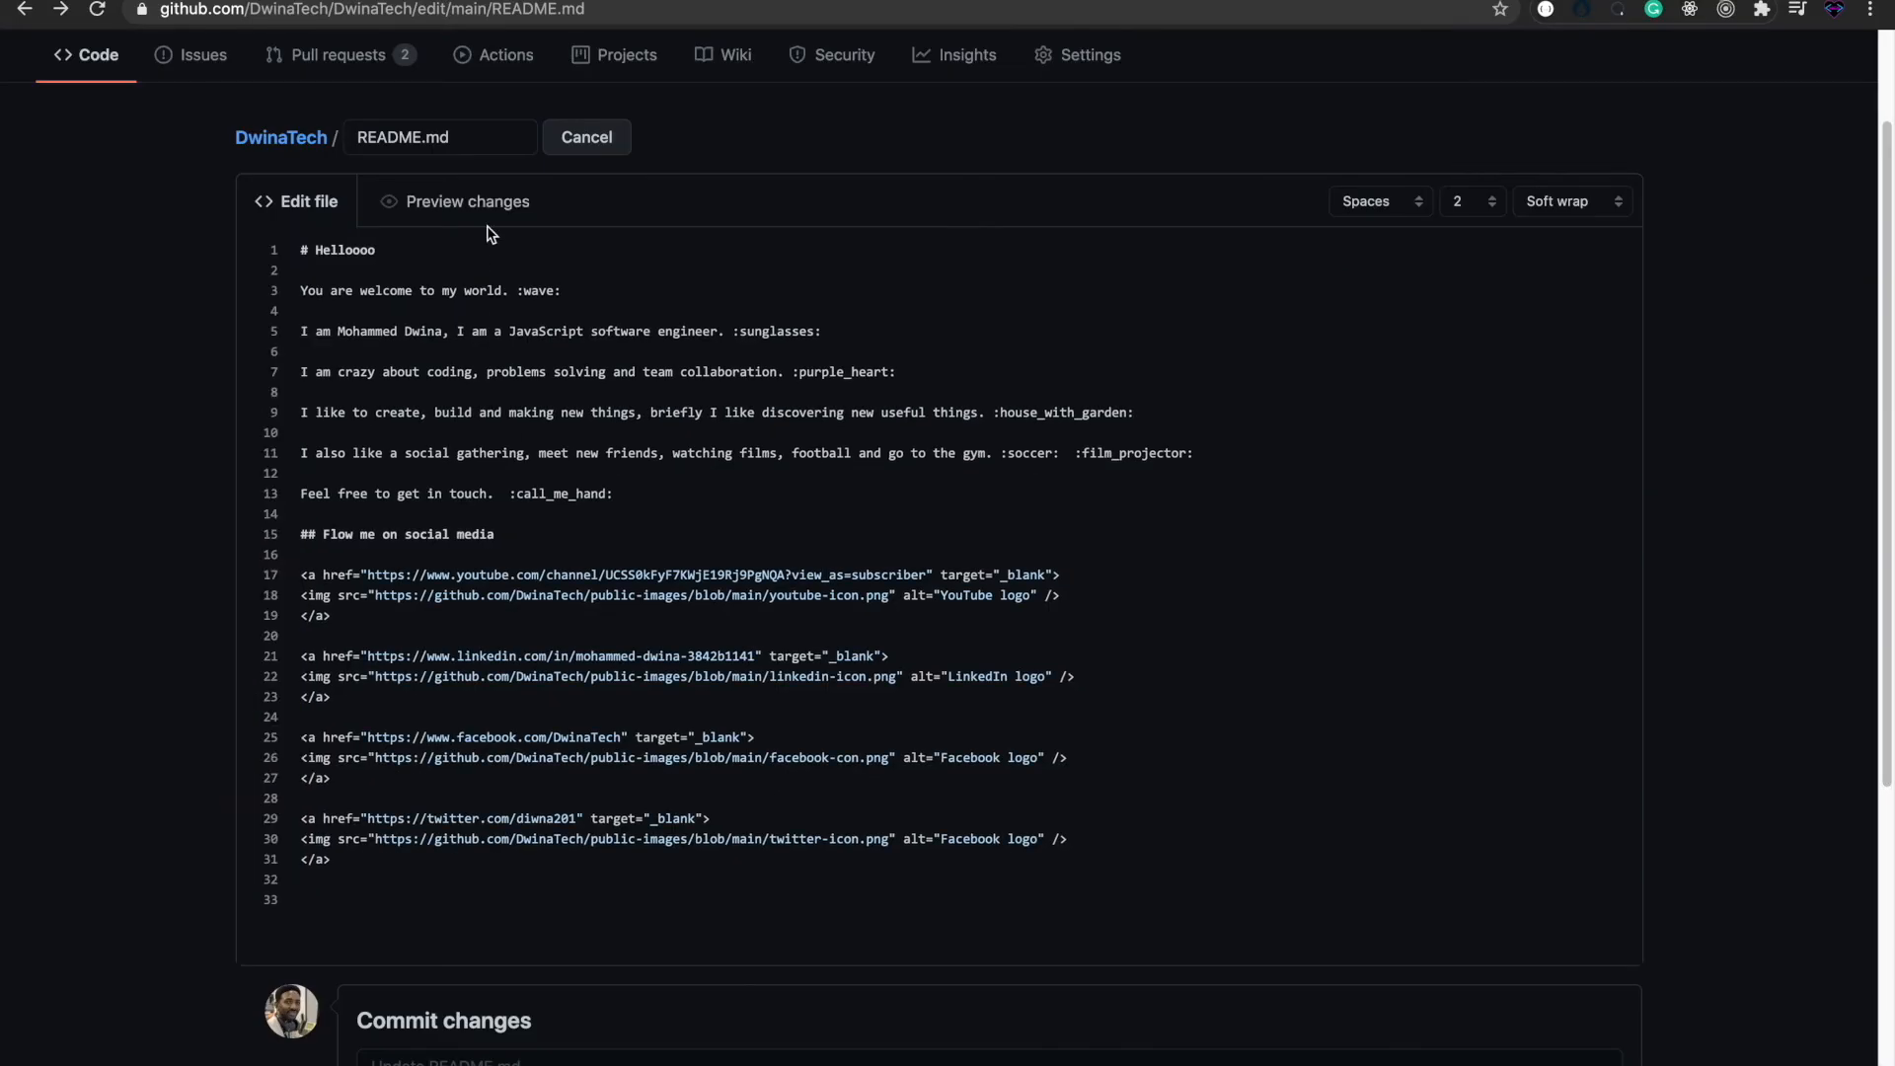
{"action": "left_click", "coordinate": [466, 200]}
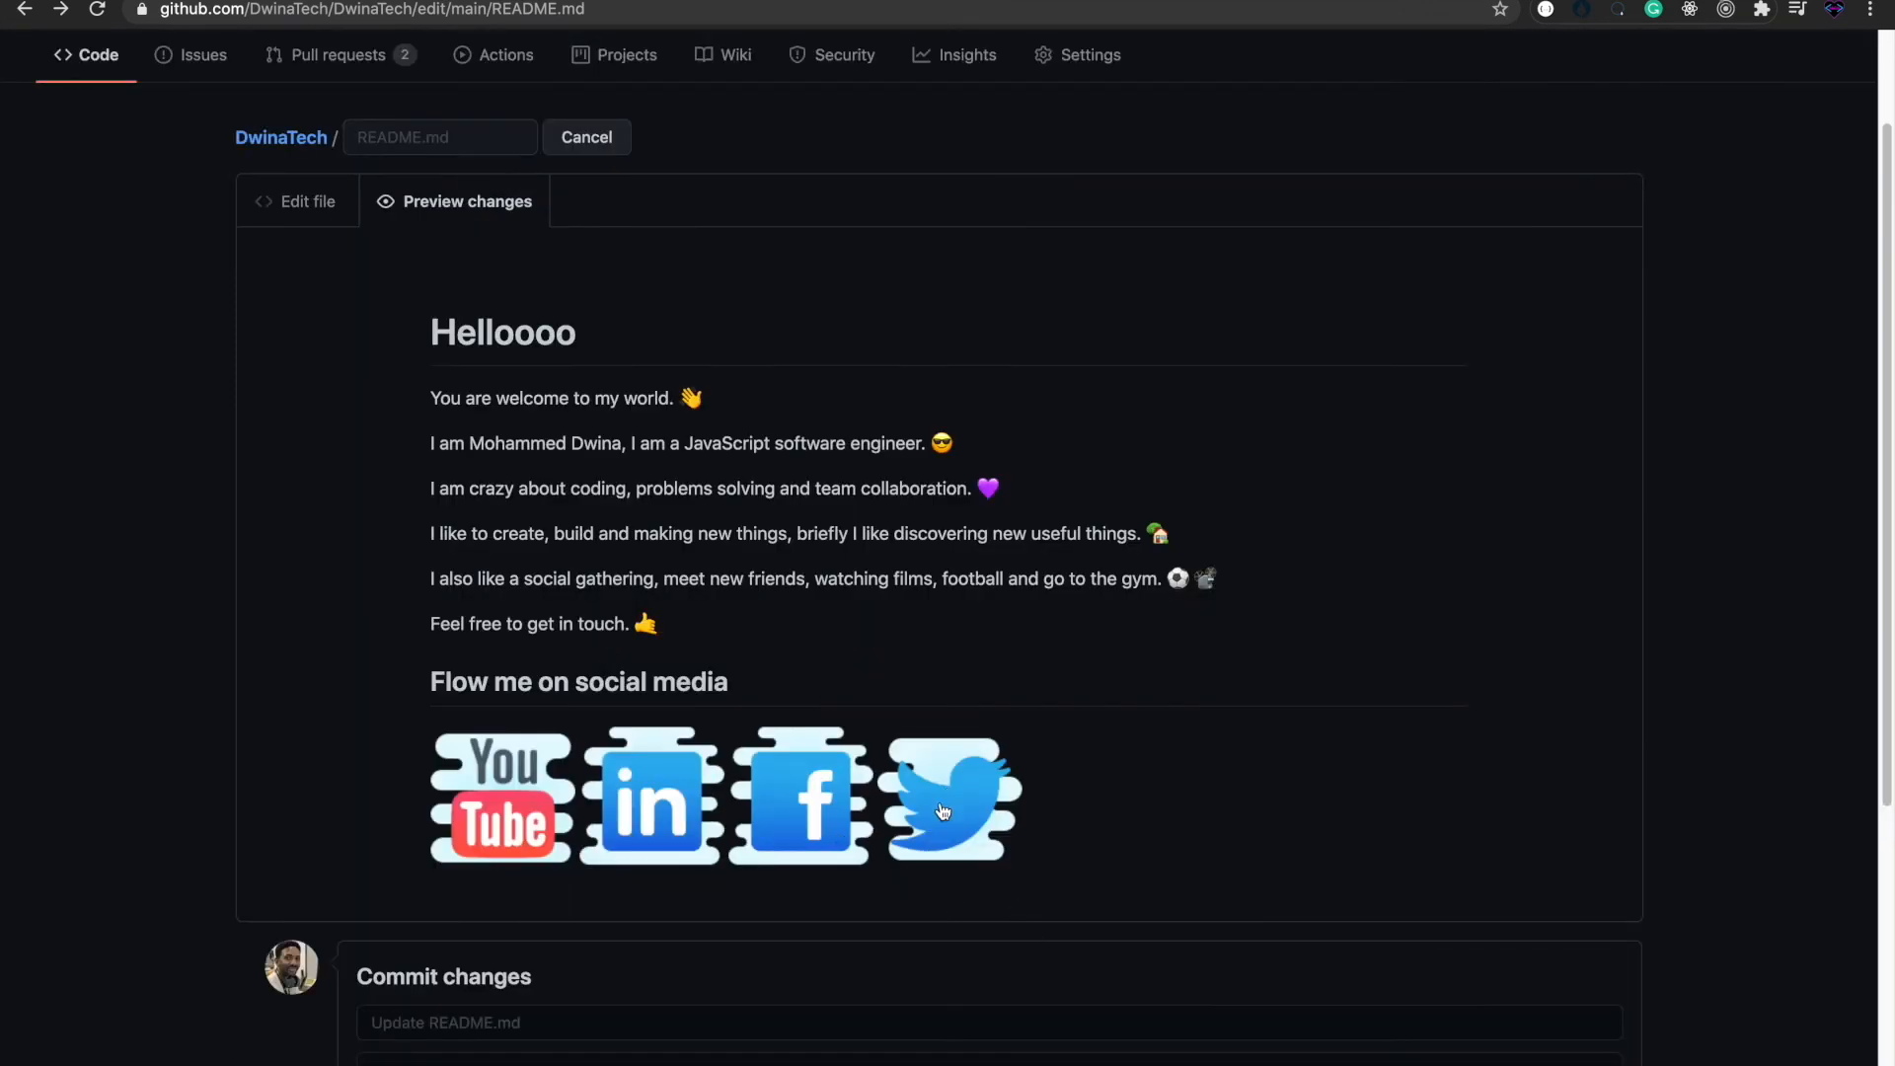
{"action": "left_click", "coordinate": [949, 795]}
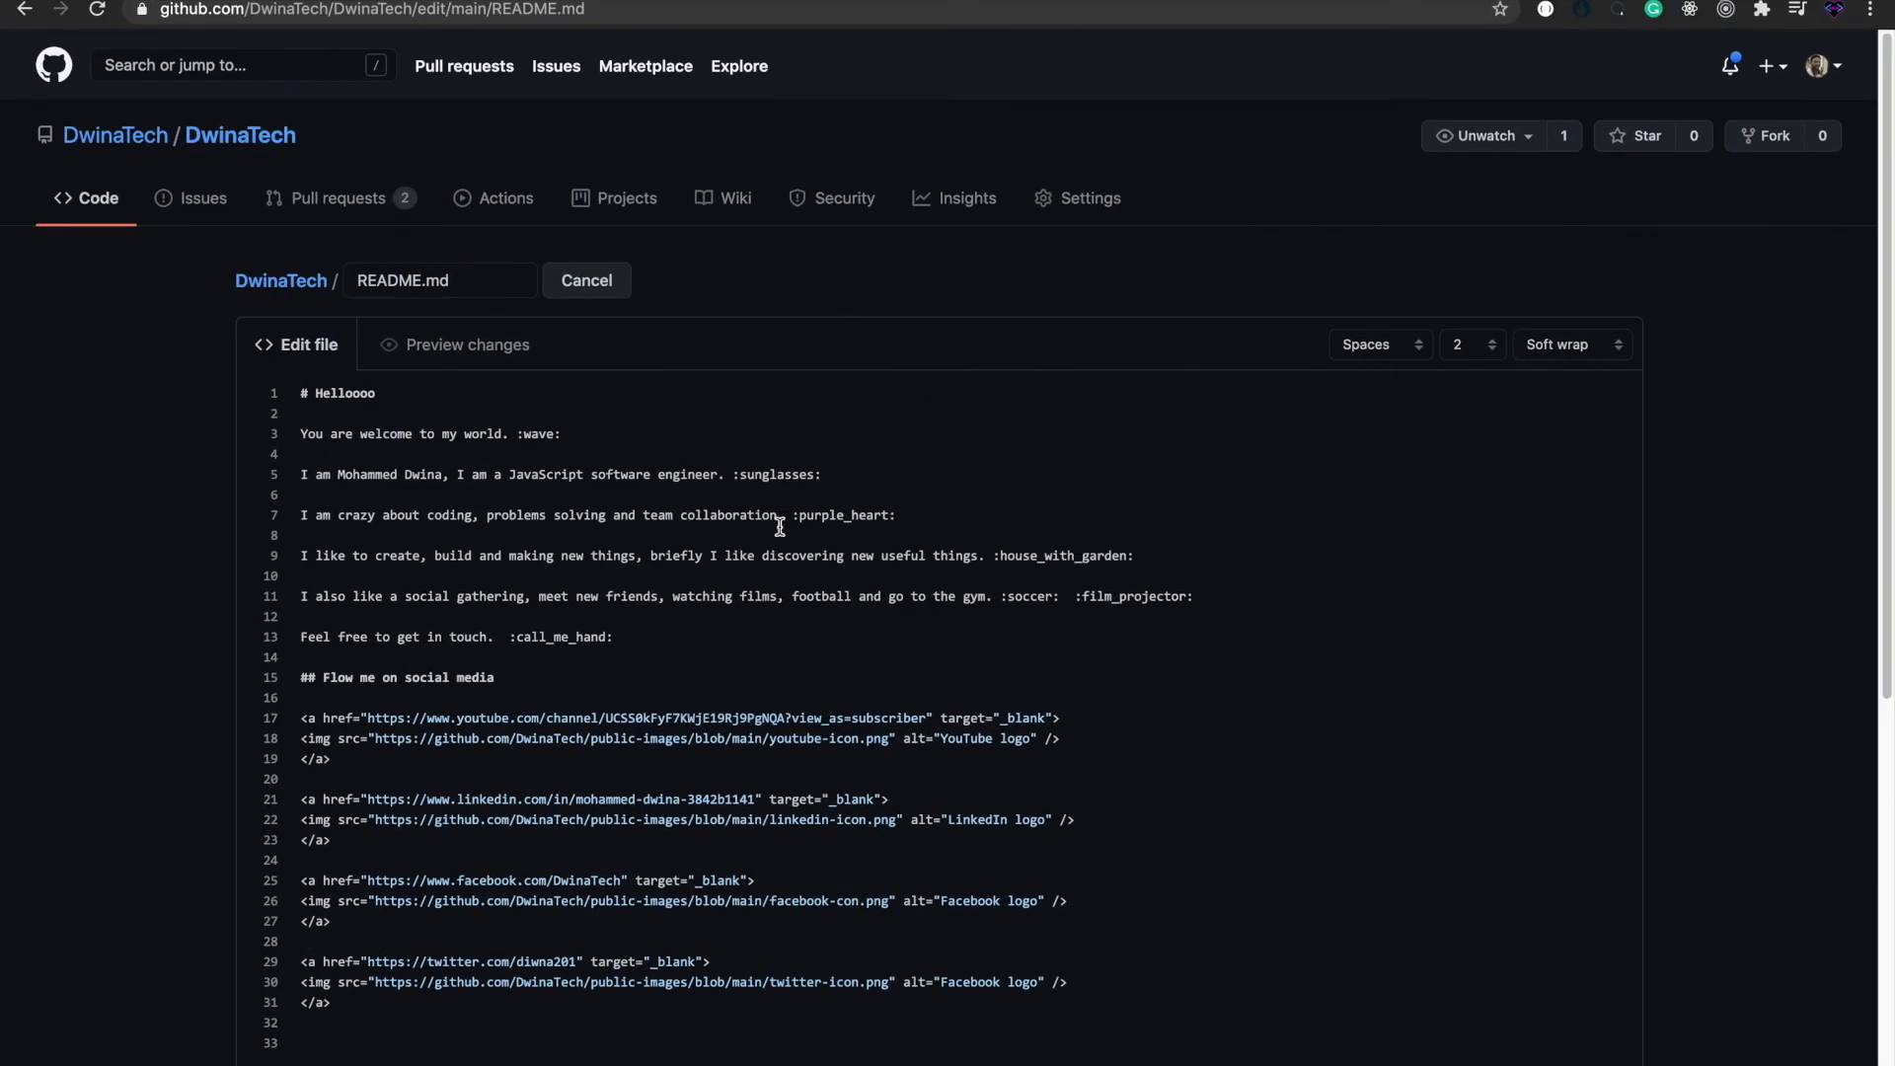
{"action": "mouse_move", "coordinate": [987, 79]}
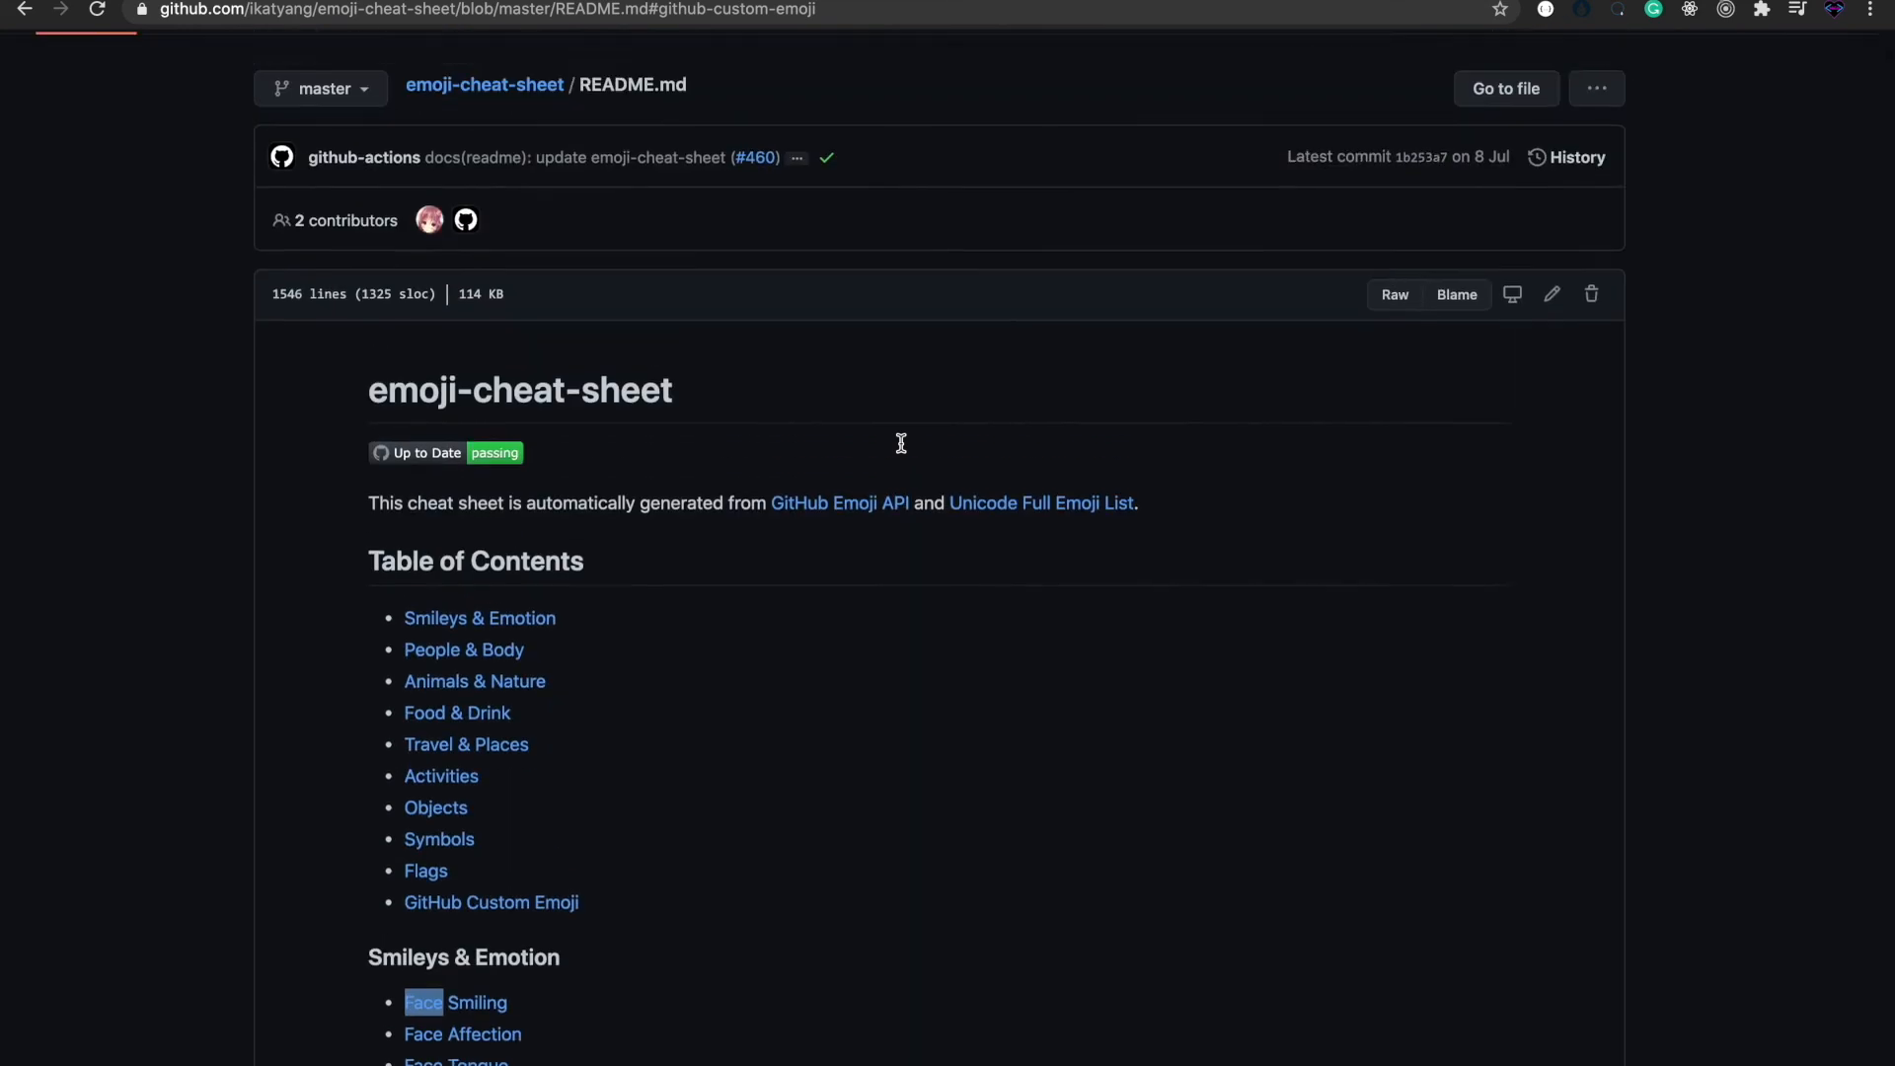
- Scroll the ikatyang emoji cheat sheet's shortcode tables down to the Person Gesture section
{"action": "scroll", "scroll_direction": "down", "scroll_amount": 3}
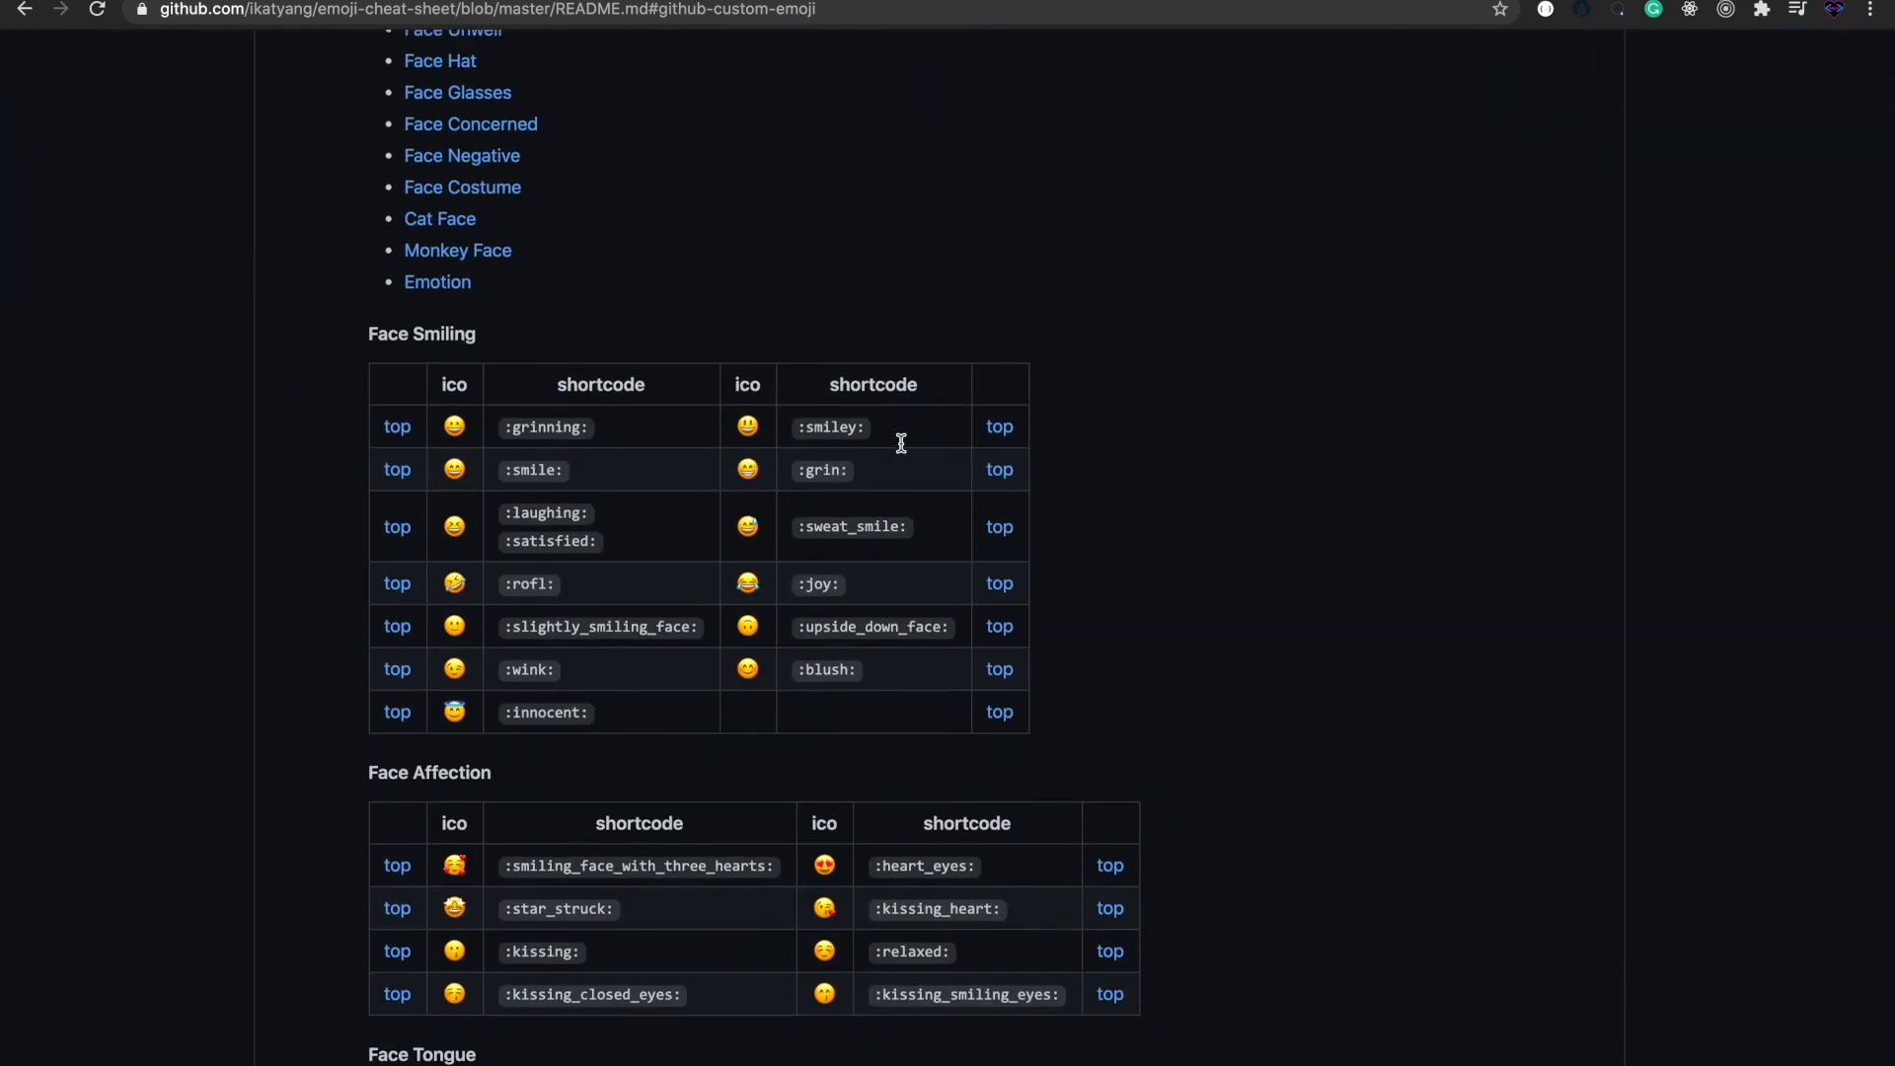
{"action": "scroll", "scroll_direction": "up", "scroll_amount": 3}
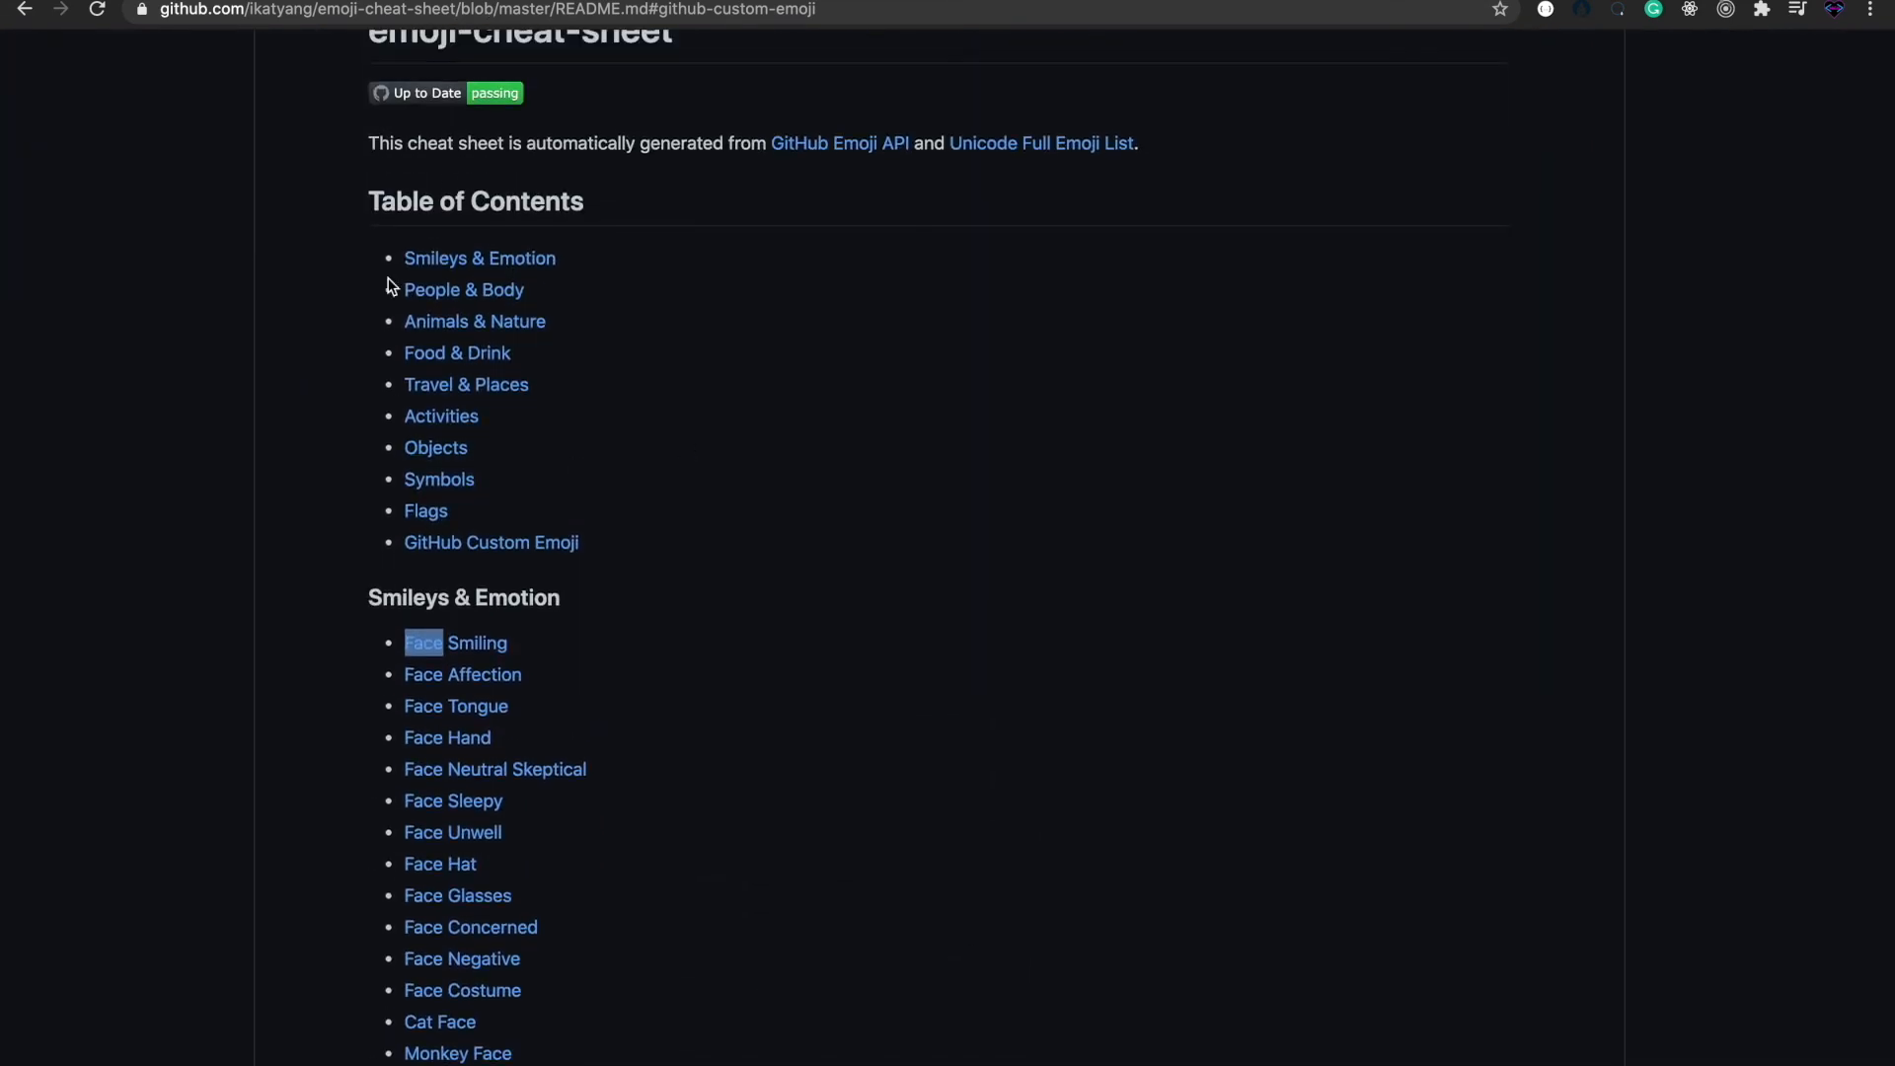
{"action": "scroll", "scroll_direction": "down", "scroll_amount": 3}
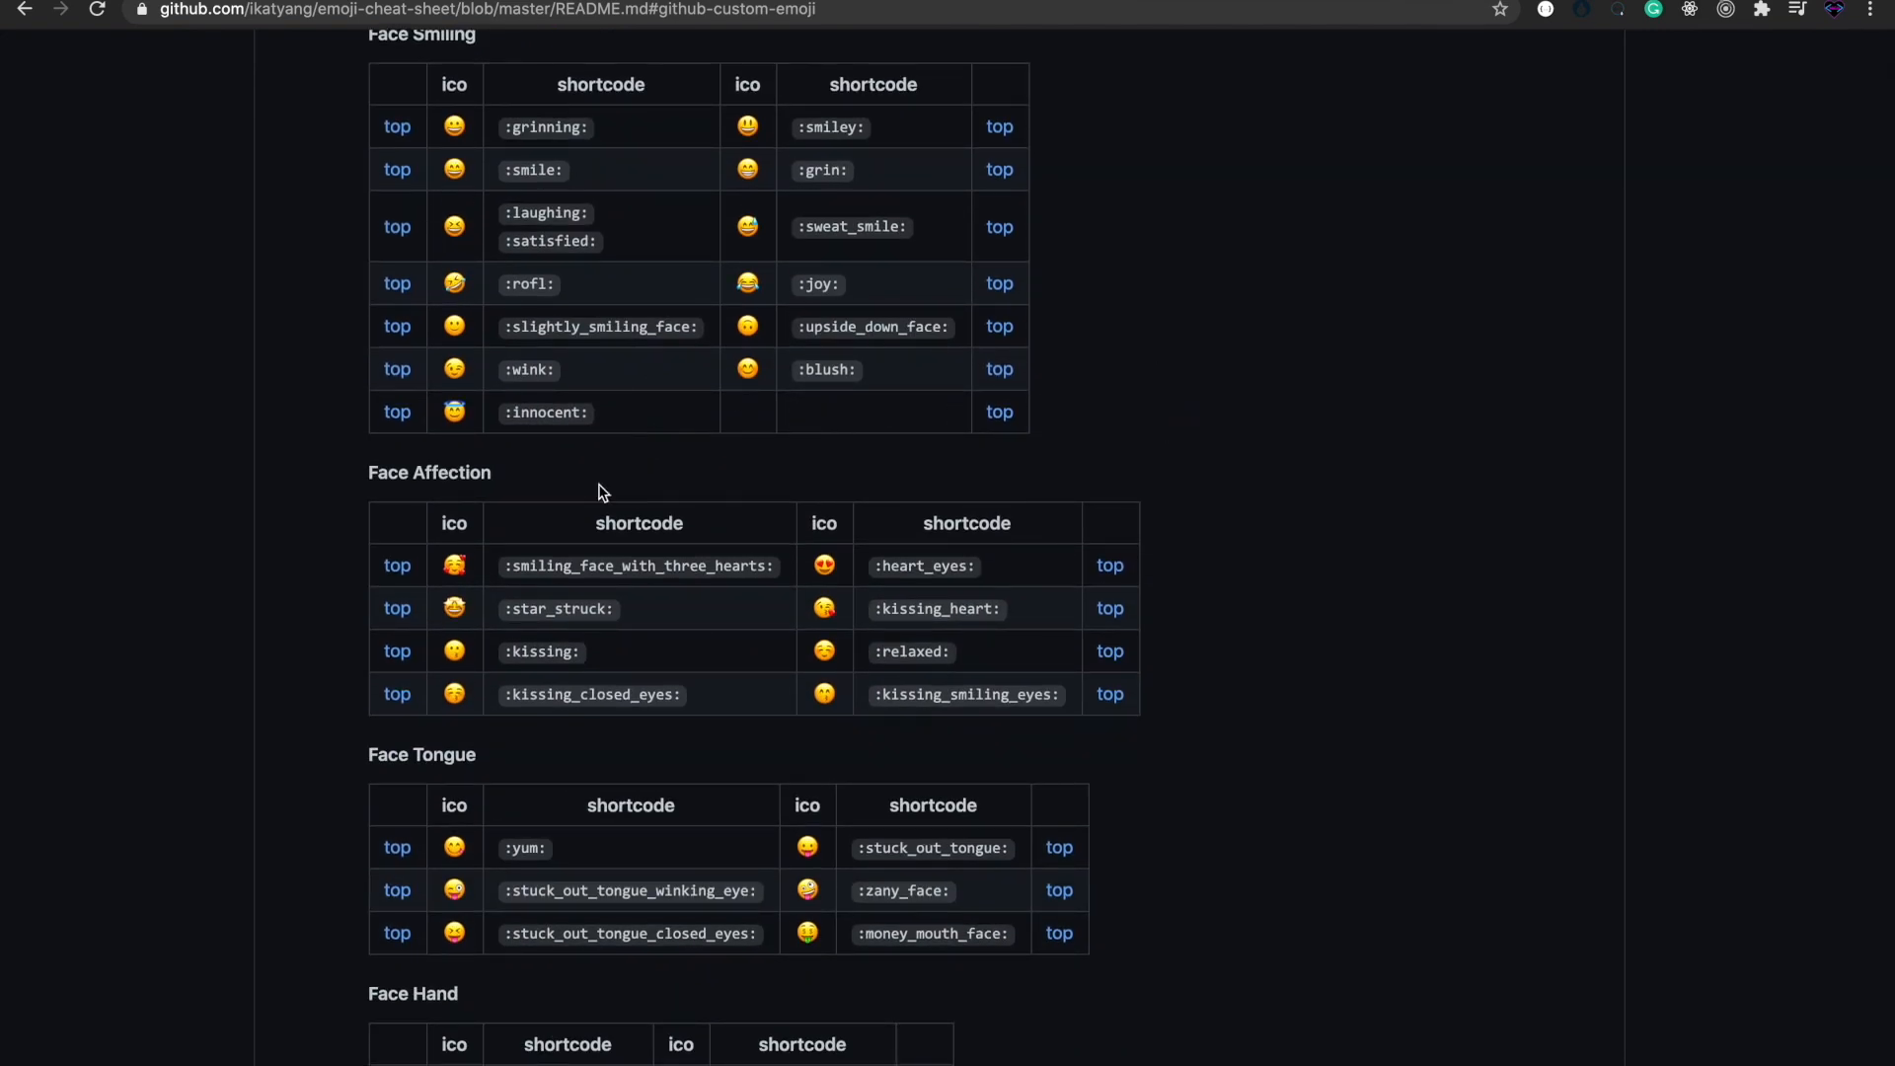
{"action": "scroll", "scroll_direction": "down", "scroll_amount": 3}
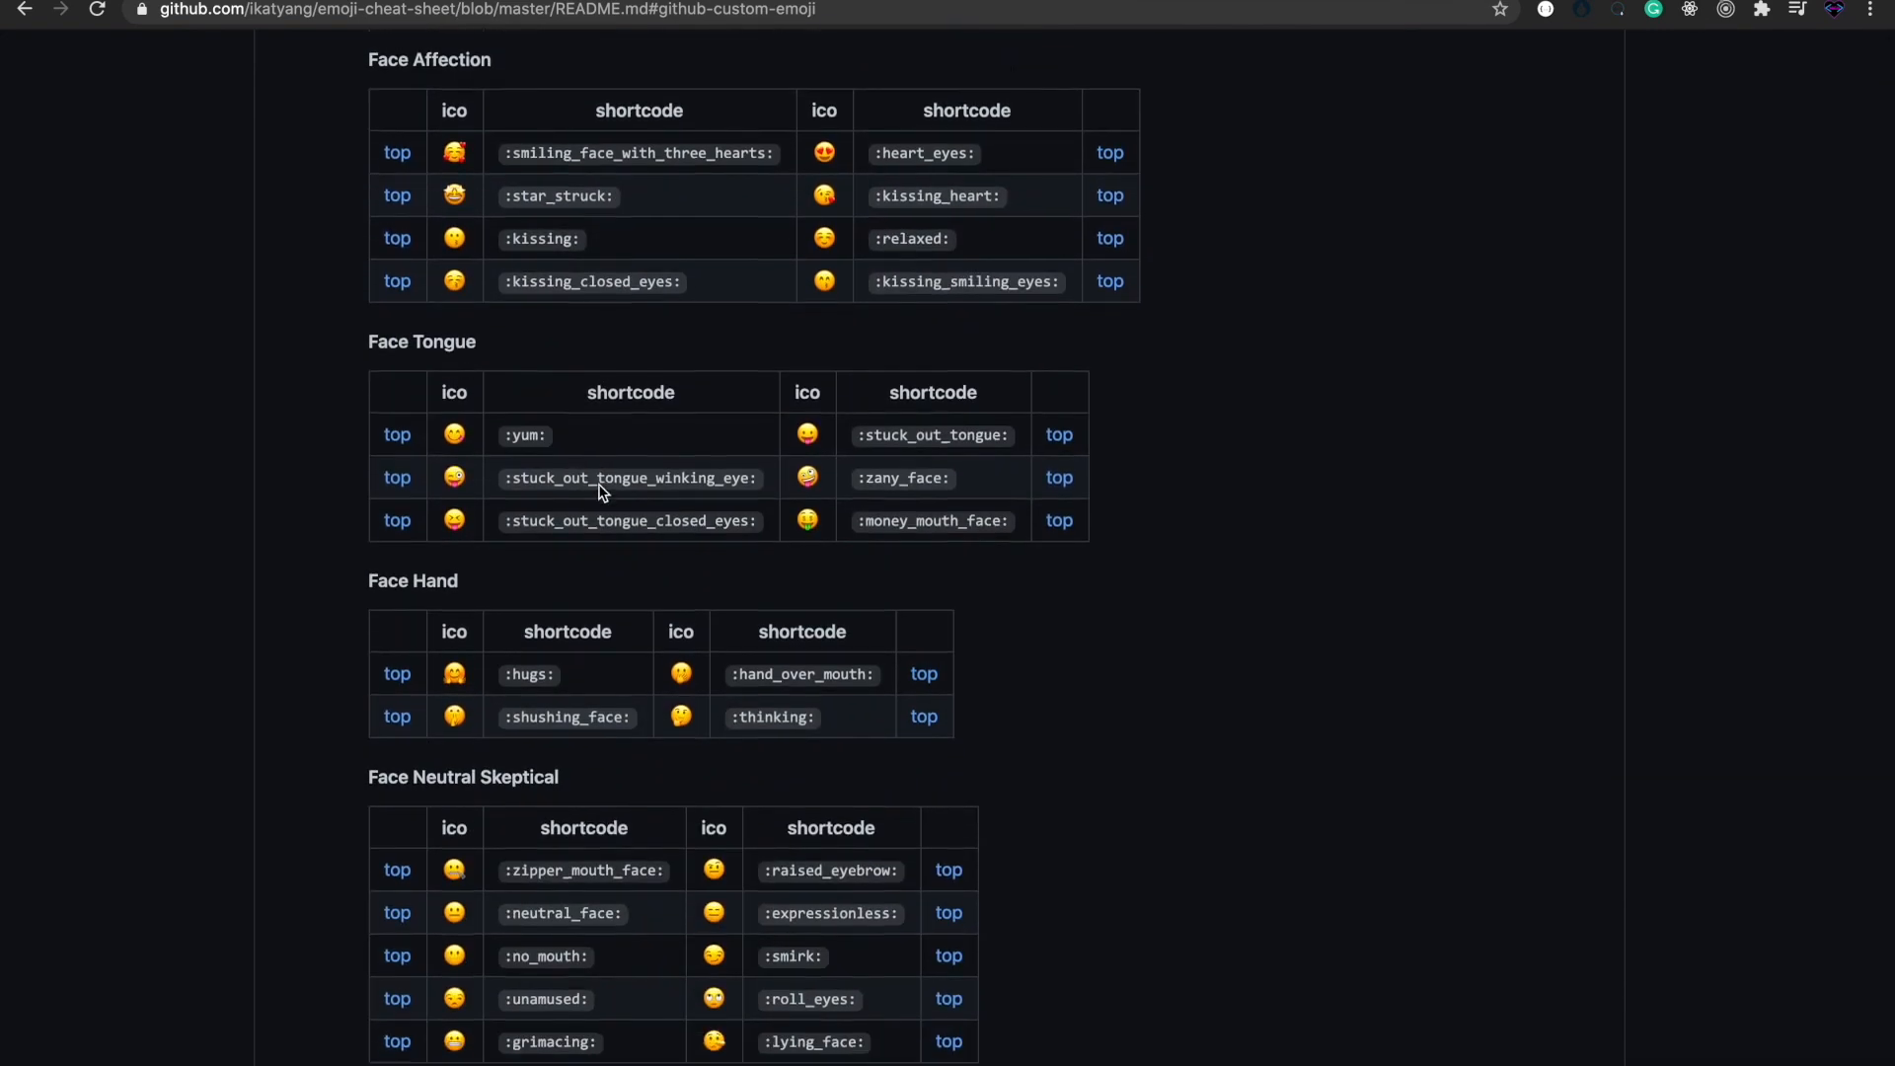
{"action": "scroll", "scroll_direction": "down", "scroll_amount": 3}
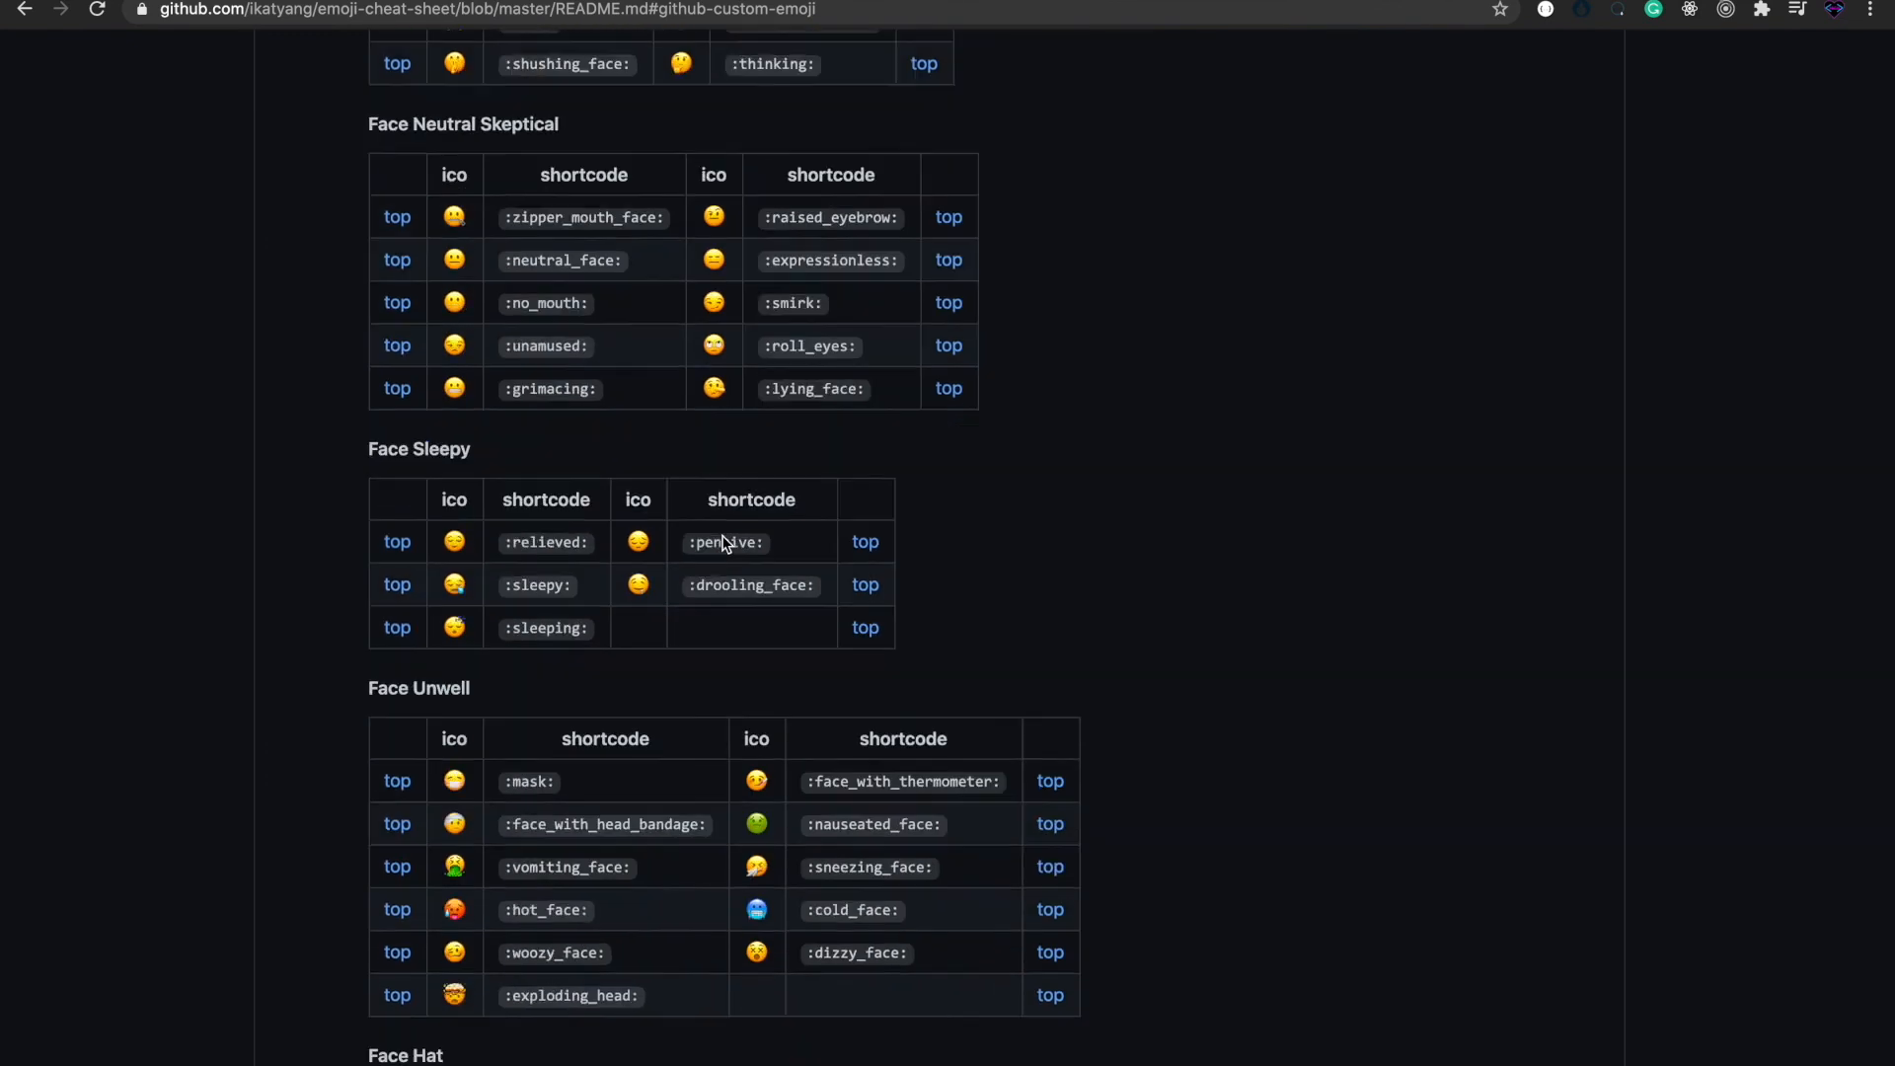
{"action": "scroll", "scroll_direction": "down", "scroll_amount": 3}
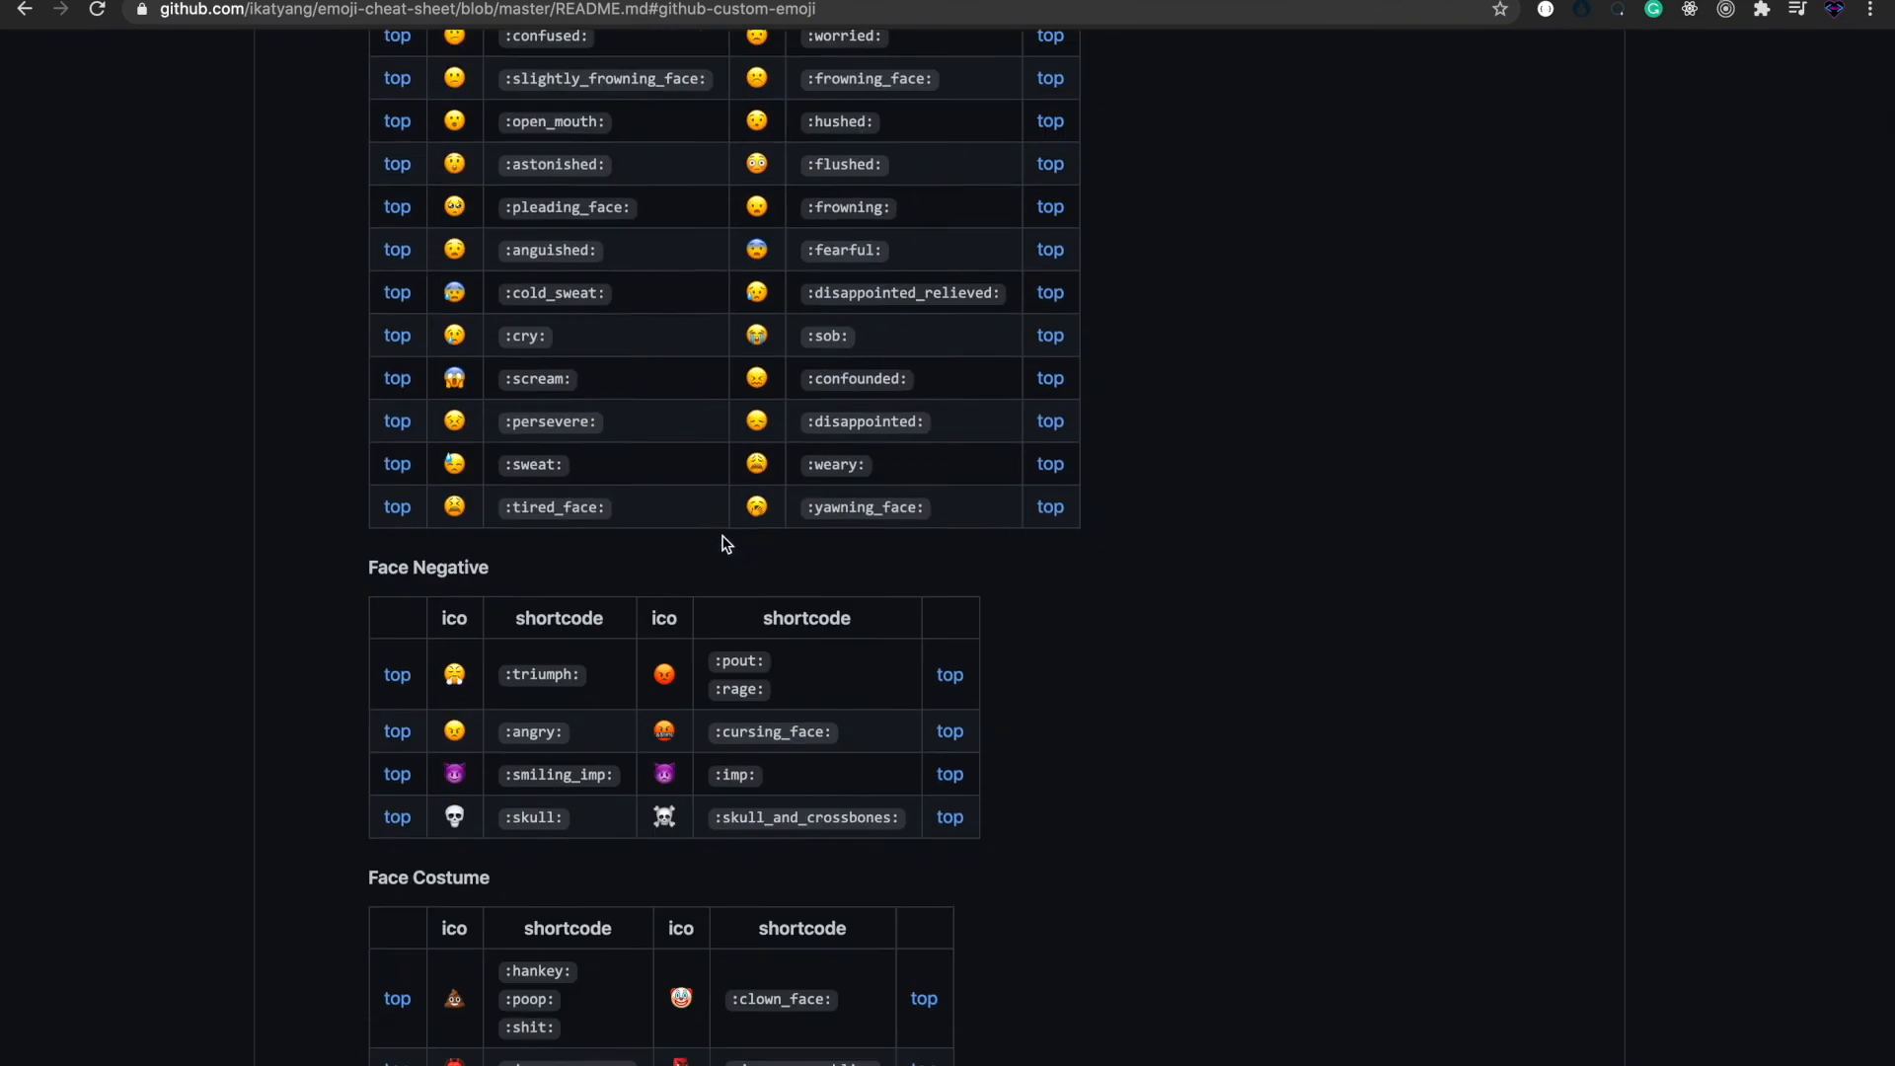
{"action": "scroll", "scroll_direction": "down", "scroll_amount": 3}
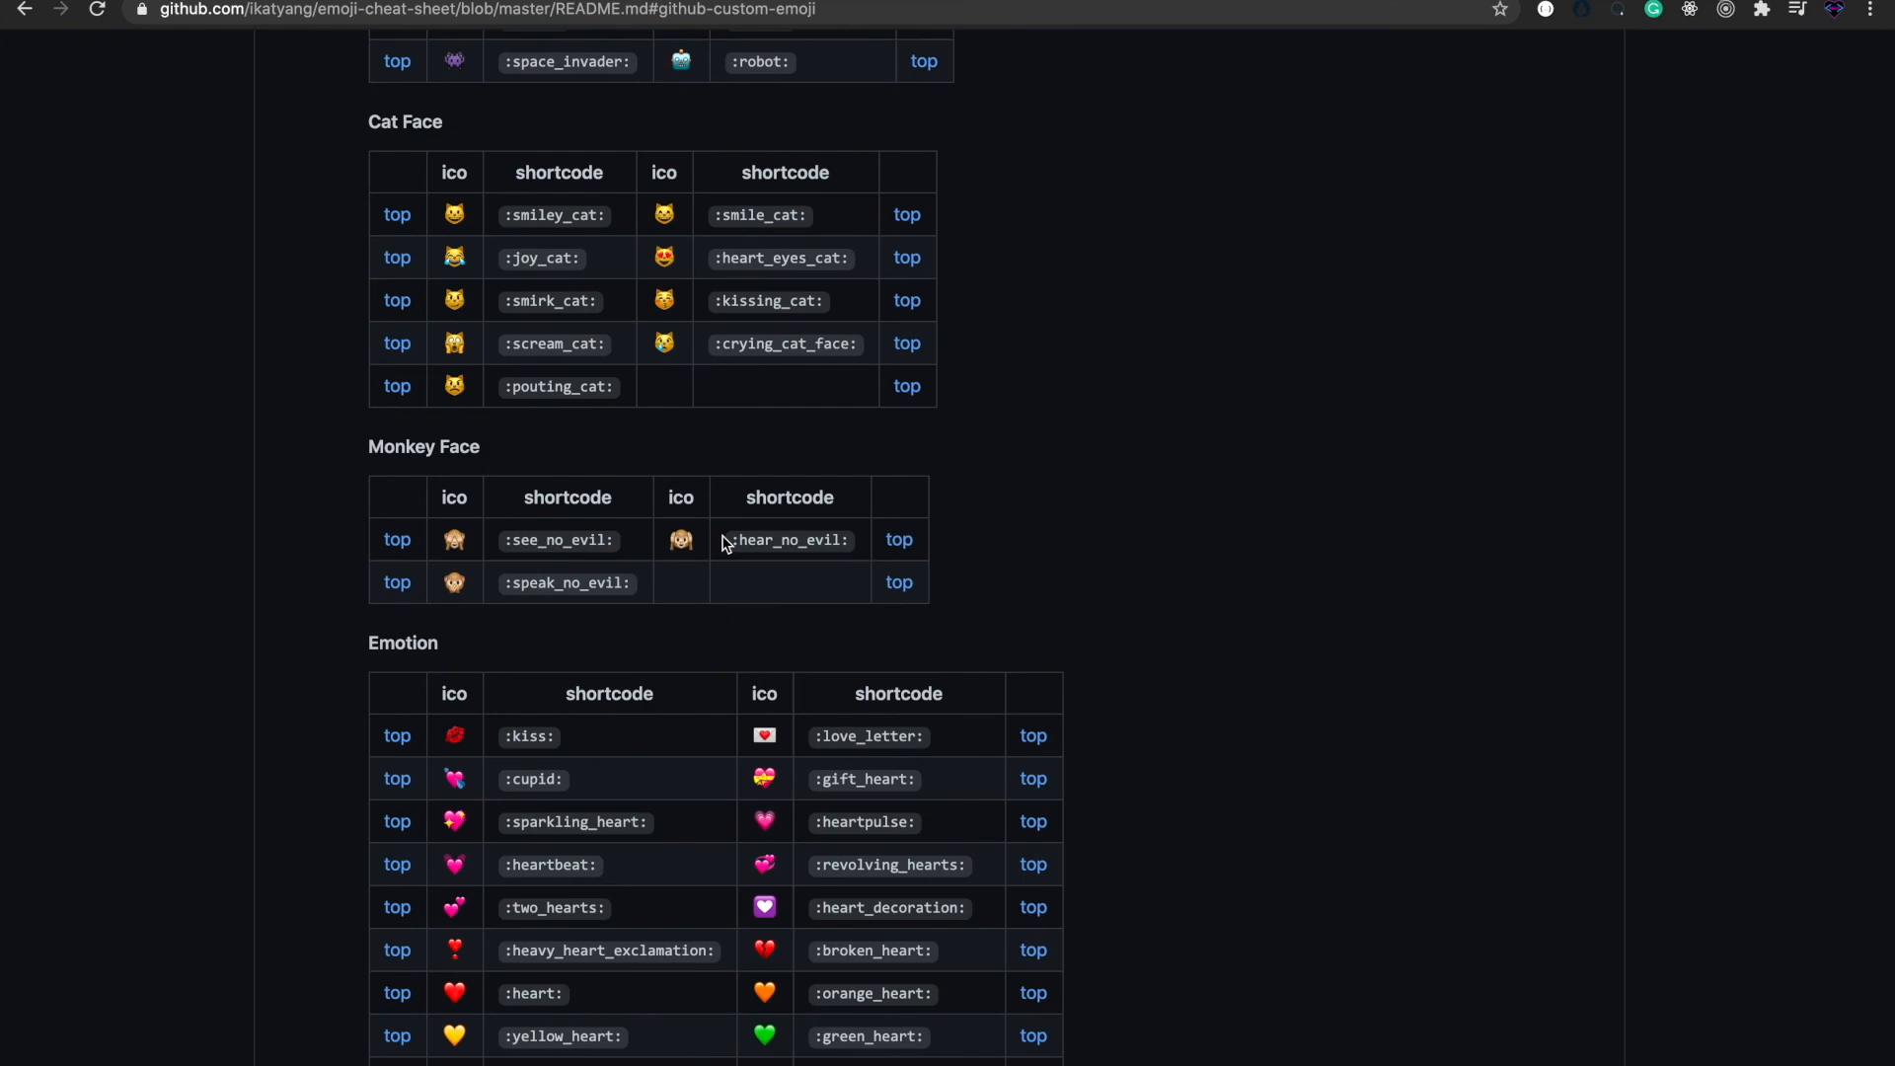
{"action": "scroll", "scroll_direction": "down", "scroll_amount": 3}
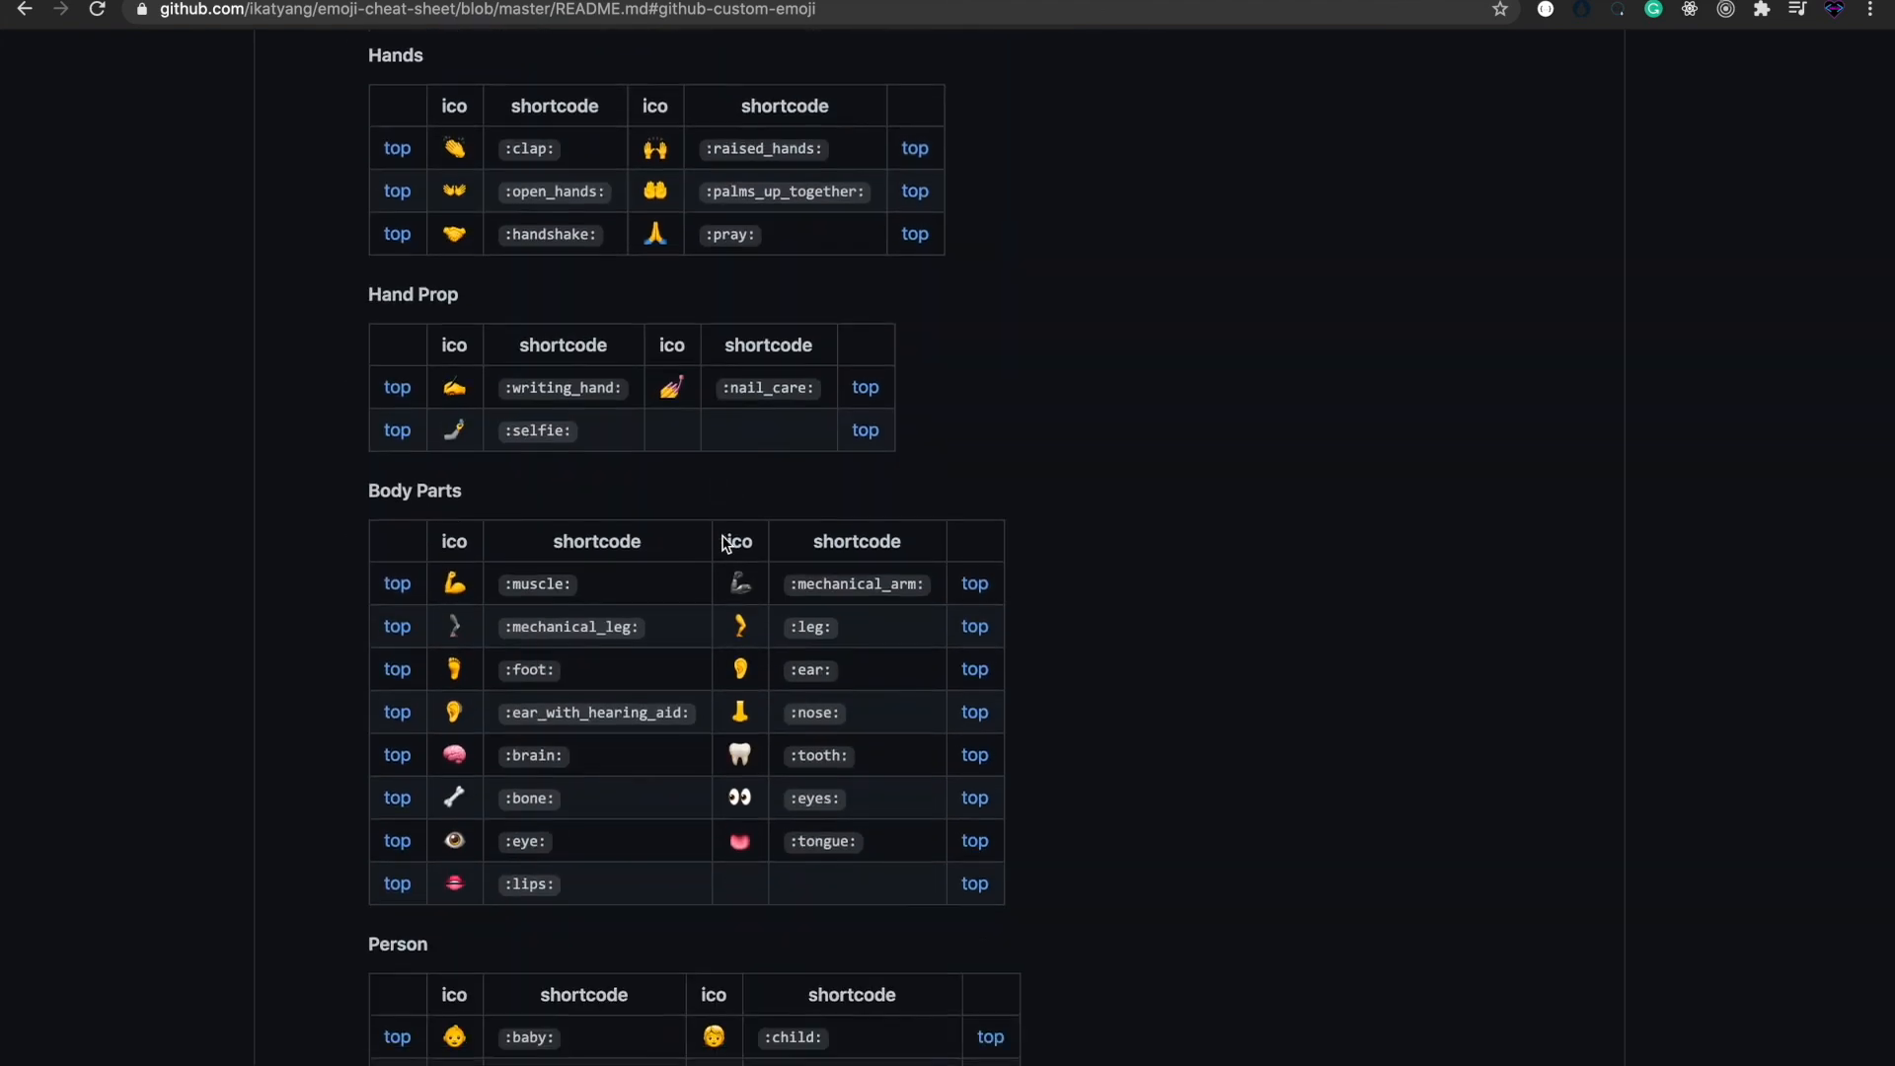
{"action": "scroll", "scroll_direction": "down", "scroll_amount": 3}
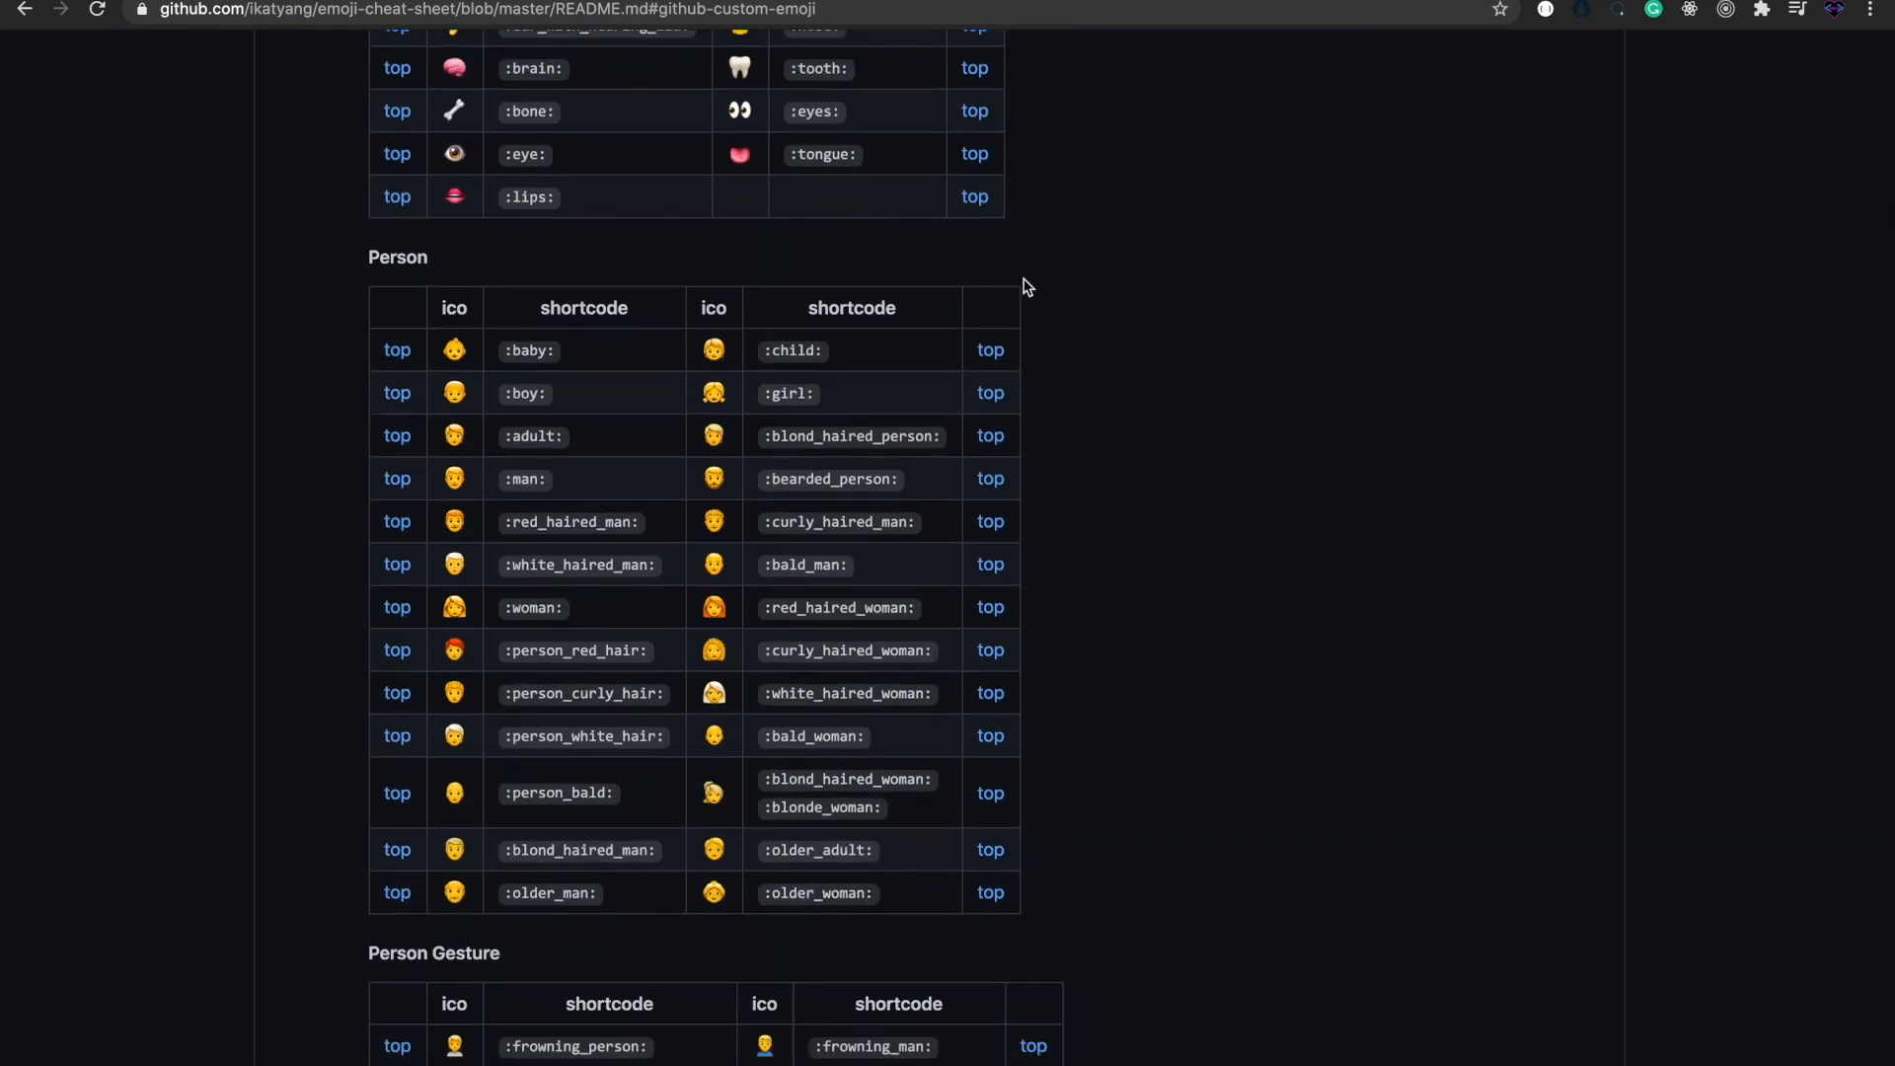
{"action": "scroll", "scroll_direction": "down", "scroll_amount": 3}
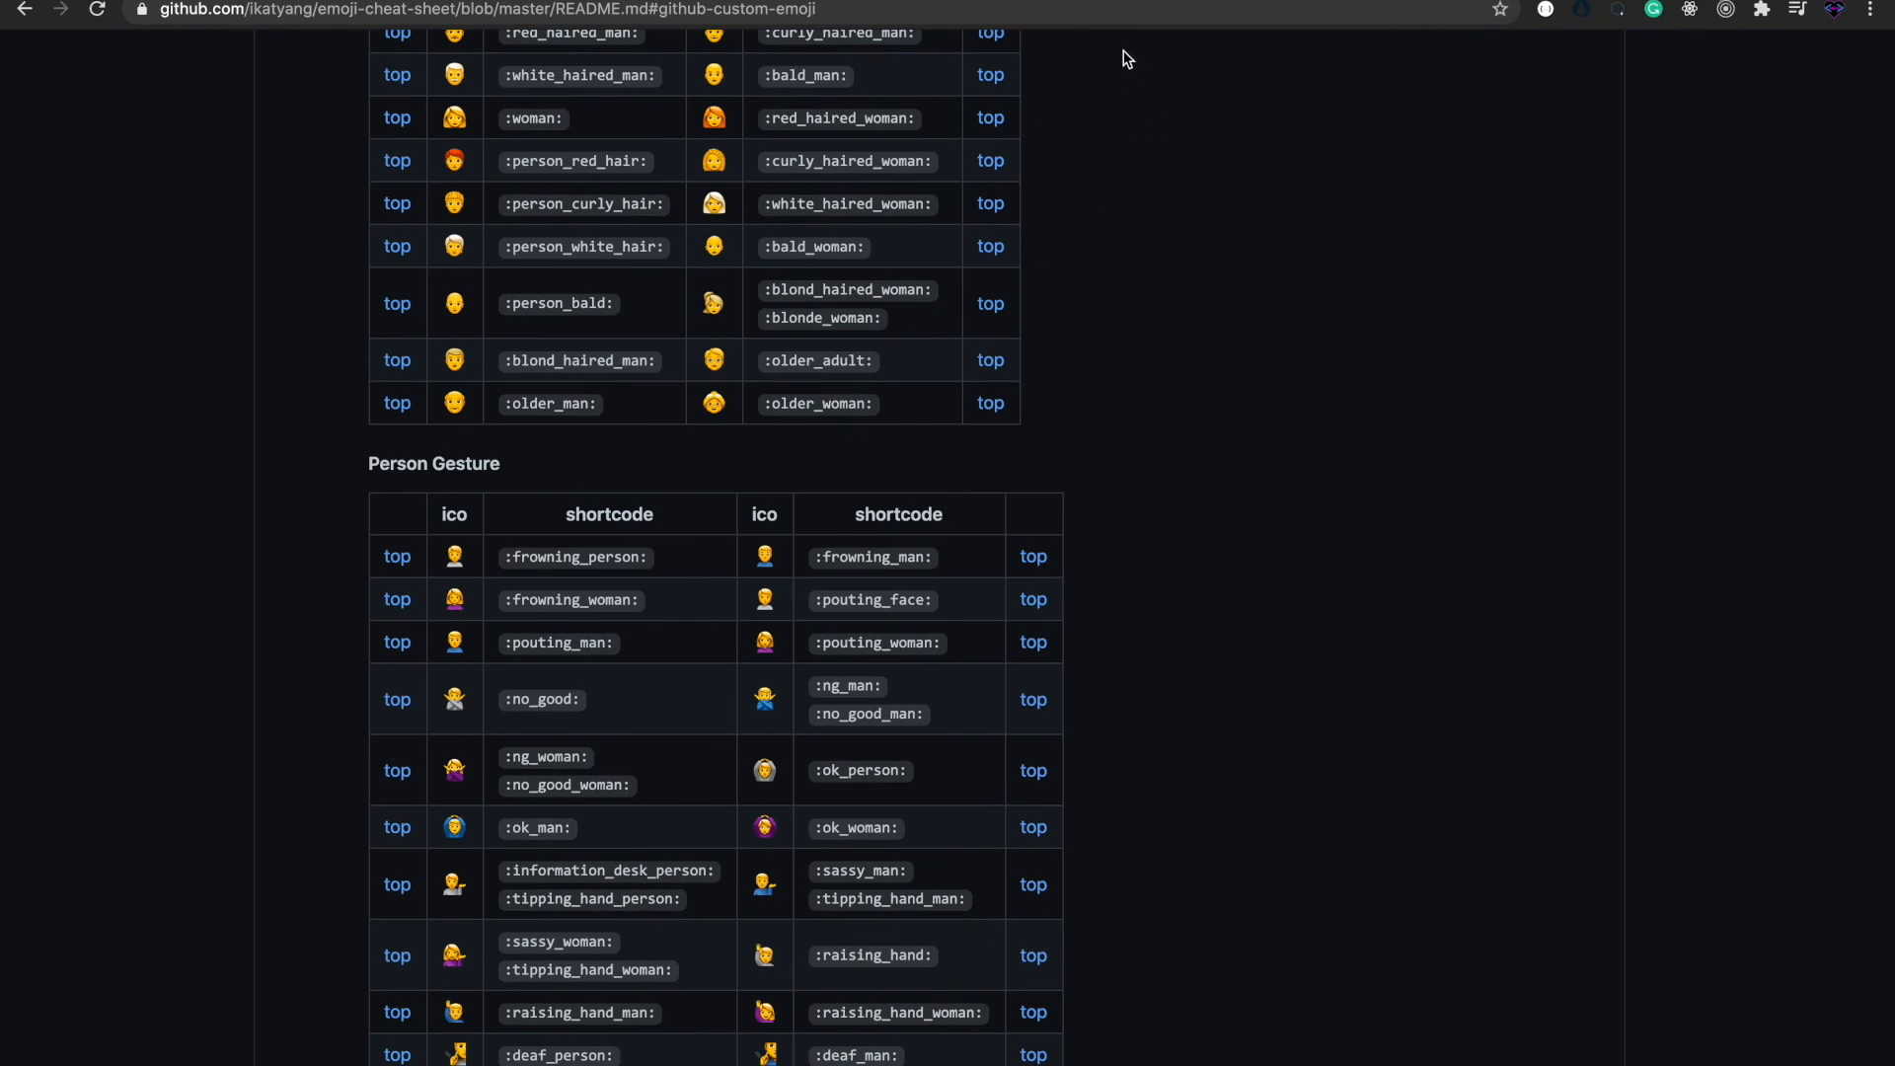
{"action": "mouse_move", "coordinate": [1282, 92]}
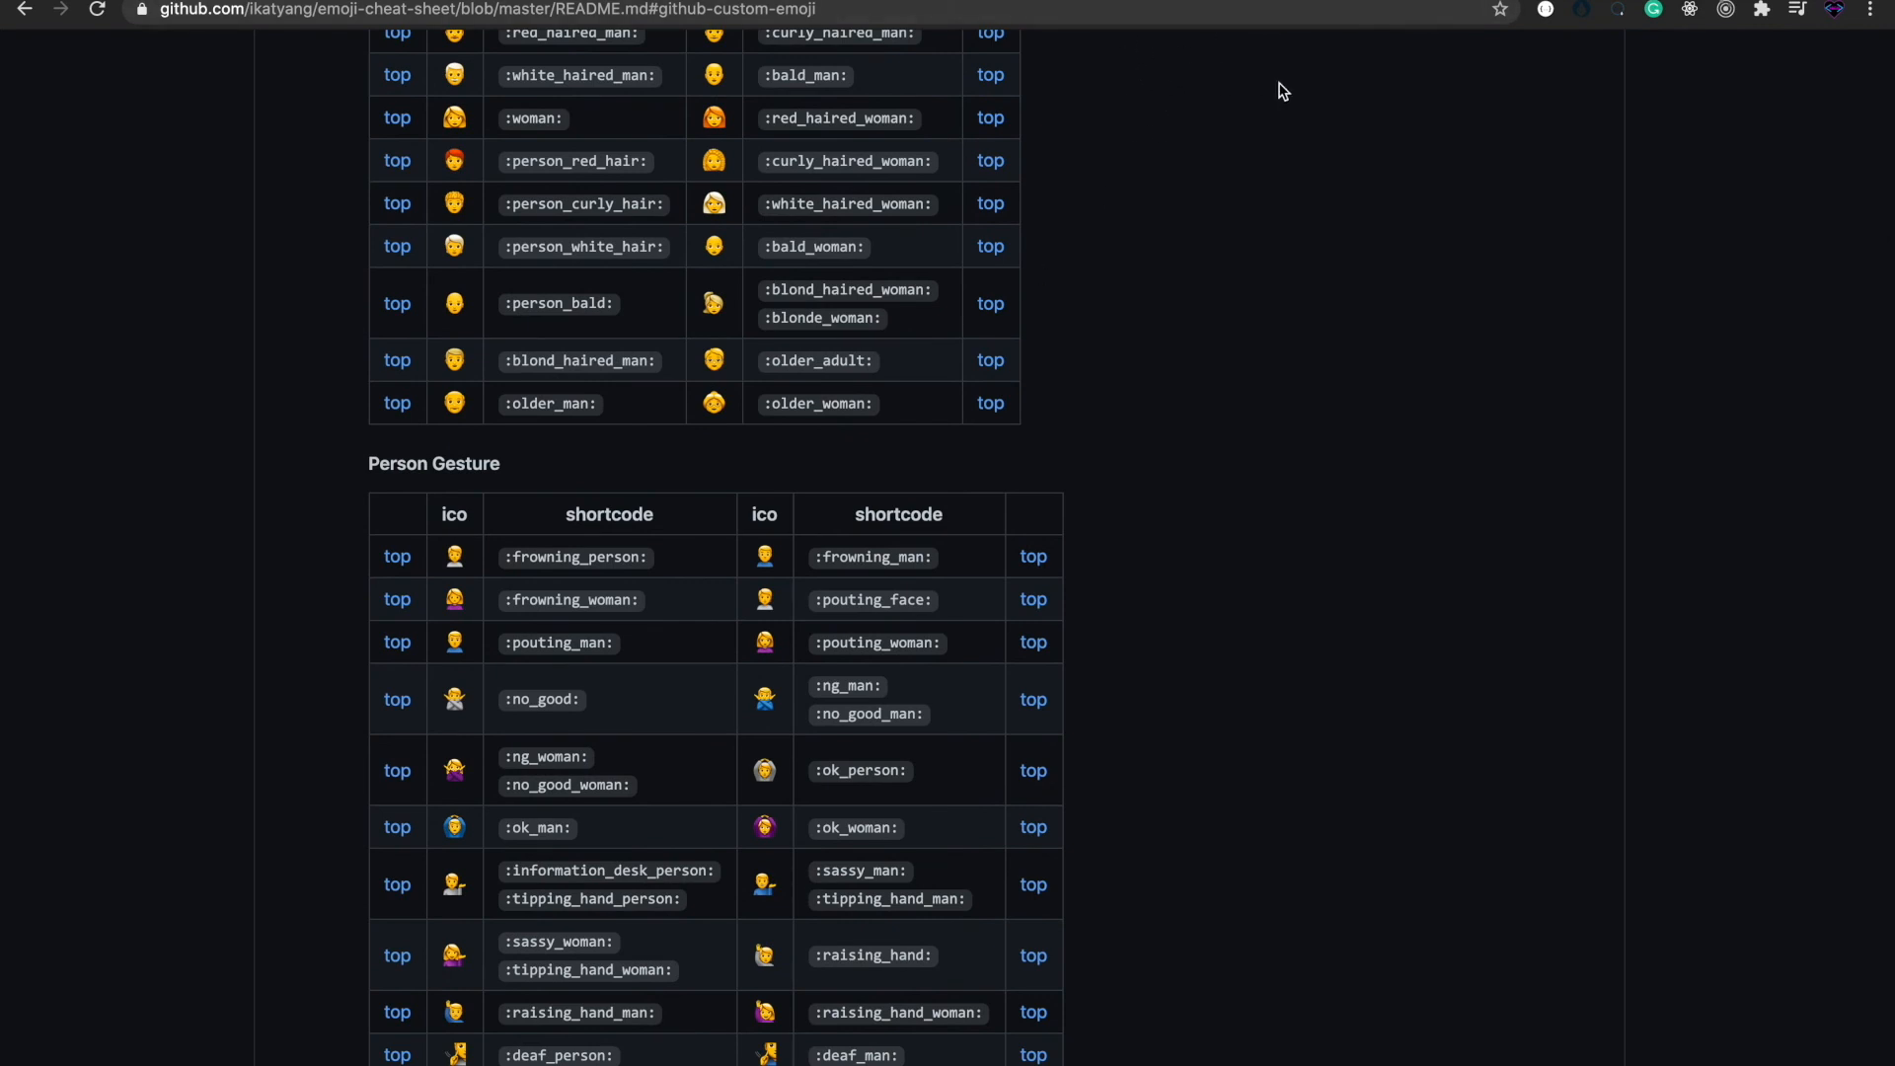